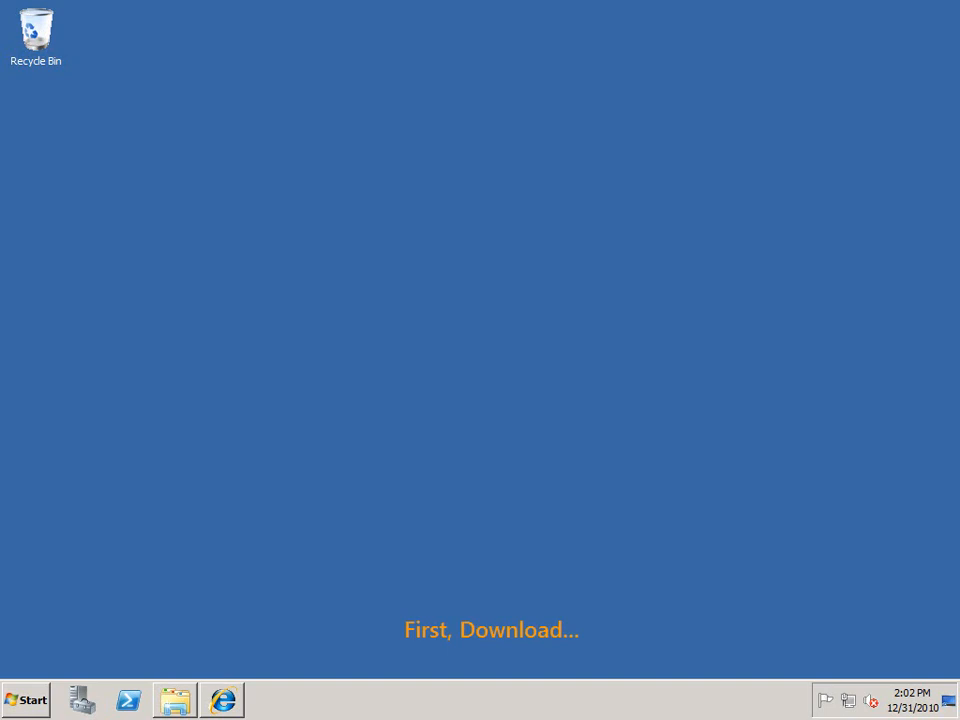
{"action": "mouse_move", "coordinate": [248, 698]}
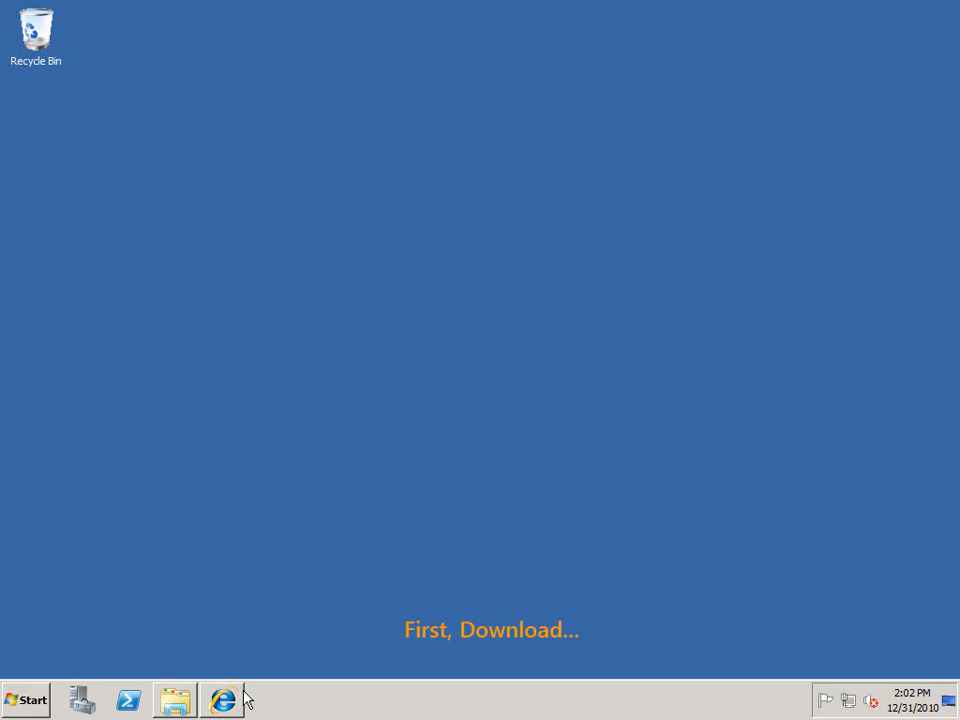
- Launch Internet Explorer and go to microsoft.com/opalis via the address-bar suggestion
{"action": "left_click", "coordinate": [222, 700]}
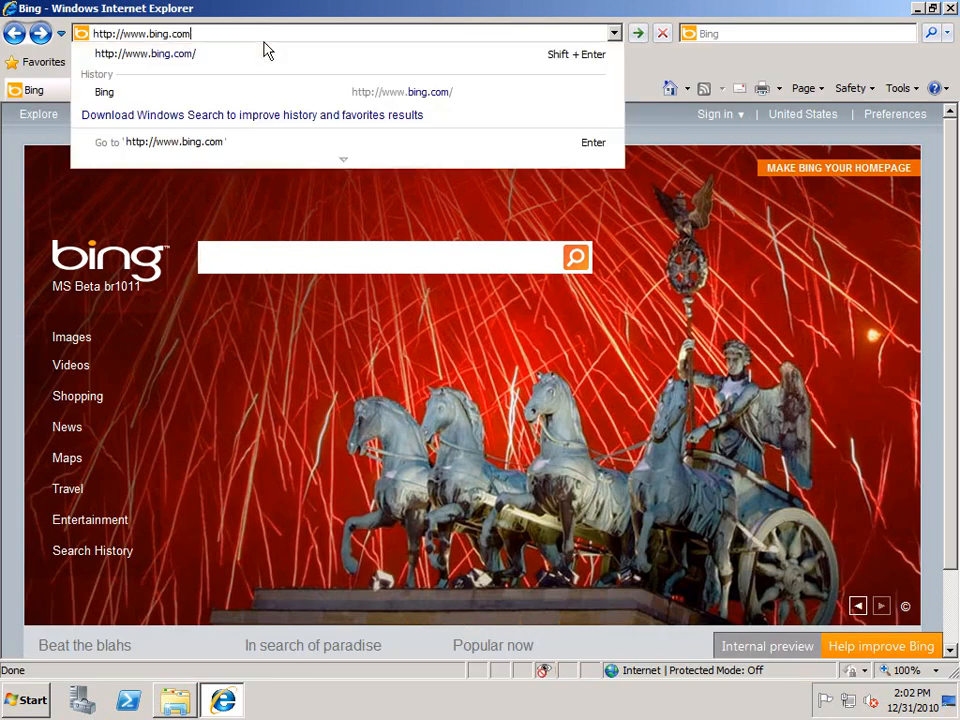
{"action": "key", "text": "Backspace"}
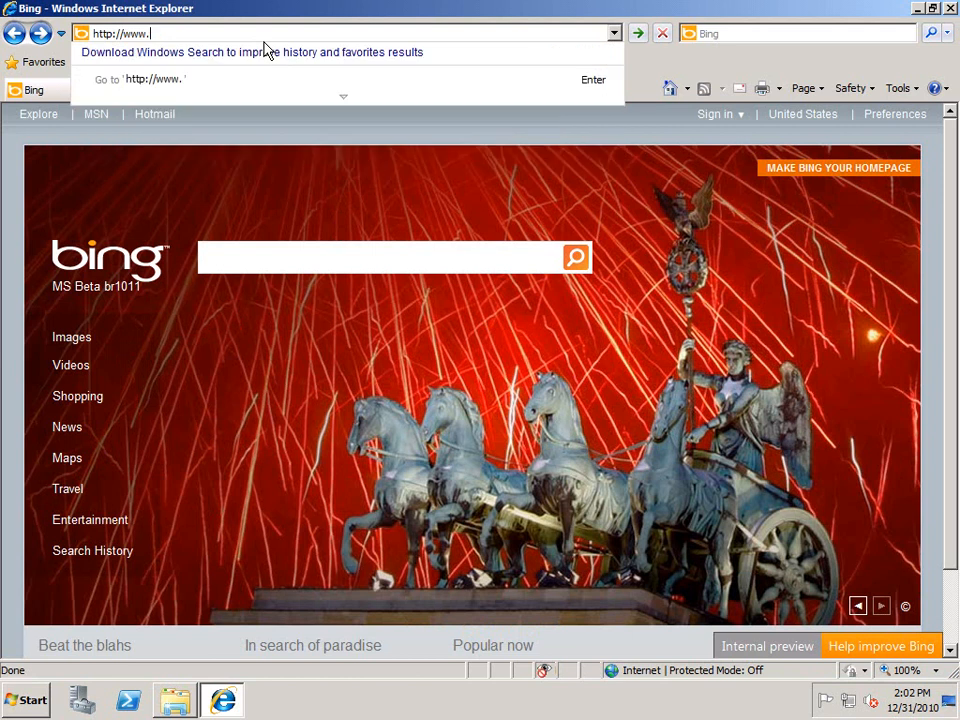
{"action": "type", "text": "micro"}
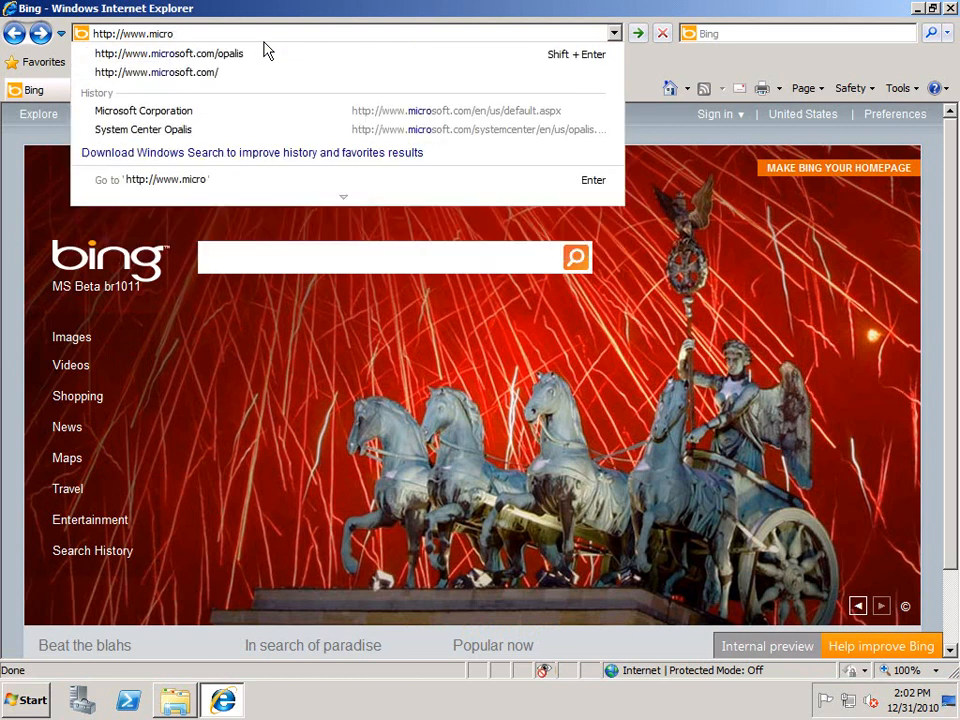
{"action": "left_click", "coordinate": [144, 128]}
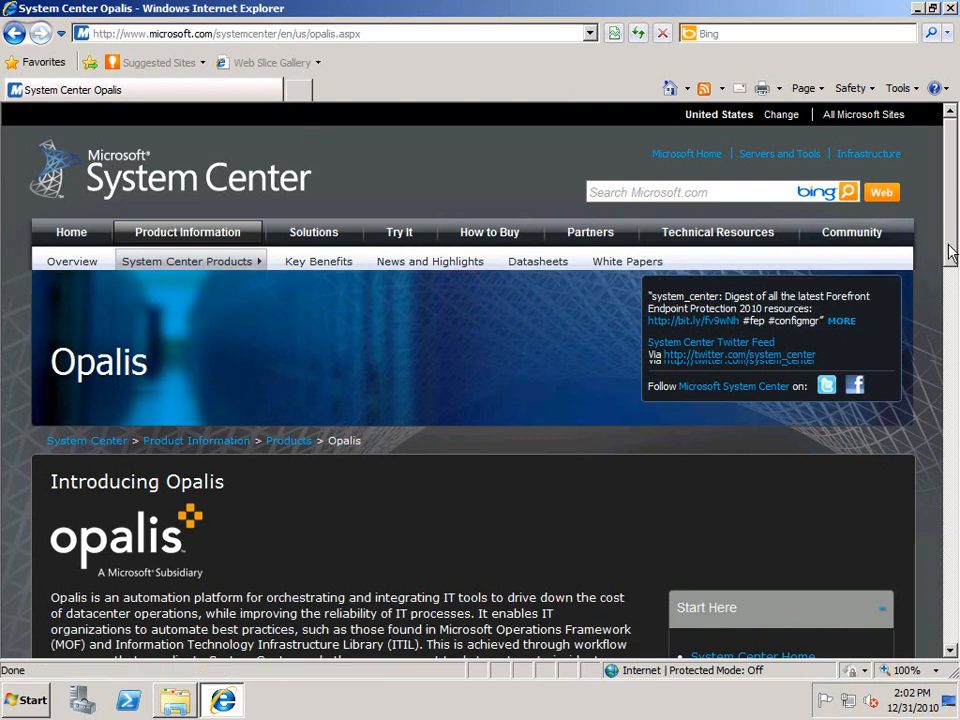
- Scroll down the Opalis page to the 180-day trial Download Options
{"action": "scroll", "scroll_direction": "down", "scroll_amount": 3}
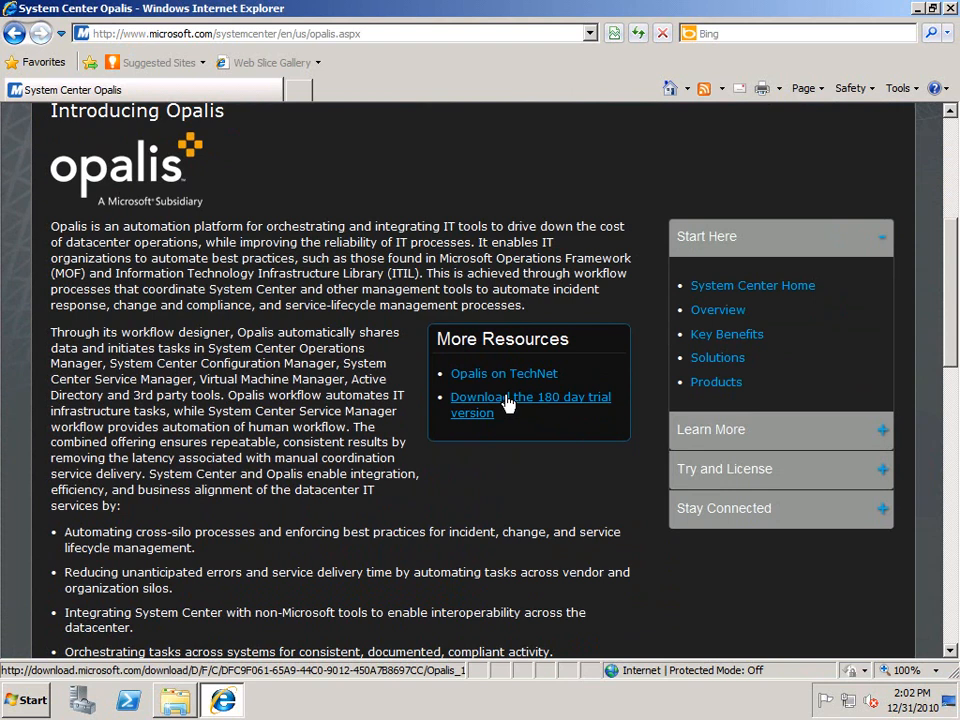
{"action": "mouse_move", "coordinate": [510, 404]}
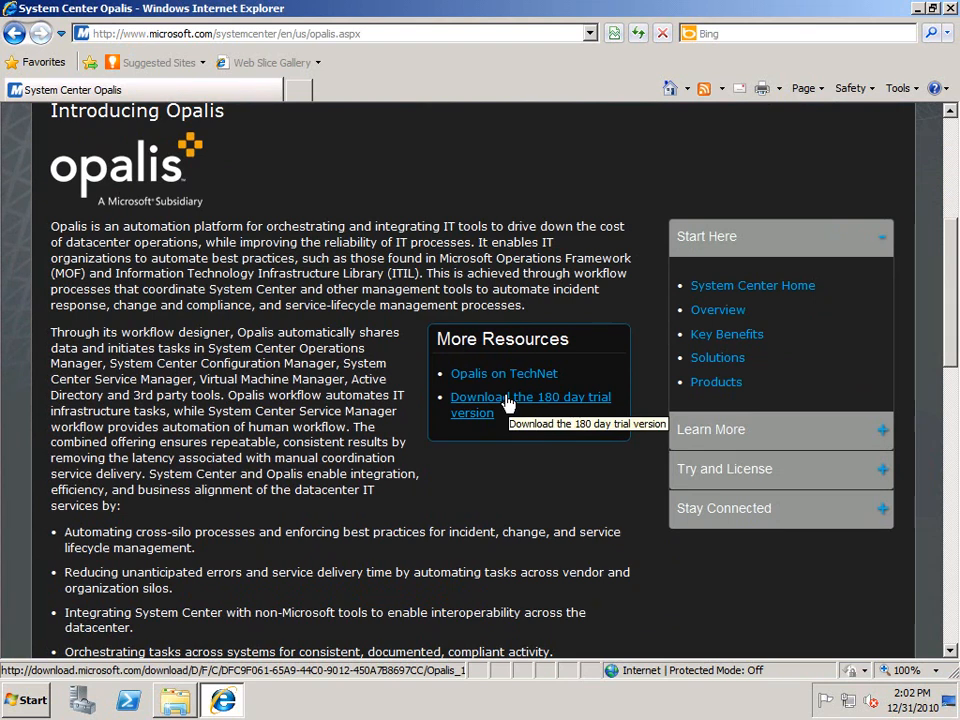
{"action": "mouse_move", "coordinate": [944, 256]}
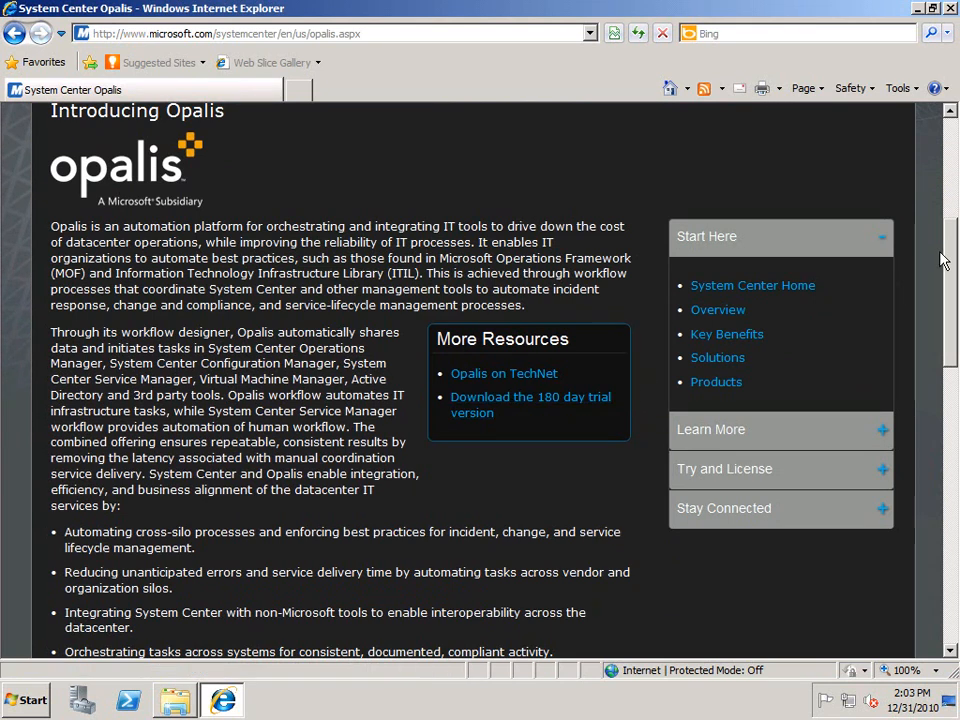
{"action": "scroll", "scroll_direction": "down", "scroll_amount": 3}
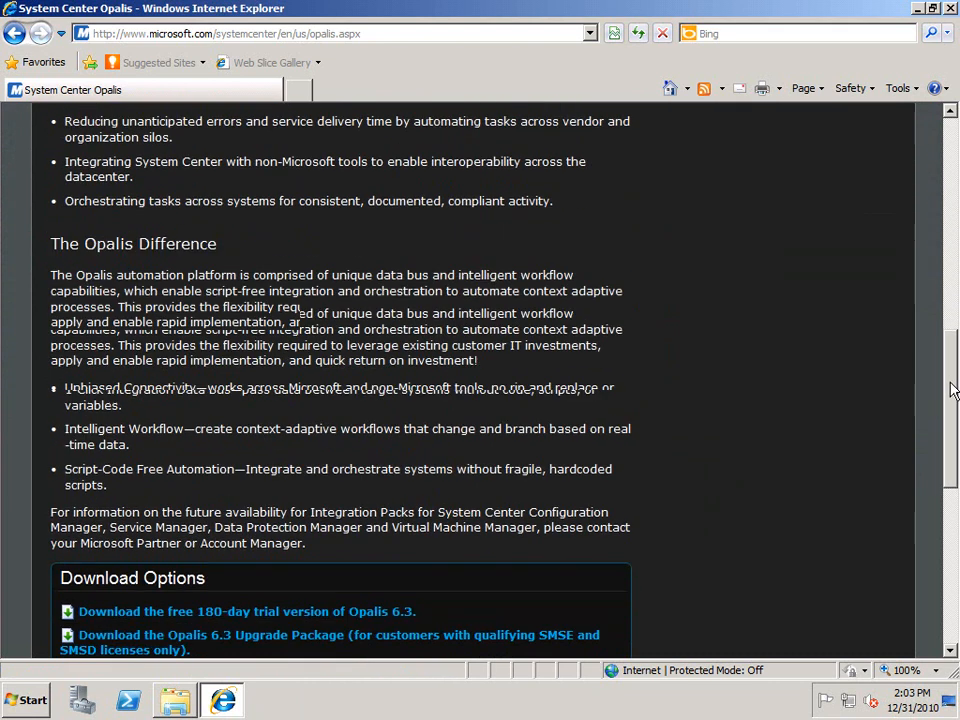
{"action": "scroll", "scroll_direction": "down", "scroll_amount": 3}
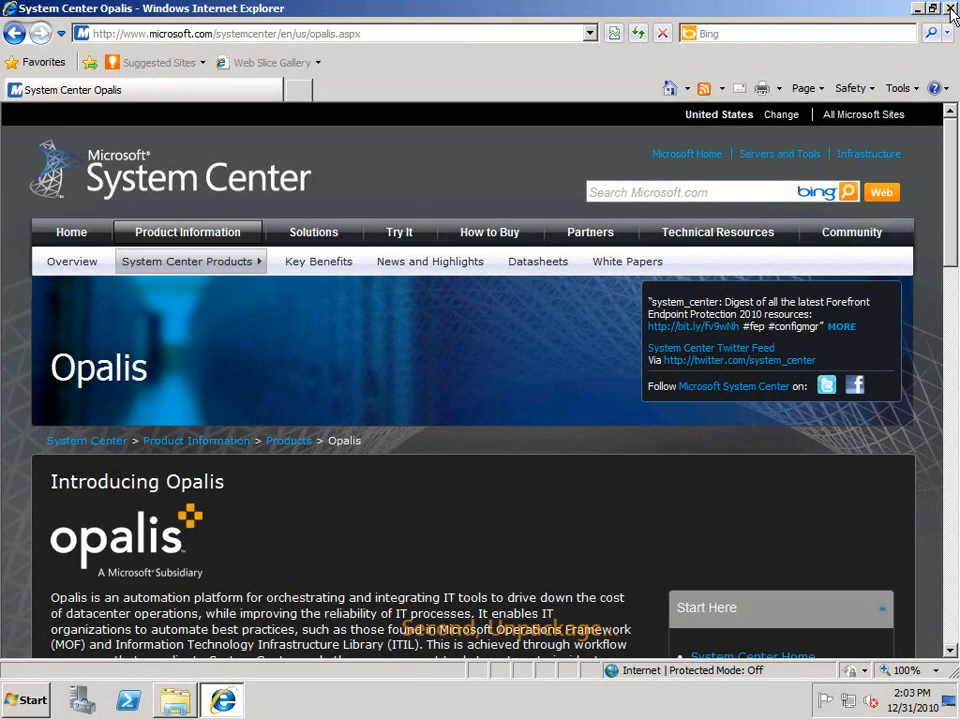
- Run the Opalis_180_Day_Evaluation package and accept its license terms
{"action": "left_click", "coordinate": [950, 8]}
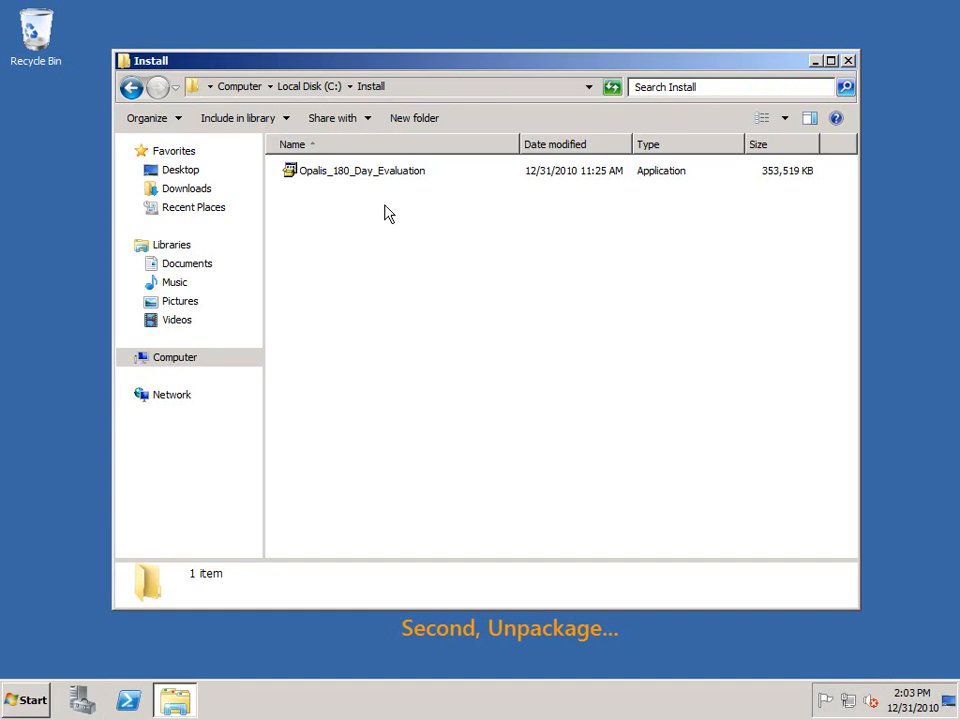
{"action": "left_click", "coordinate": [360, 170]}
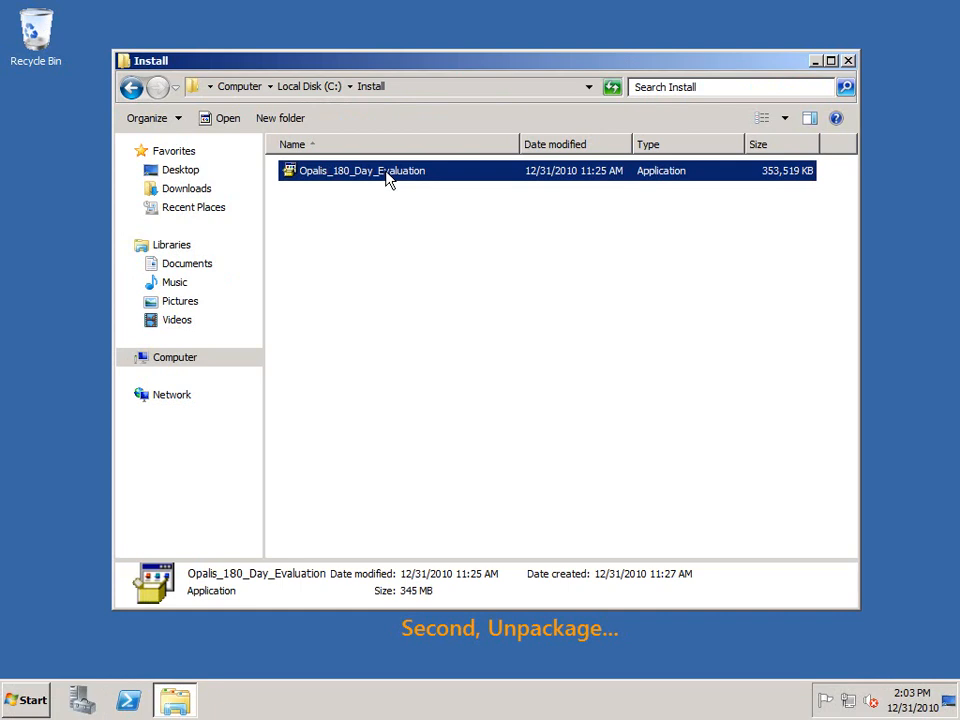
{"action": "double_click", "coordinate": [360, 170]}
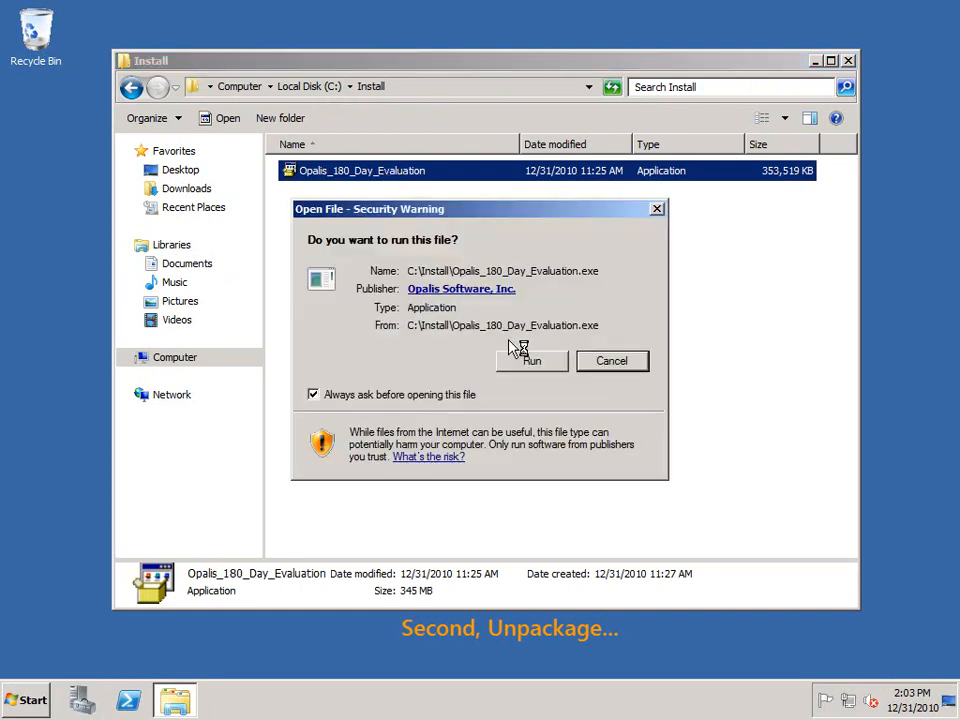
{"action": "left_click", "coordinate": [532, 360]}
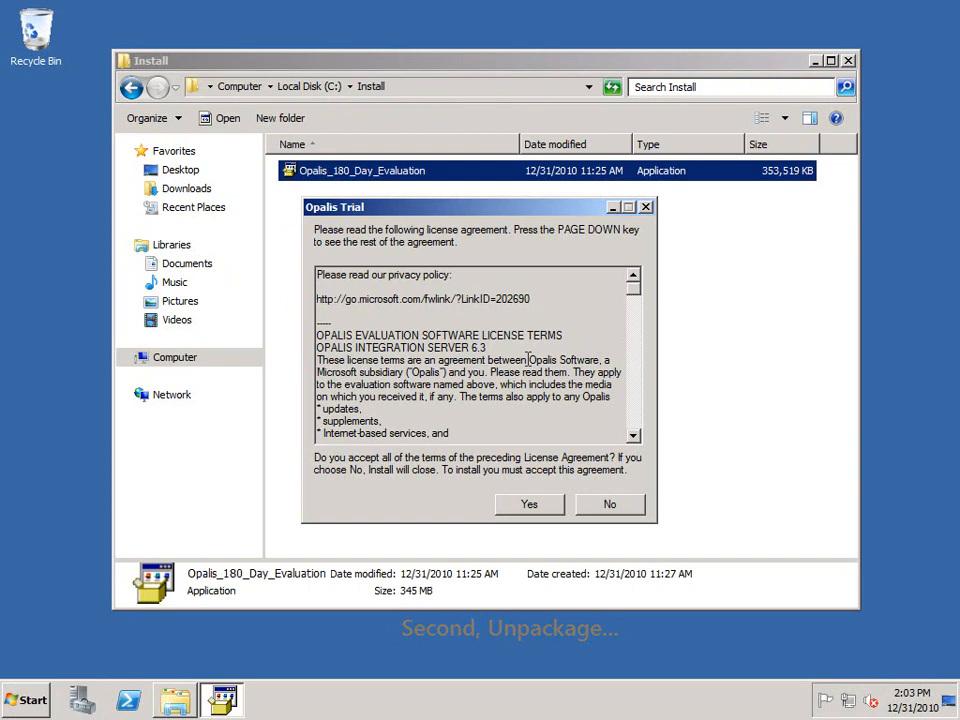
{"action": "left_click", "coordinate": [528, 504]}
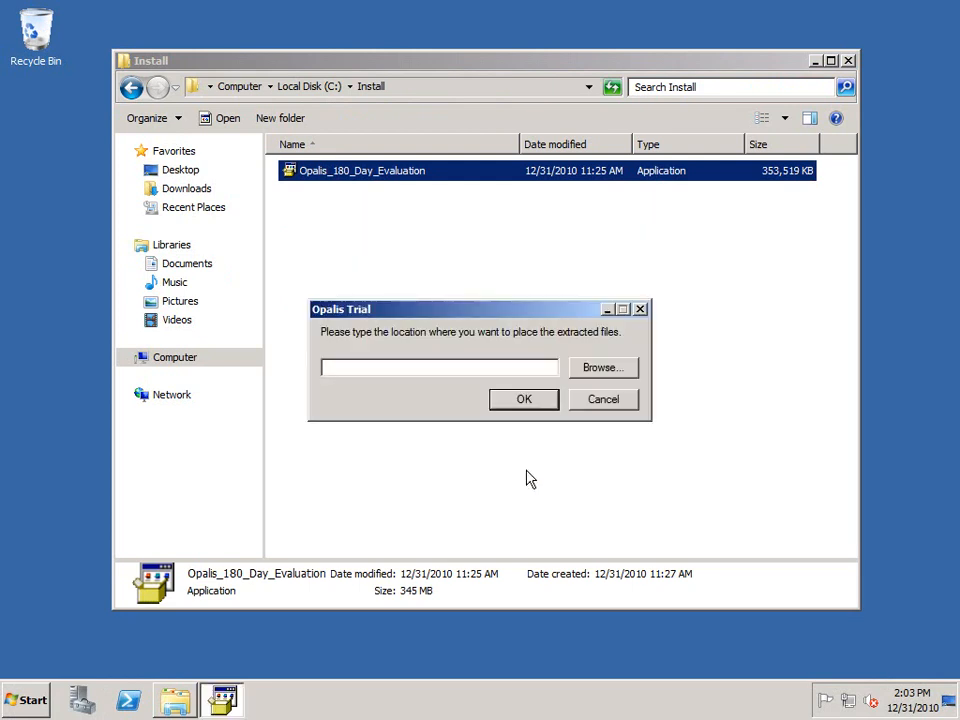
- Extract the package to c:\install, creating the missing OIS folder
{"action": "type", "text": "c"}
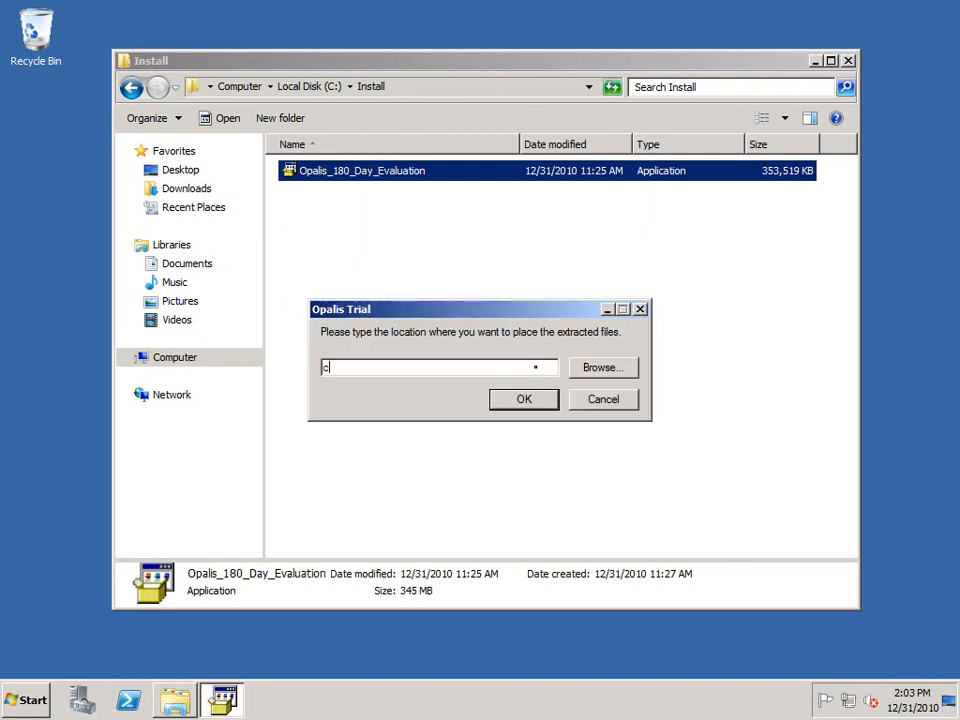
{"action": "type", "text": ":\\install"}
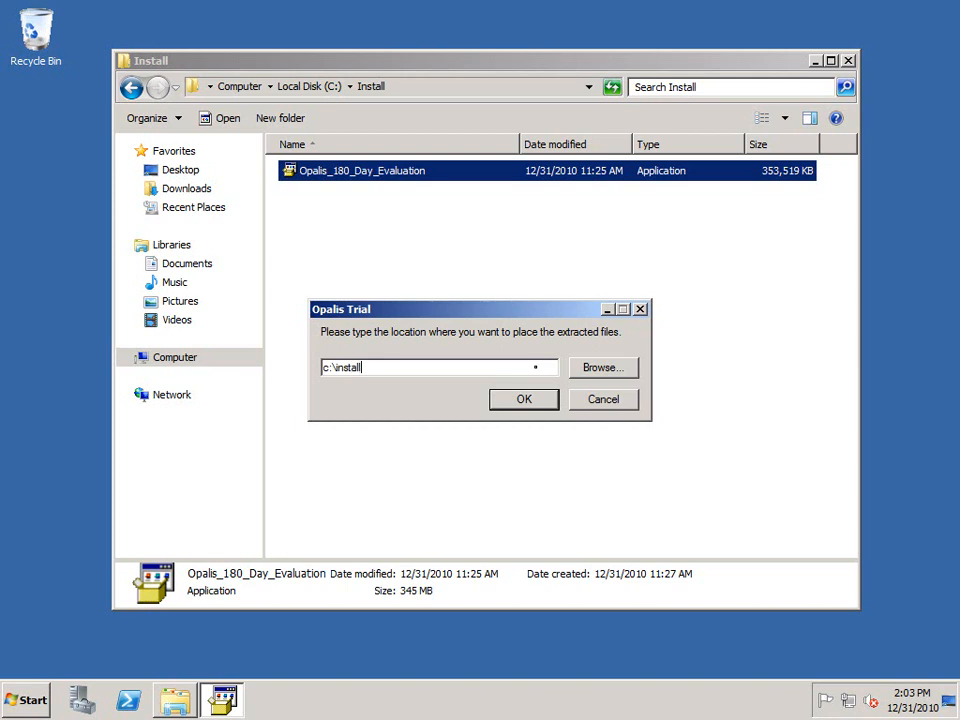
{"action": "left_click", "coordinate": [524, 398]}
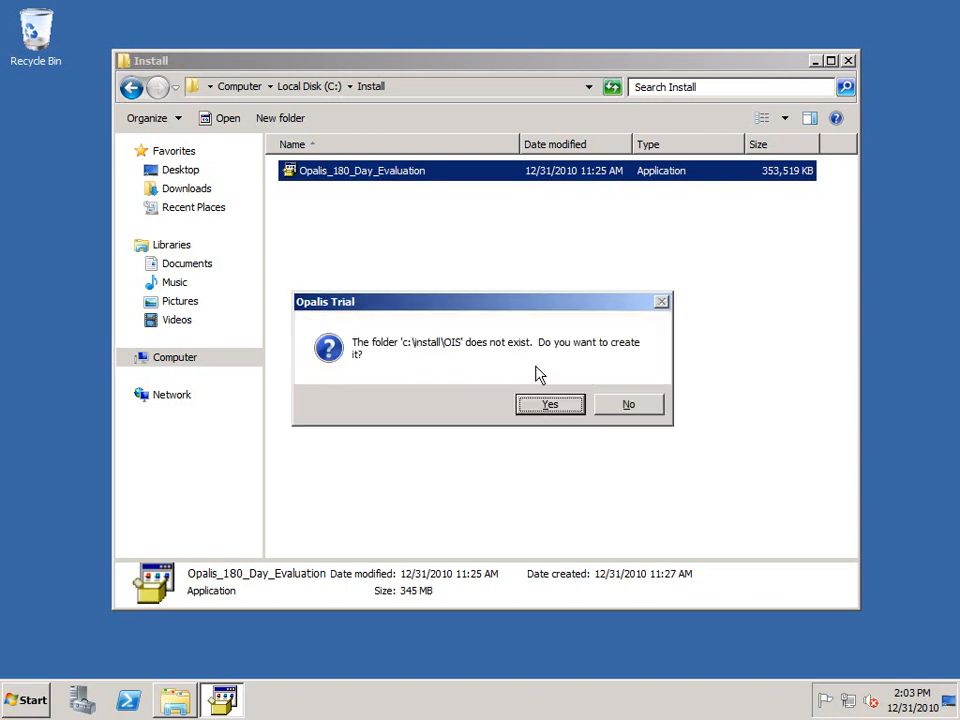
{"action": "left_click", "coordinate": [550, 404]}
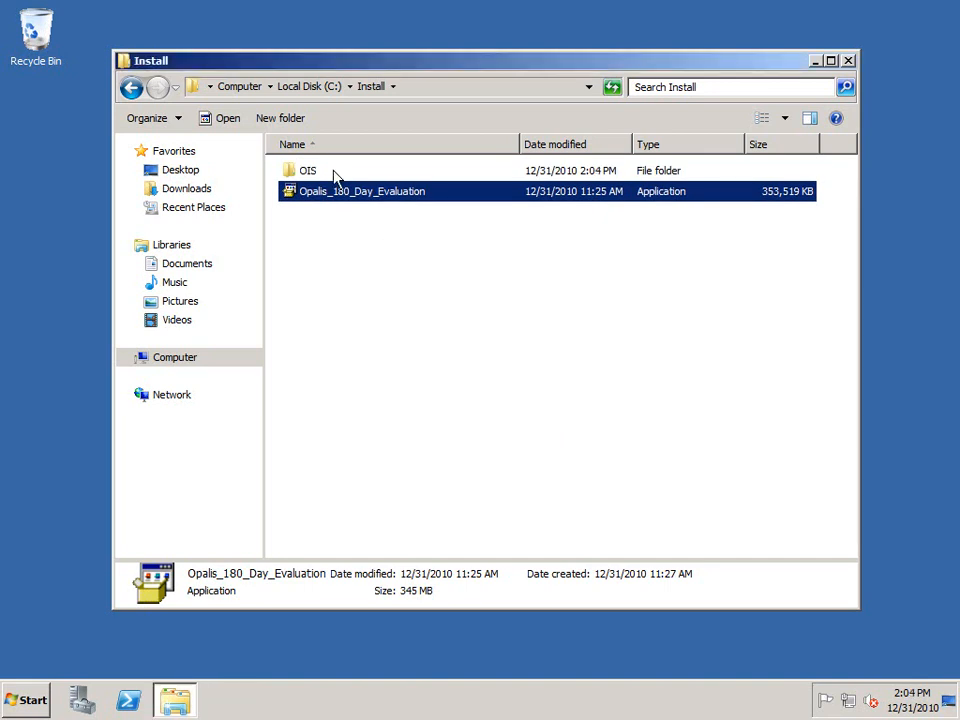
- Browse the new OIS folder and look over its 180 Day Eval Licenses, 6.2.2 and 6.3 archives
{"action": "double_click", "coordinate": [308, 170]}
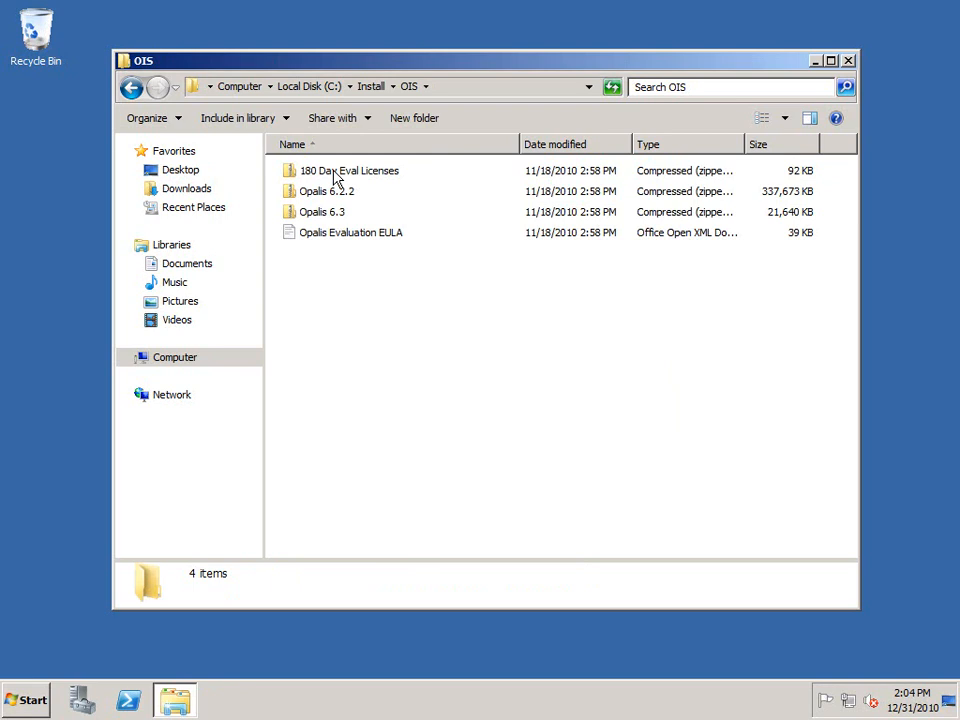
{"action": "left_click", "coordinate": [348, 170]}
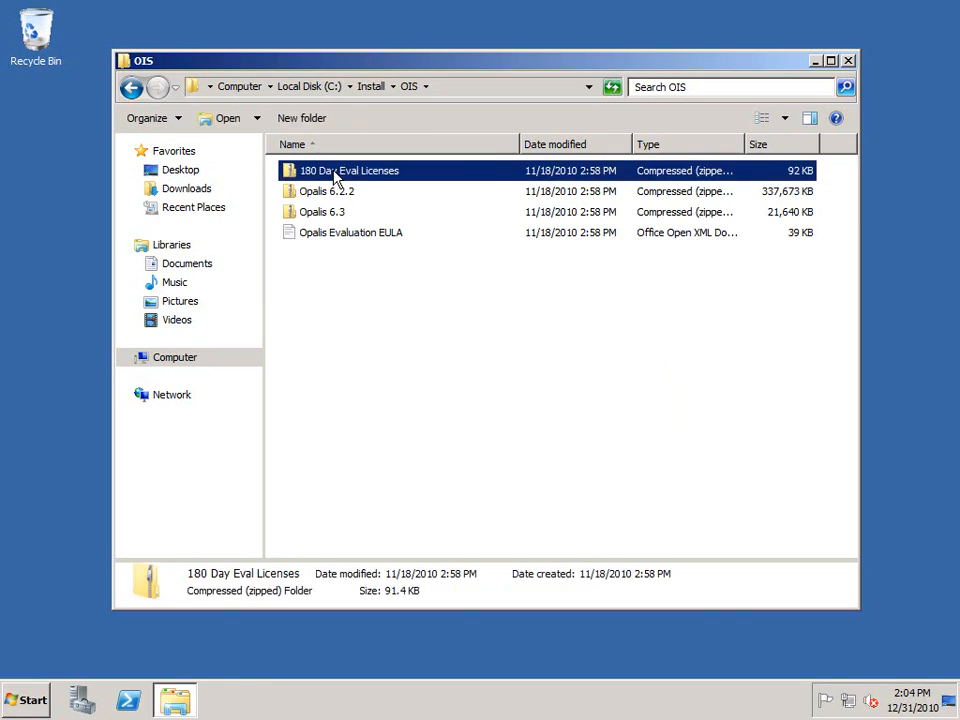
{"action": "left_click", "coordinate": [328, 192]}
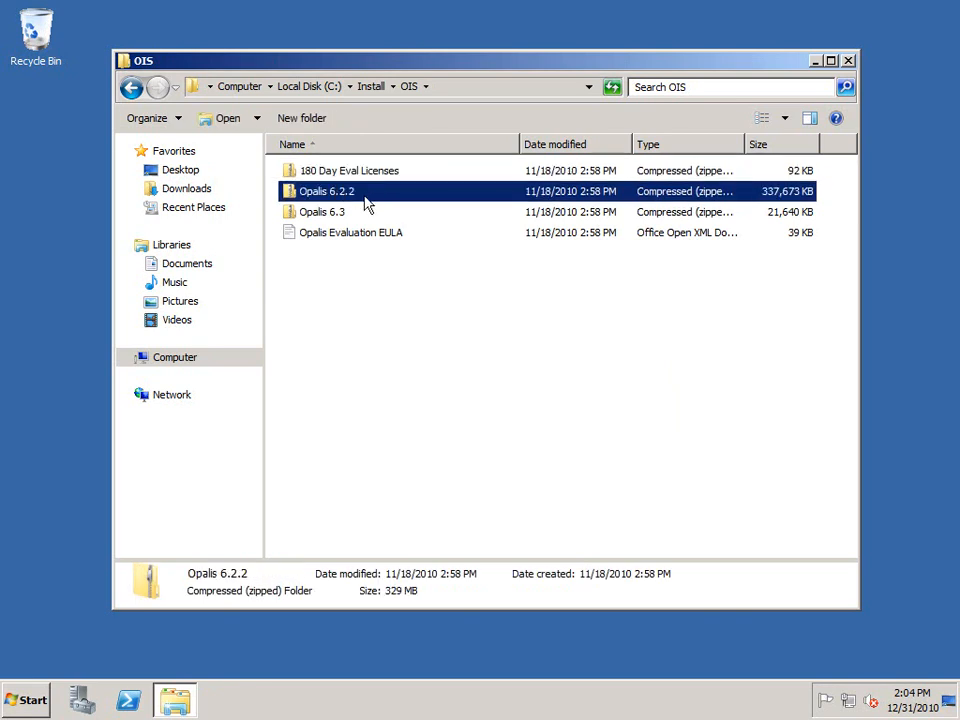
{"action": "mouse_move", "coordinate": [364, 200]}
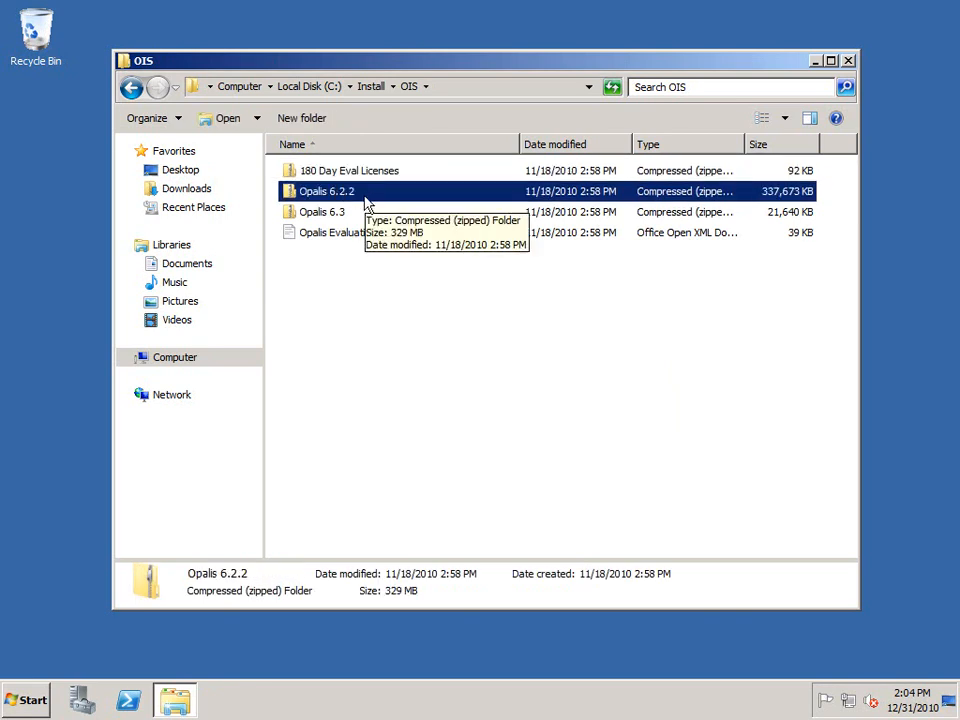
{"action": "mouse_move", "coordinate": [344, 222]}
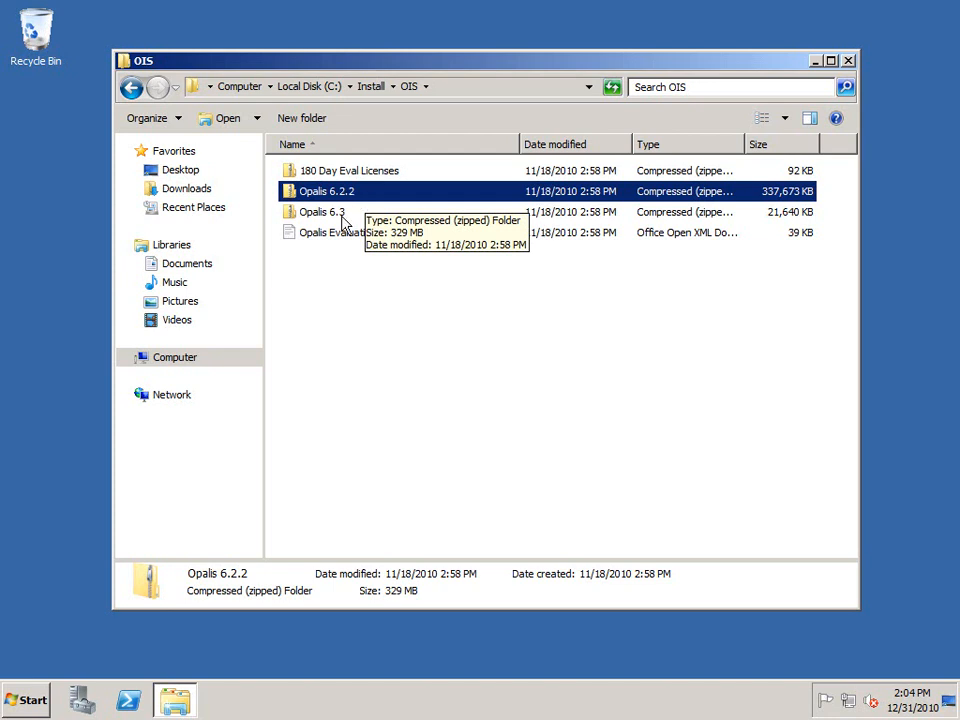
{"action": "left_click", "coordinate": [322, 212]}
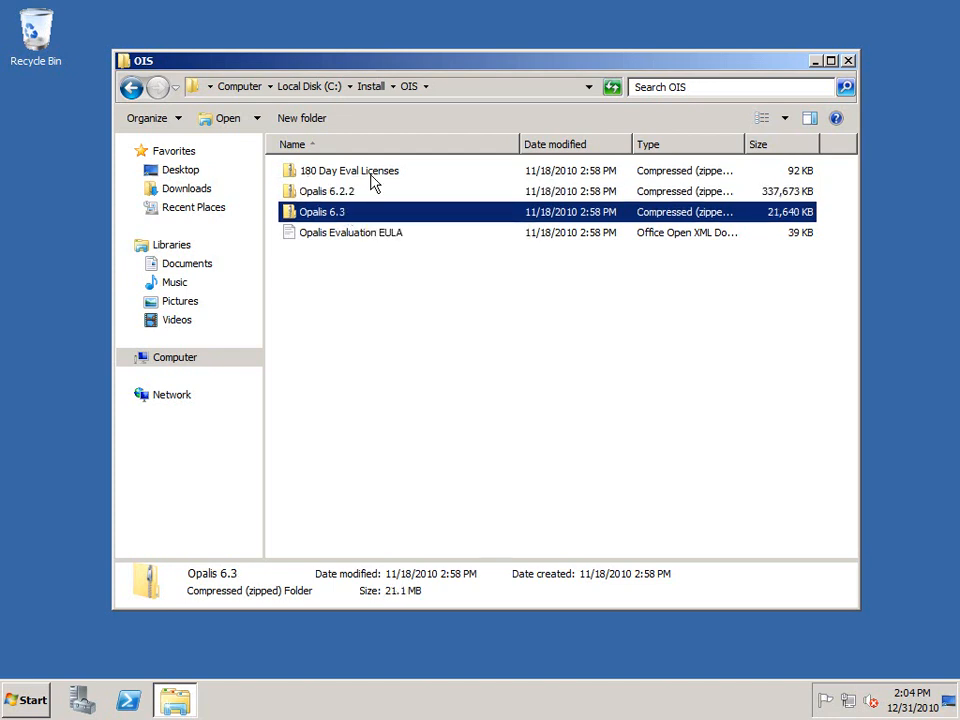
{"action": "left_click", "coordinate": [348, 170]}
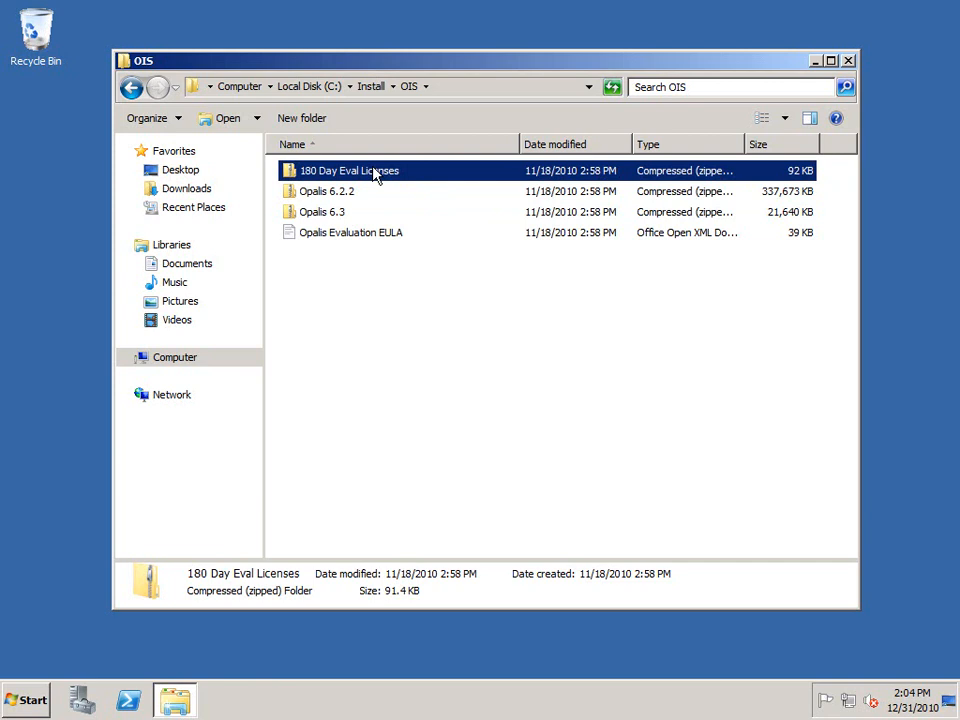
{"action": "double_click", "coordinate": [348, 170]}
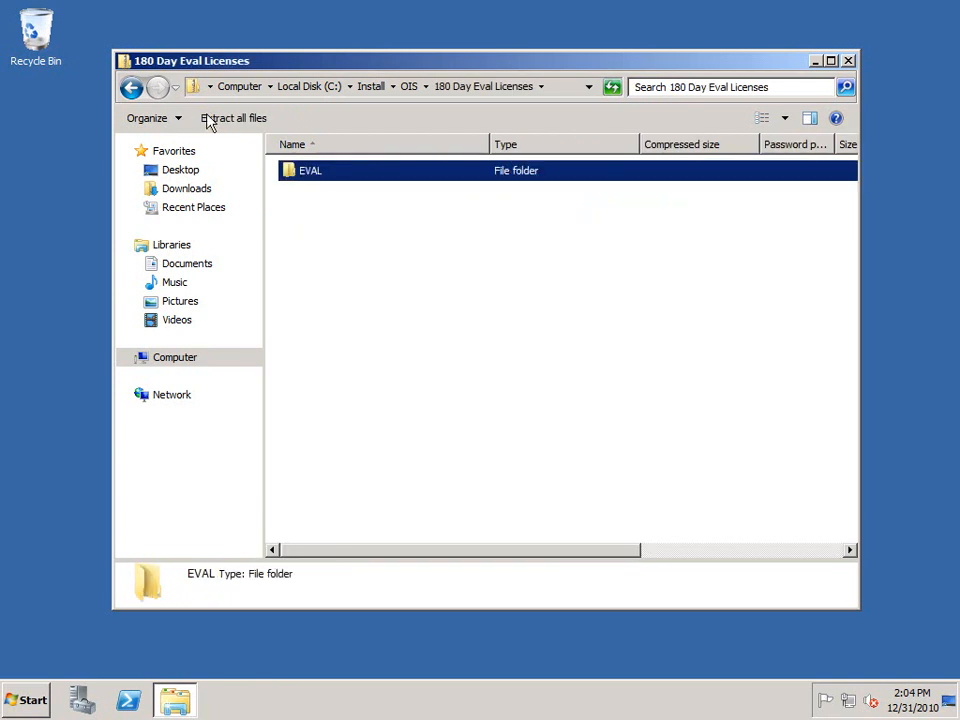
- Extract the 180 Day Eval Licenses zip into its own folder
{"action": "right_click", "coordinate": [350, 170]}
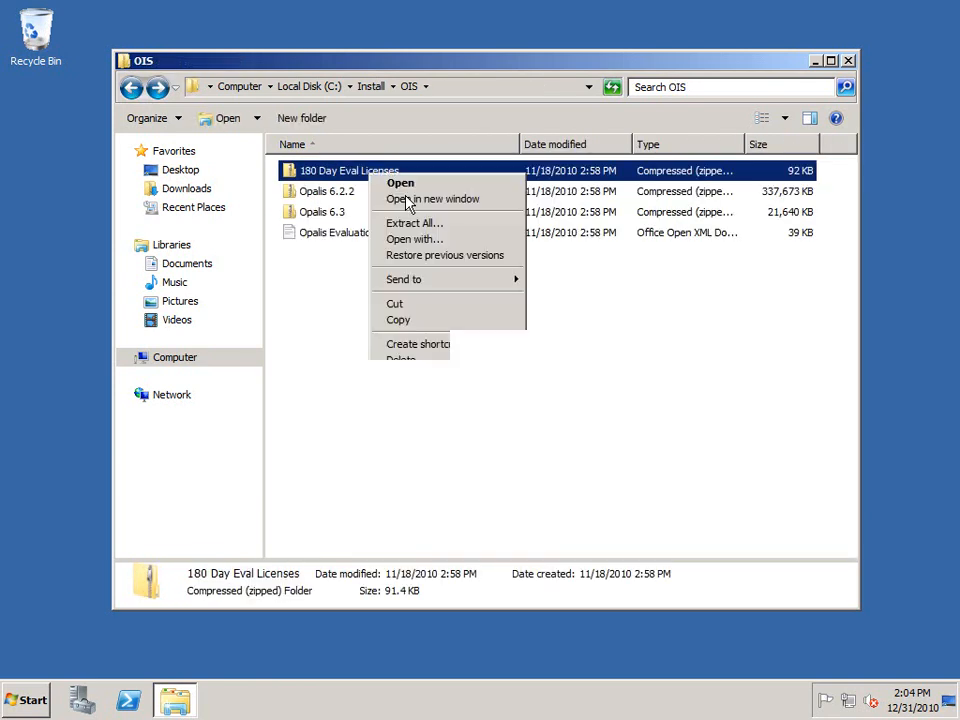
{"action": "left_click", "coordinate": [414, 224]}
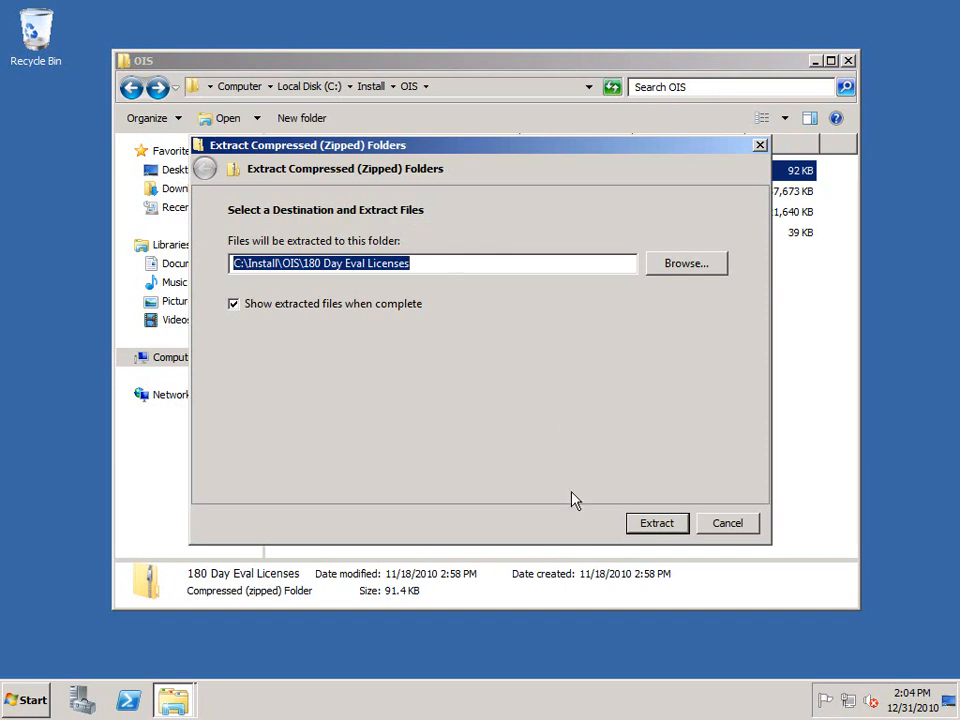
{"action": "left_click", "coordinate": [656, 522]}
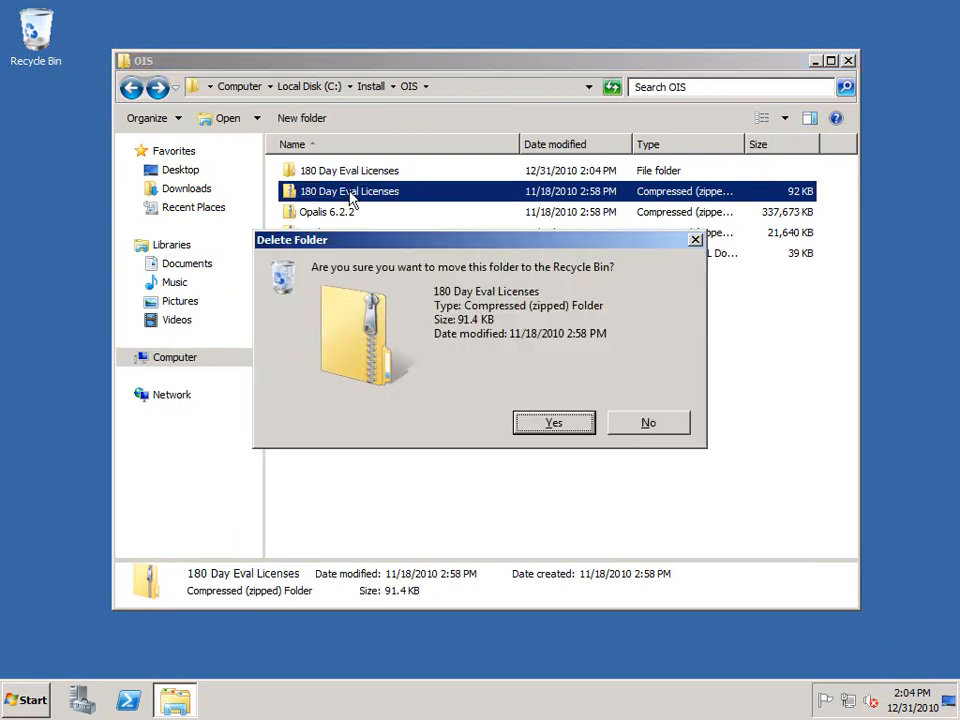
- Delete the licenses zip and extract the Opalis 6.2.2 archive with its 32 integration packs
{"action": "left_click", "coordinate": [554, 422]}
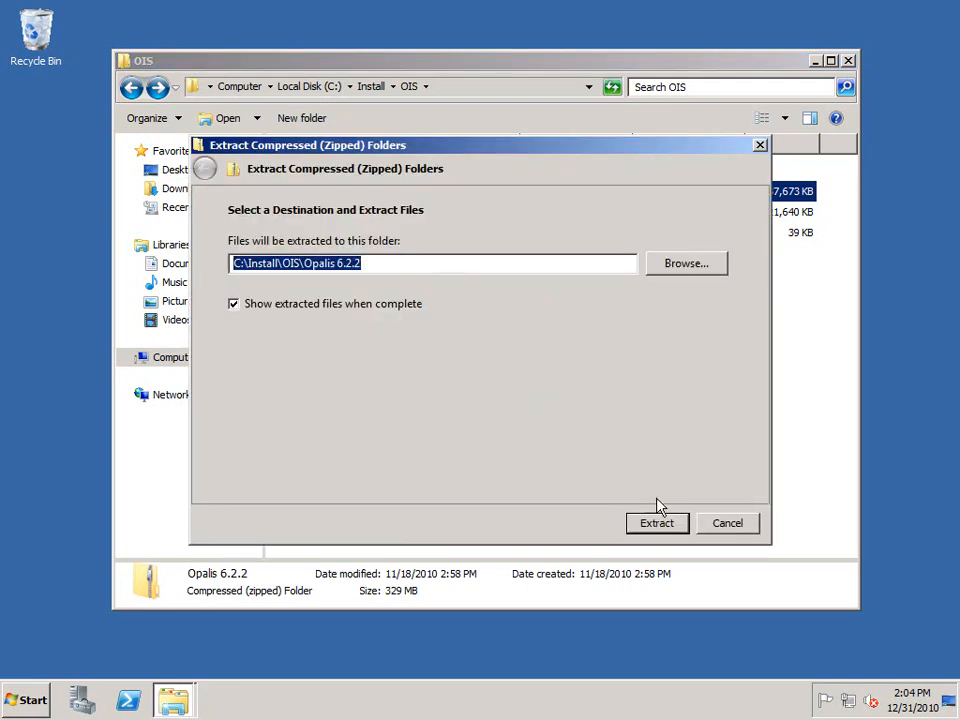
{"action": "left_click", "coordinate": [656, 522]}
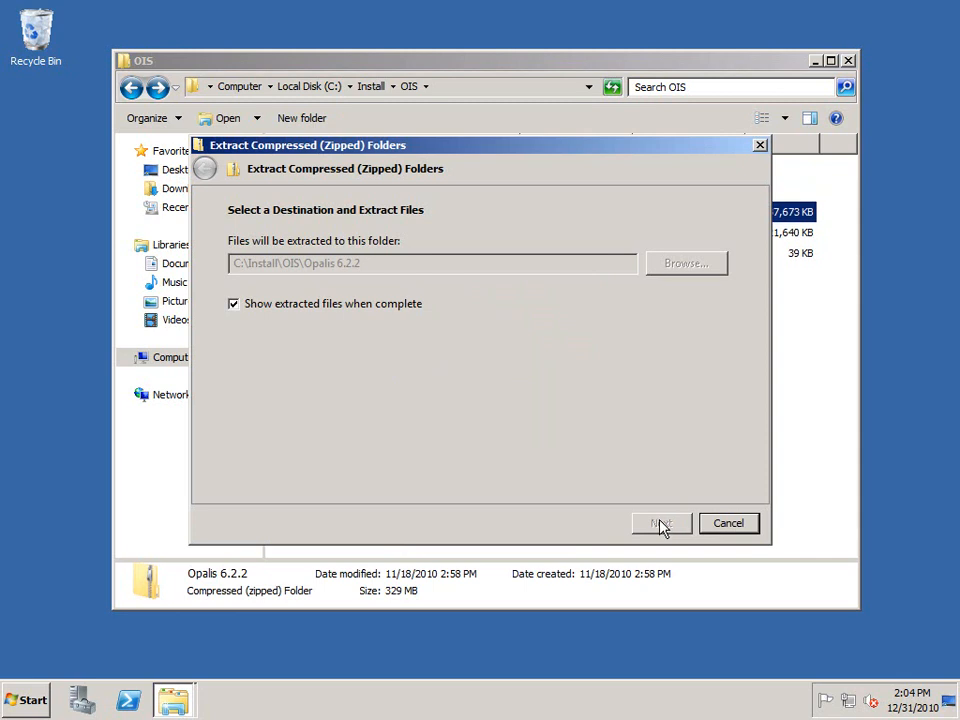
{"action": "left_click", "coordinate": [660, 524]}
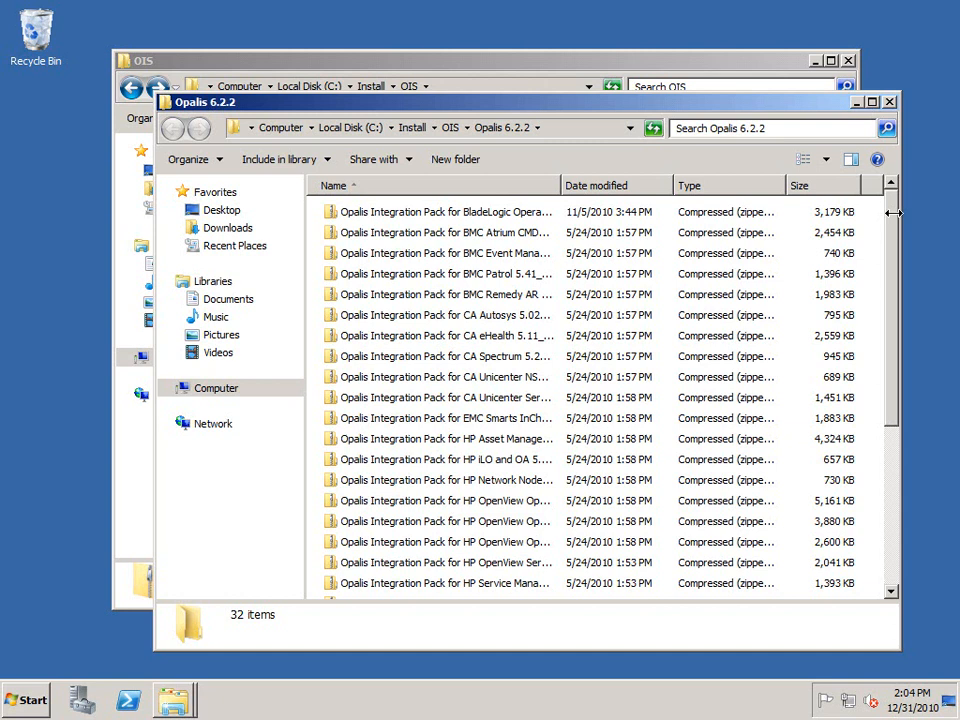
{"action": "mouse_move", "coordinate": [878, 210]}
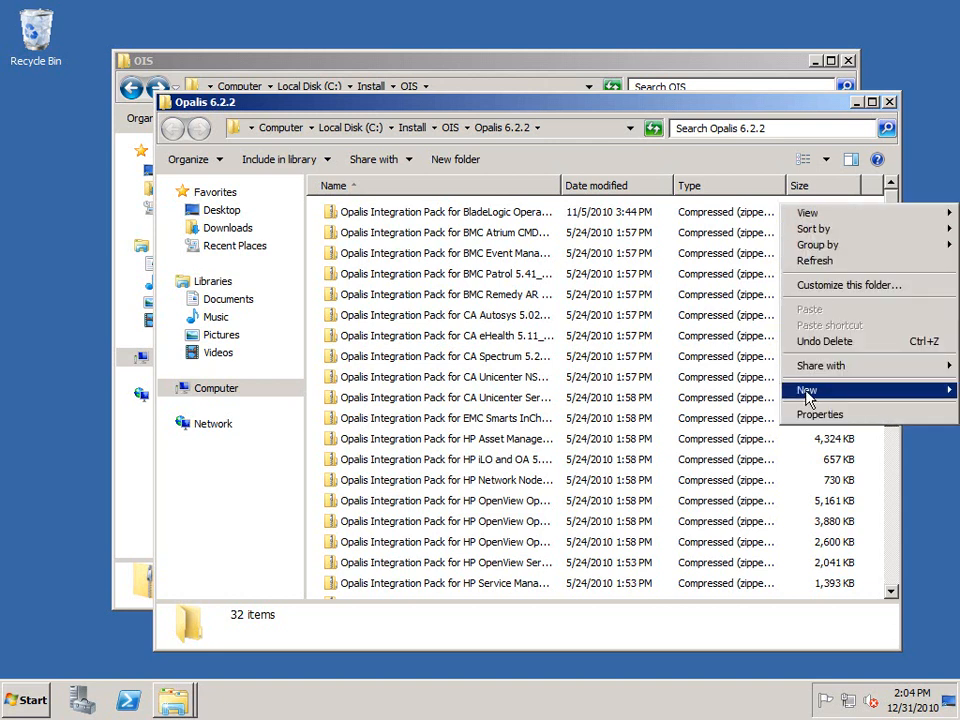
- Create an IPs folder and select all Integration Pack zips to move into it
{"action": "left_click", "coordinate": [806, 390]}
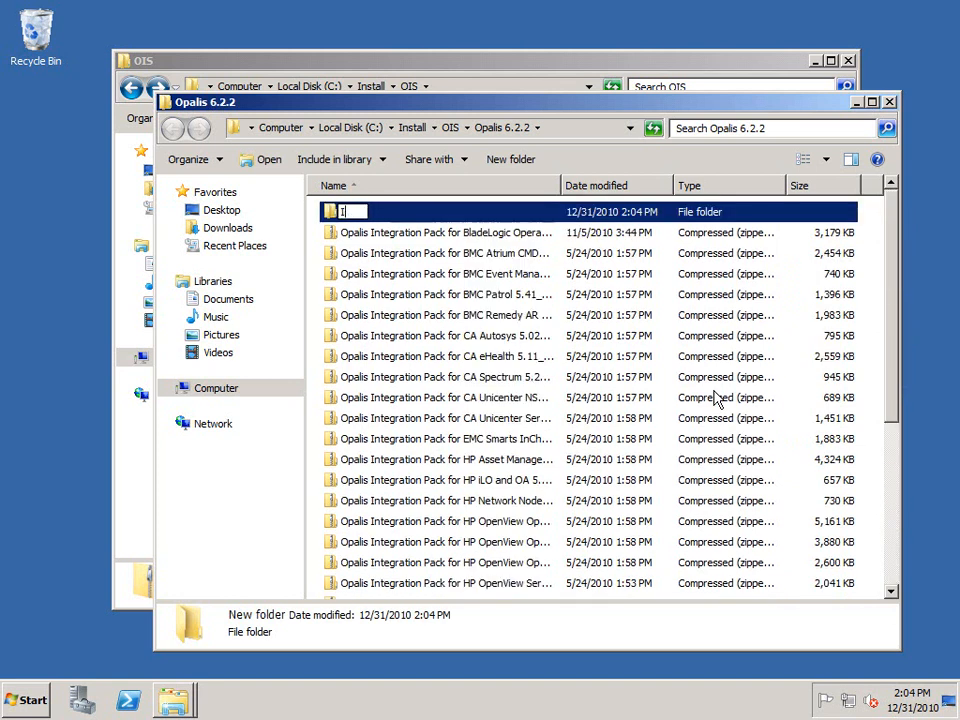
{"action": "type", "text": "IPs"}
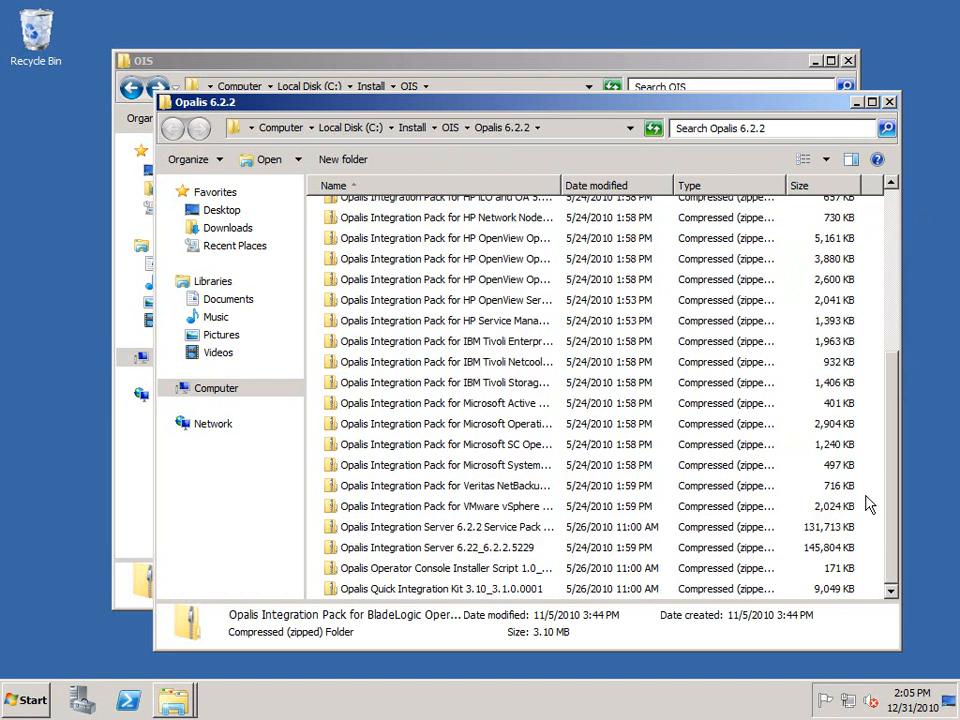
{"action": "key", "text": "ctrl+a"}
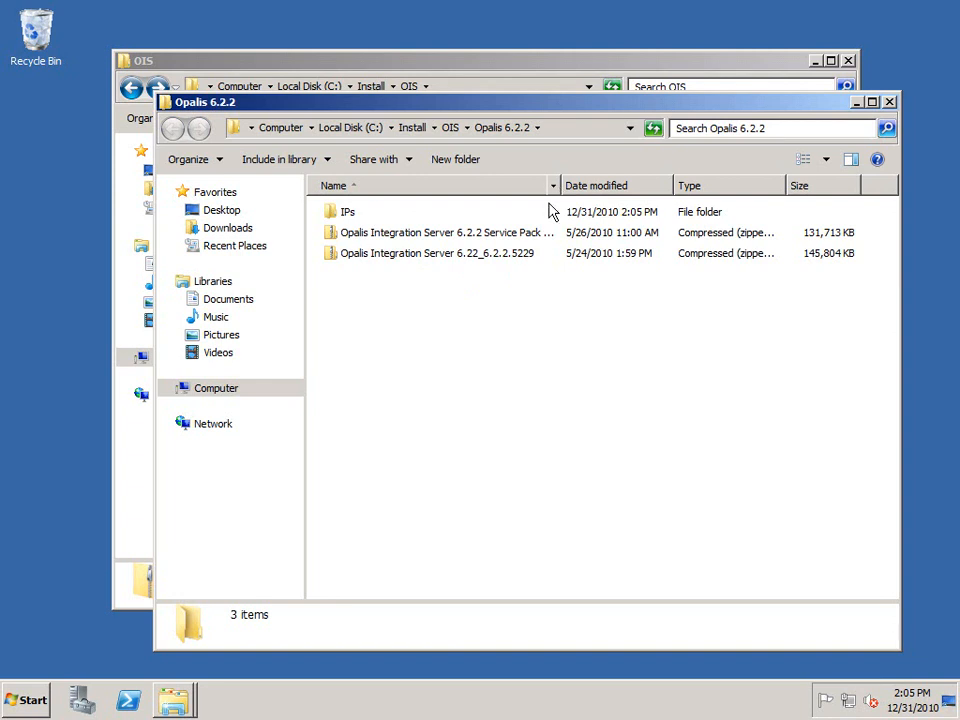
- Browse the Service Pack 1 zip containing OpalisServicePack1, then close the window
{"action": "left_click", "coordinate": [440, 232]}
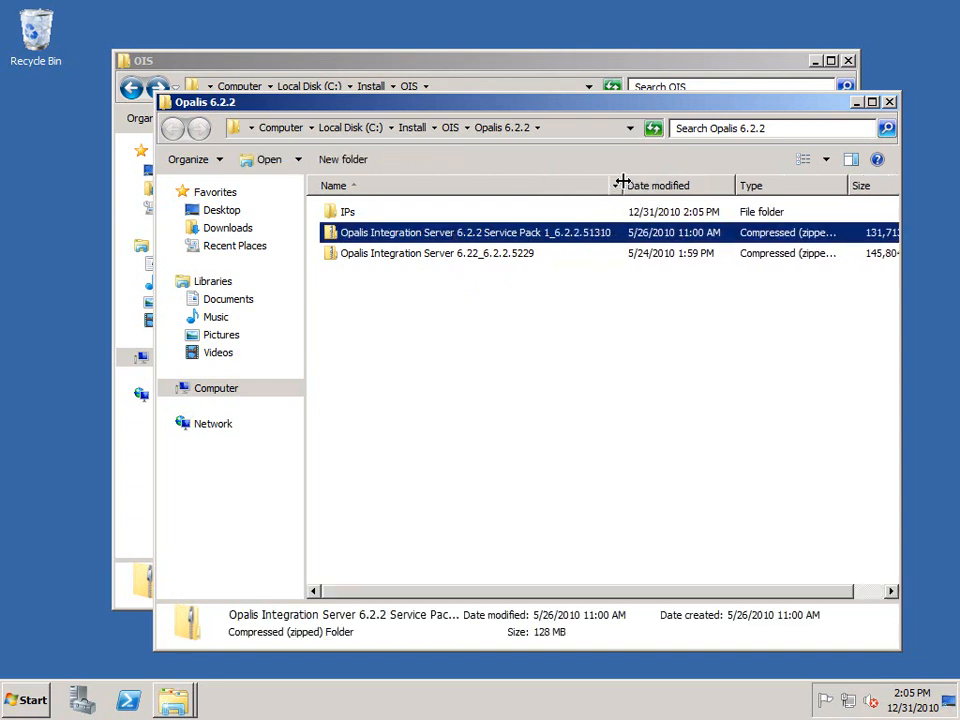
{"action": "mouse_move", "coordinate": [490, 236]}
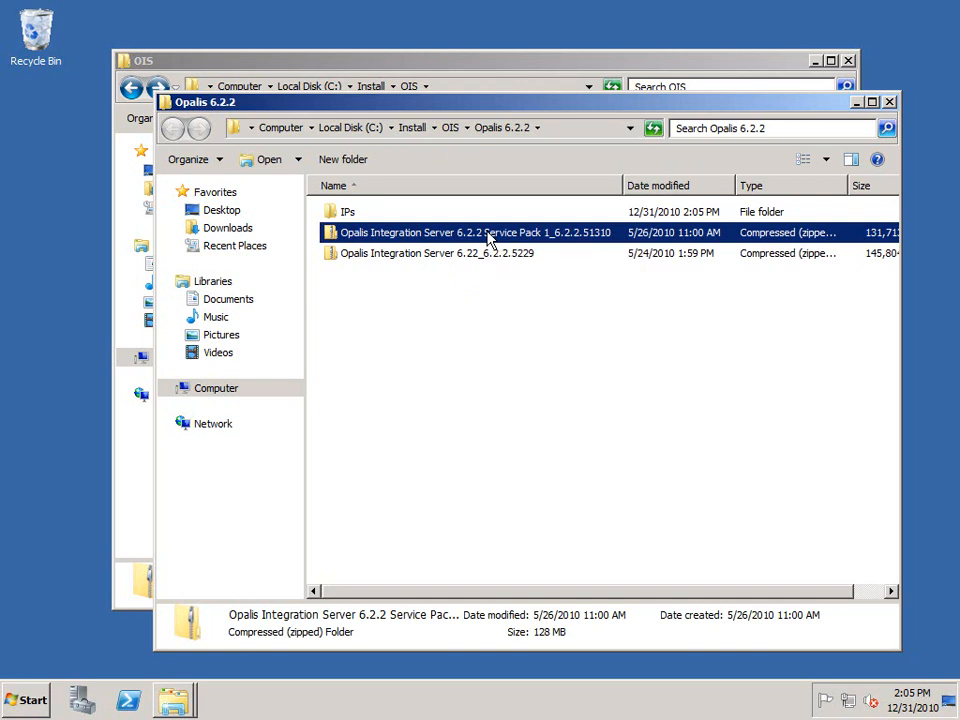
{"action": "double_click", "coordinate": [476, 232]}
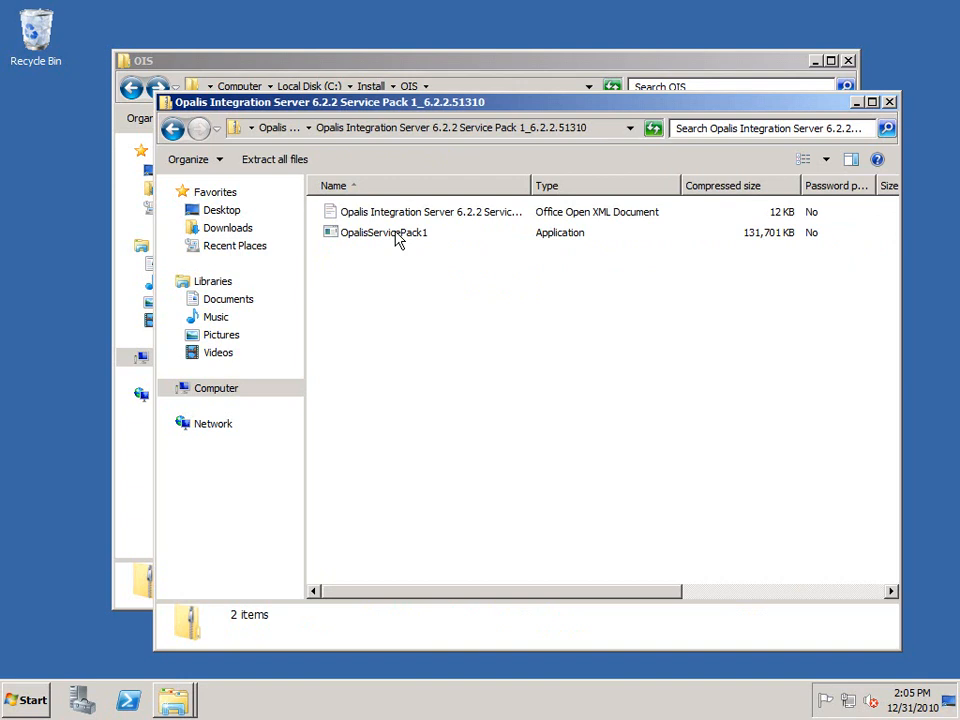
{"action": "left_click", "coordinate": [384, 232]}
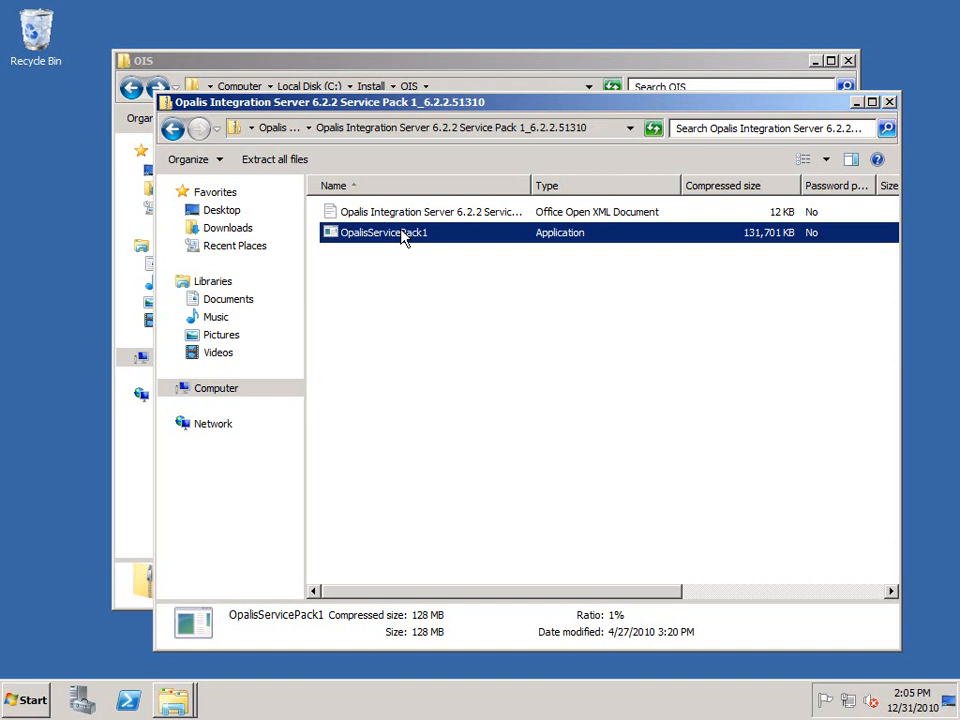
{"action": "mouse_move", "coordinate": [416, 248]}
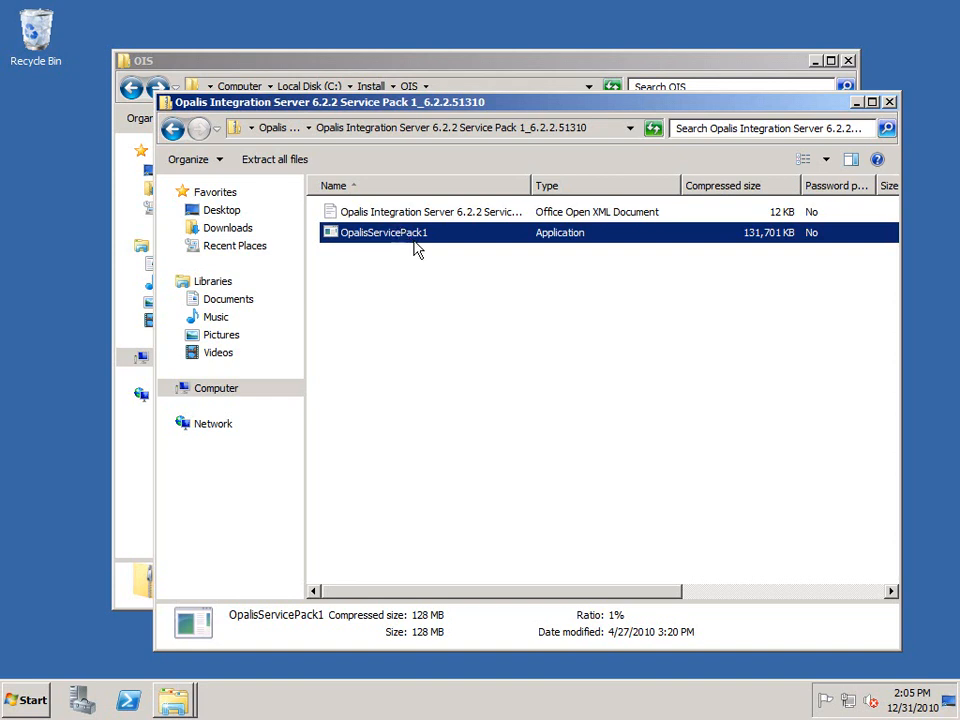
{"action": "mouse_move", "coordinate": [408, 244]}
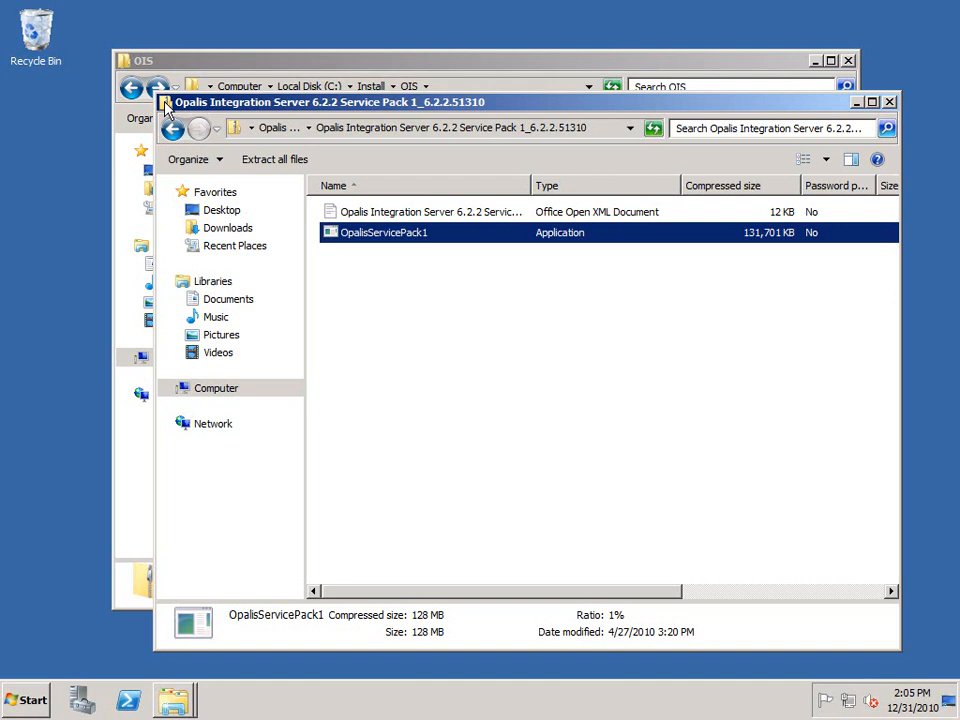
{"action": "left_click", "coordinate": [888, 100]}
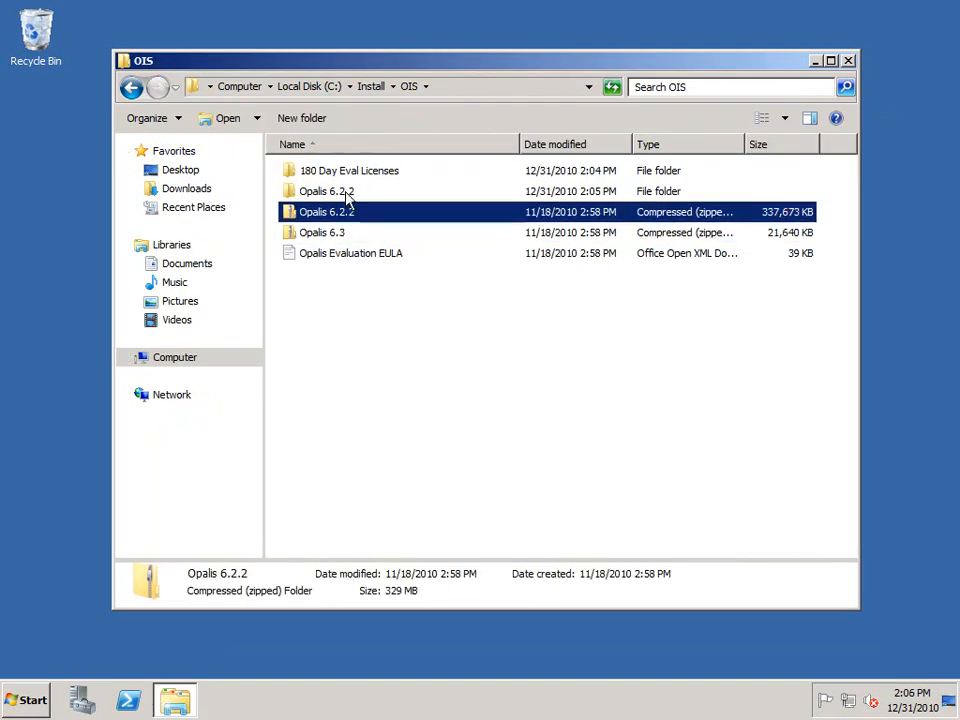
- Extract the Opalis Integration Server 6.22 zip inside Opalis 6.2.2 and return to OIS
{"action": "double_click", "coordinate": [328, 192]}
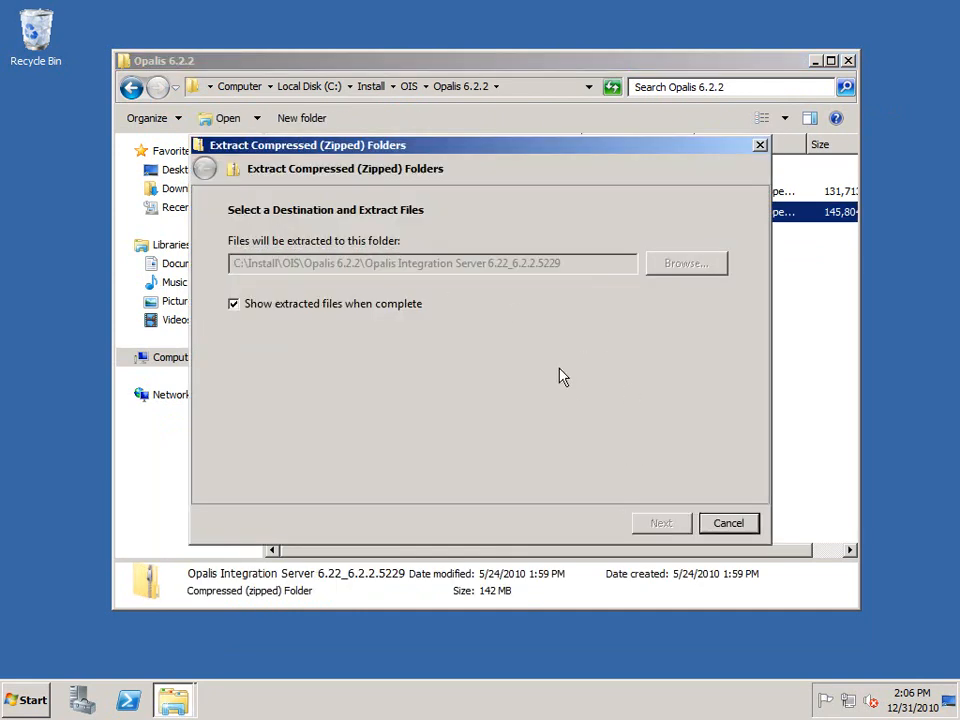
{"action": "left_click", "coordinate": [660, 524]}
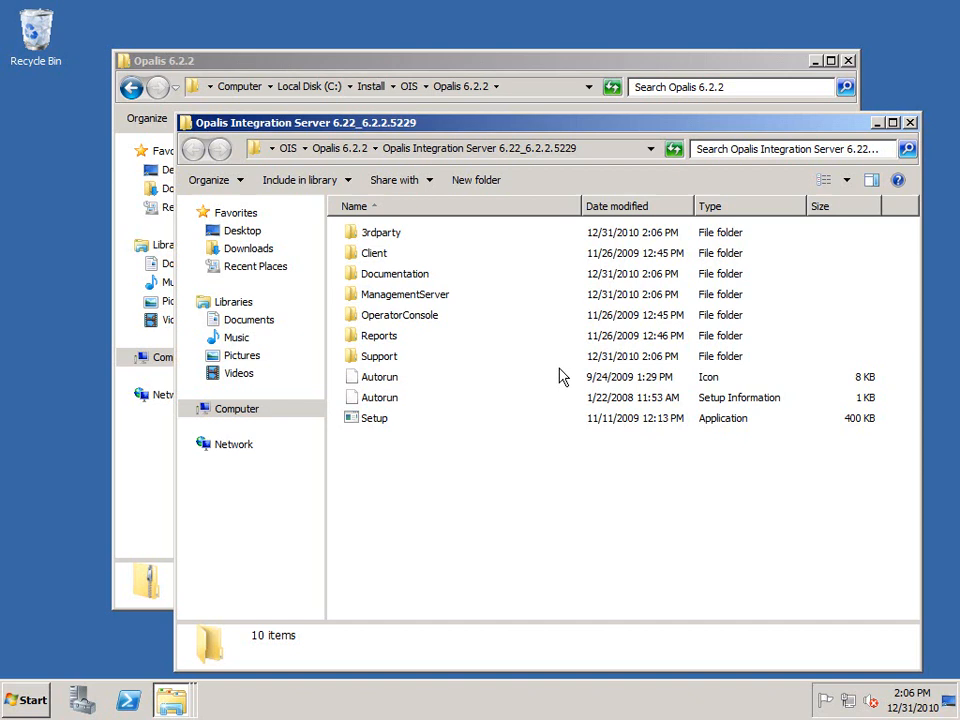
{"action": "mouse_move", "coordinate": [380, 376]}
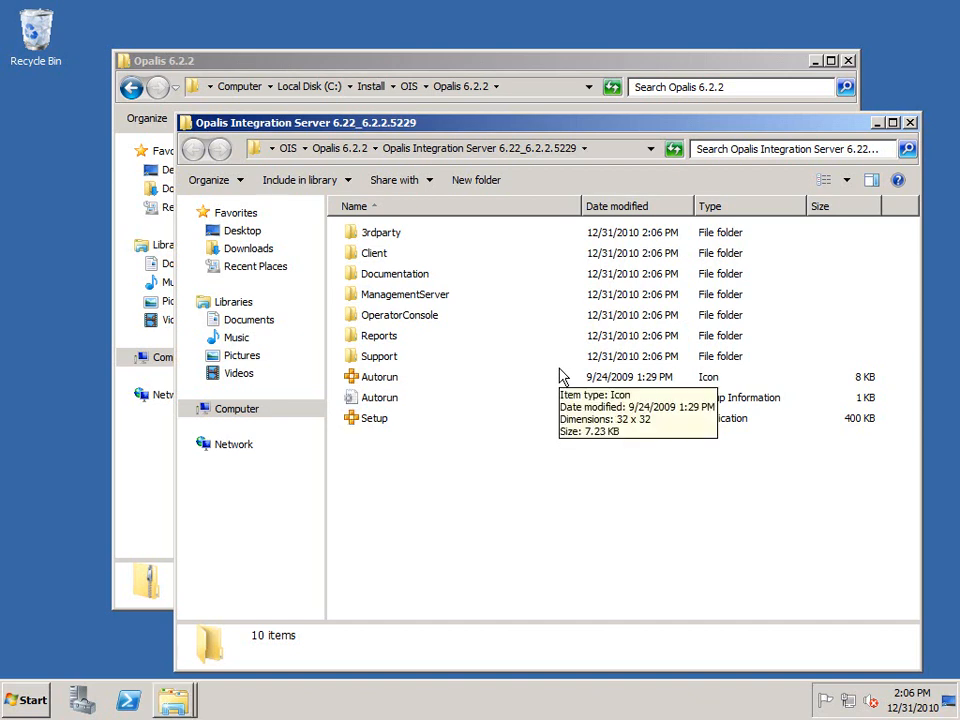
{"action": "mouse_move", "coordinate": [548, 358]}
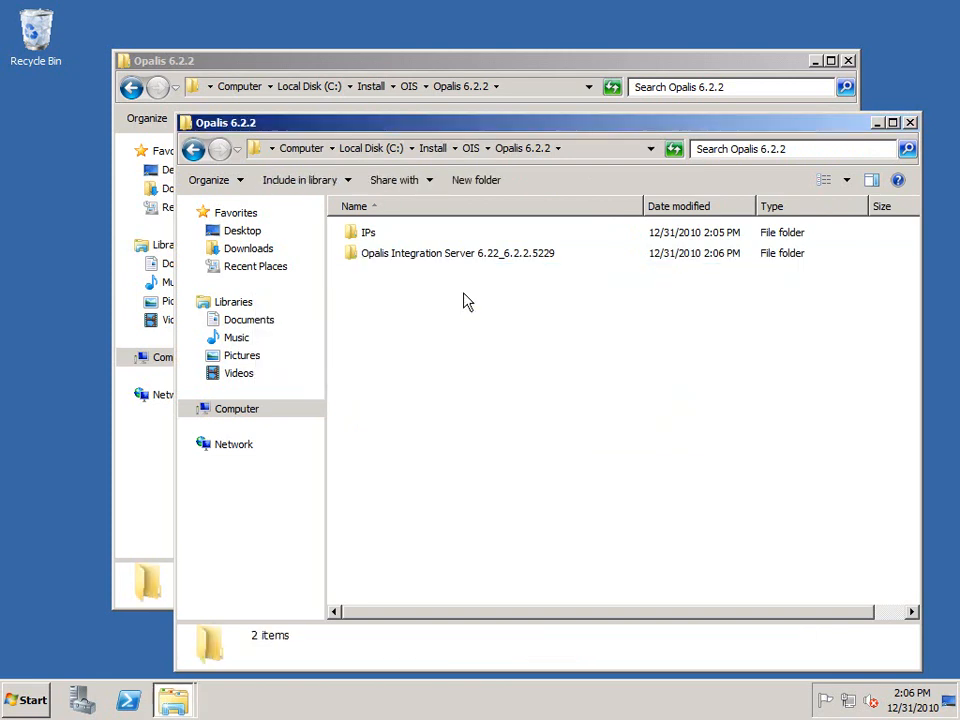
{"action": "left_click", "coordinate": [488, 148]}
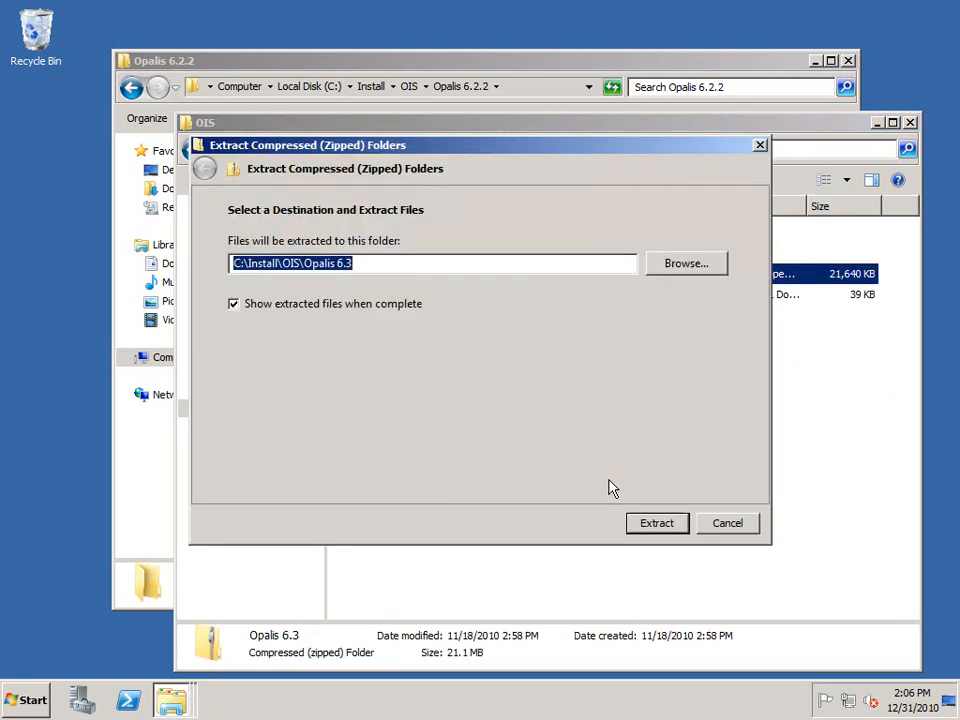
- Extract the Opalis 6.3 archive and delete the original zip
{"action": "left_click", "coordinate": [656, 524]}
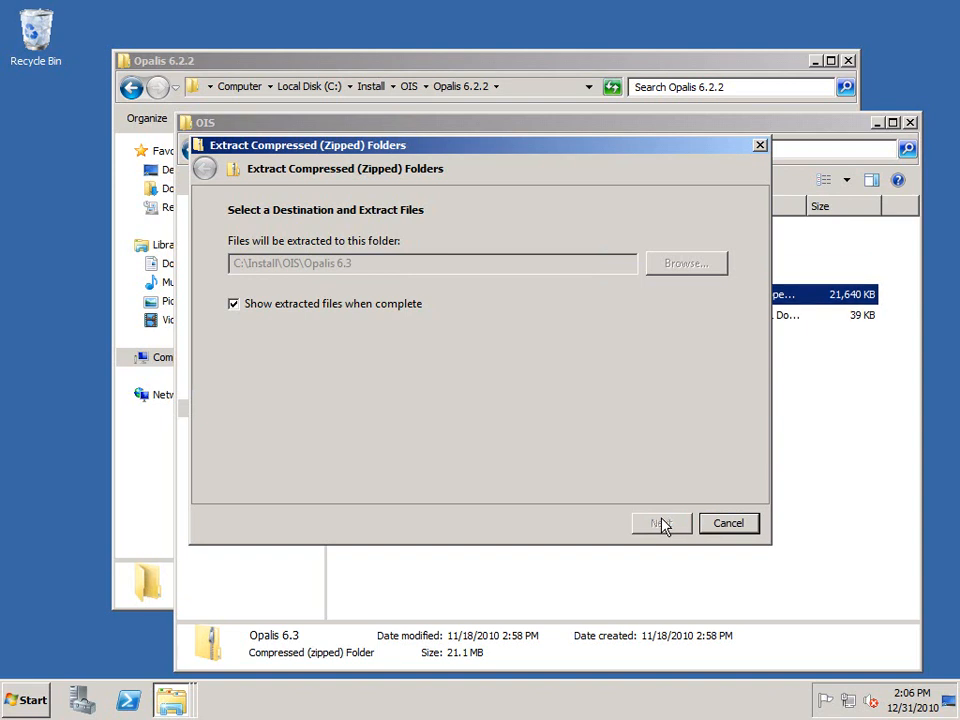
{"action": "left_click", "coordinate": [658, 524]}
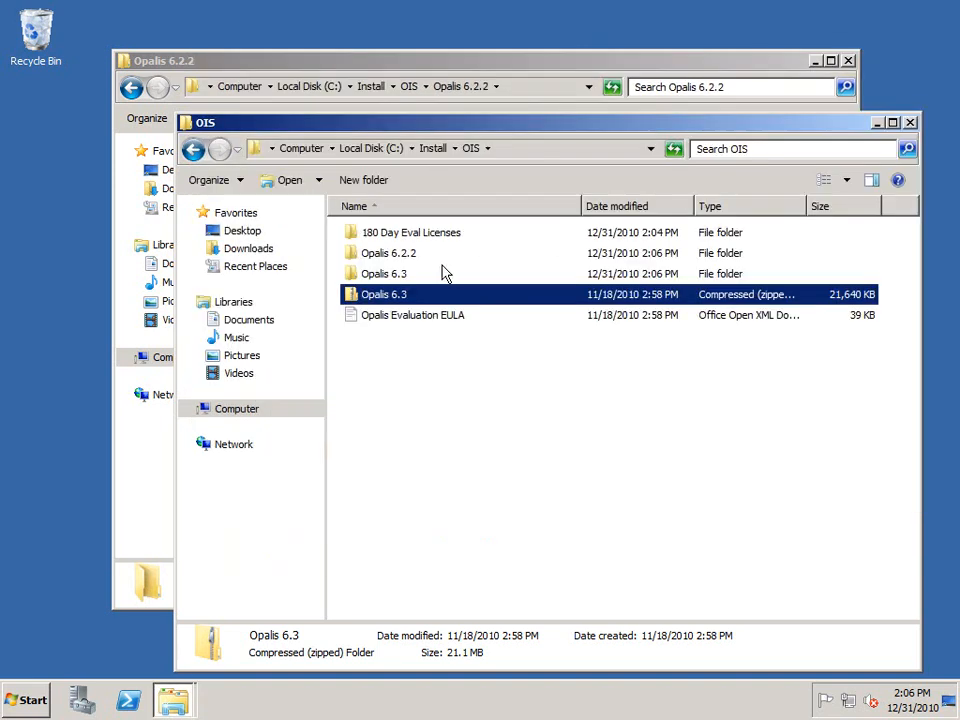
{"action": "key", "text": "Delete"}
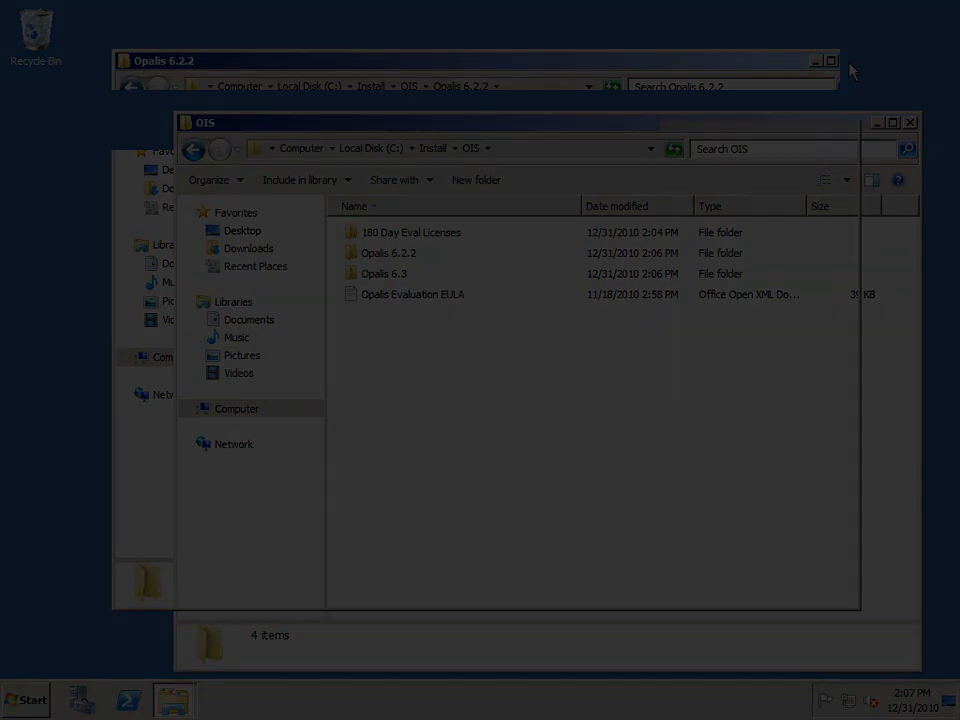
- Open the Opalis 6.2.2 folder showing IPs and Opalis Integration Server 6.22
{"action": "left_click", "coordinate": [388, 252]}
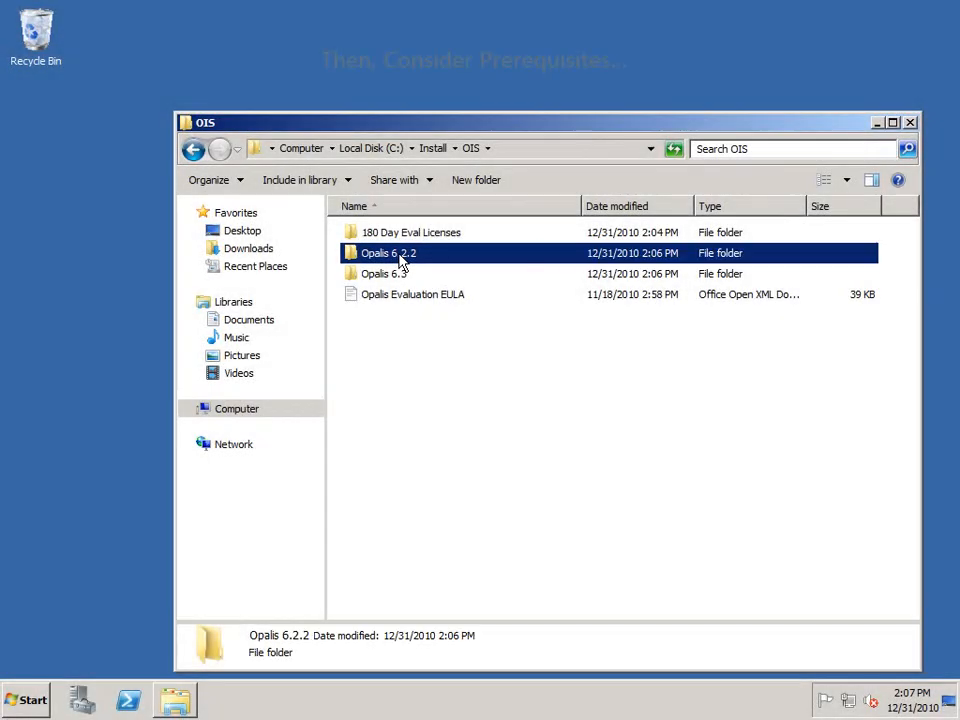
{"action": "double_click", "coordinate": [388, 252]}
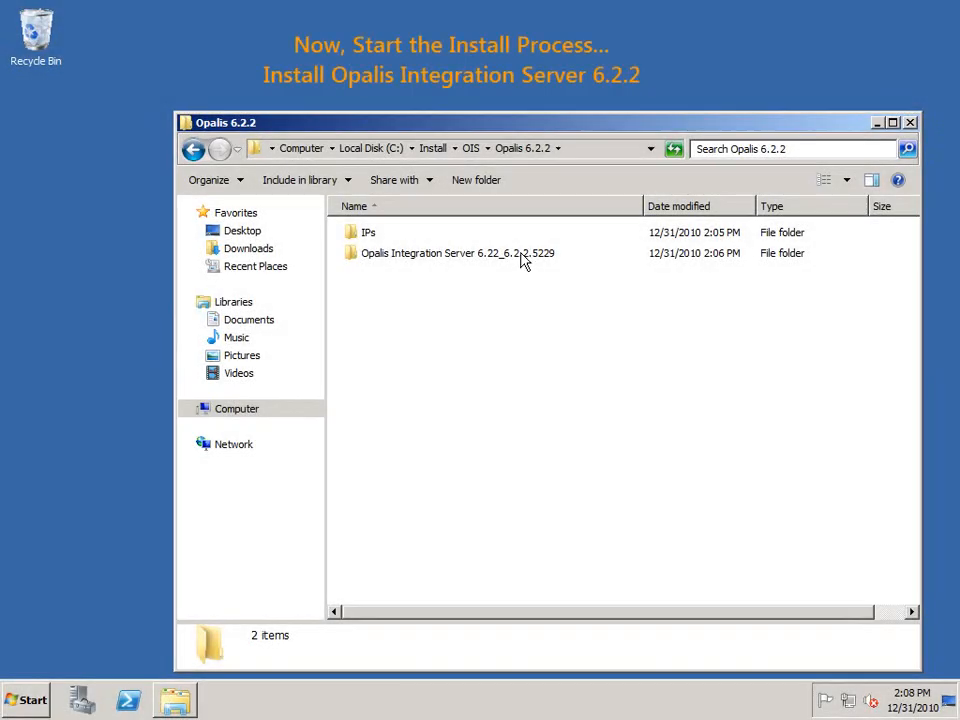
- Run Setup from Opalis Integration Server 6.22 and choose Install Opalis Integration Server
{"action": "double_click", "coordinate": [456, 252]}
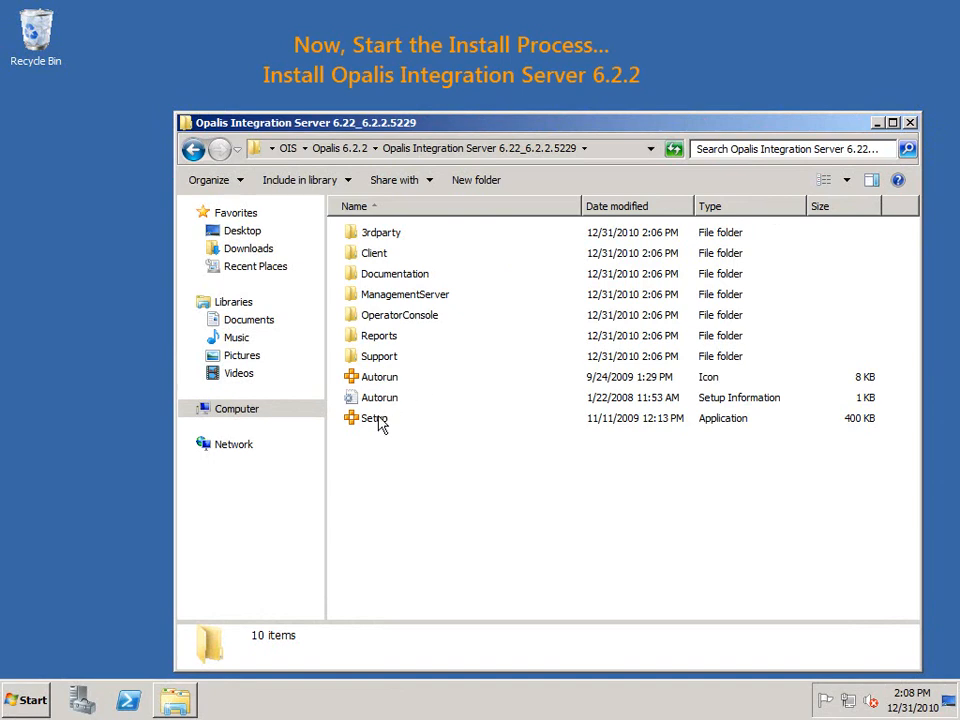
{"action": "double_click", "coordinate": [372, 418]}
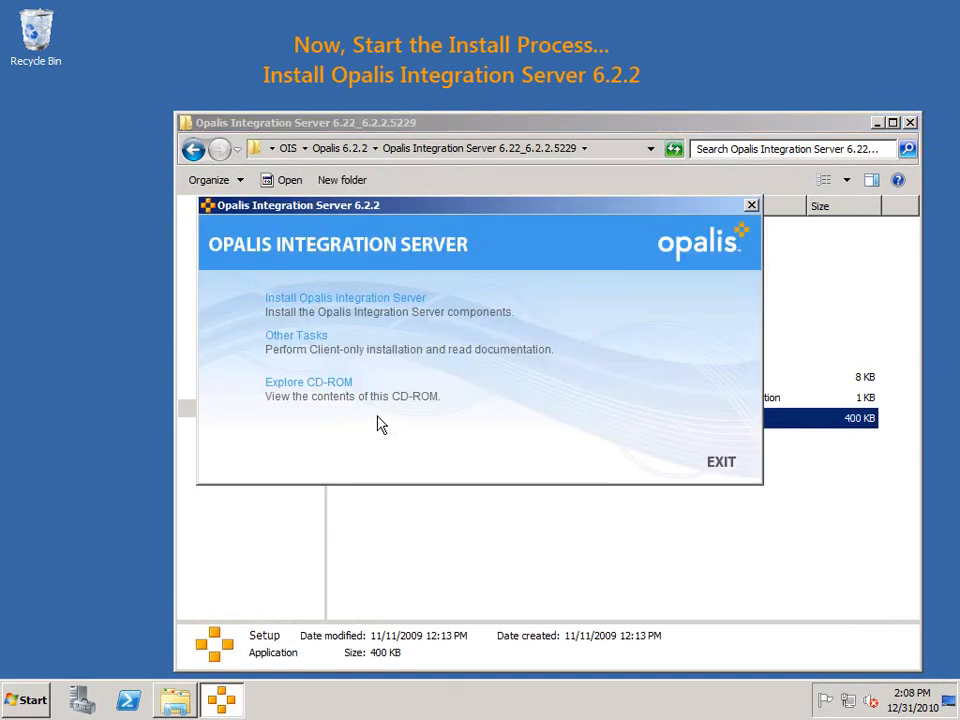
{"action": "mouse_move", "coordinate": [388, 400]}
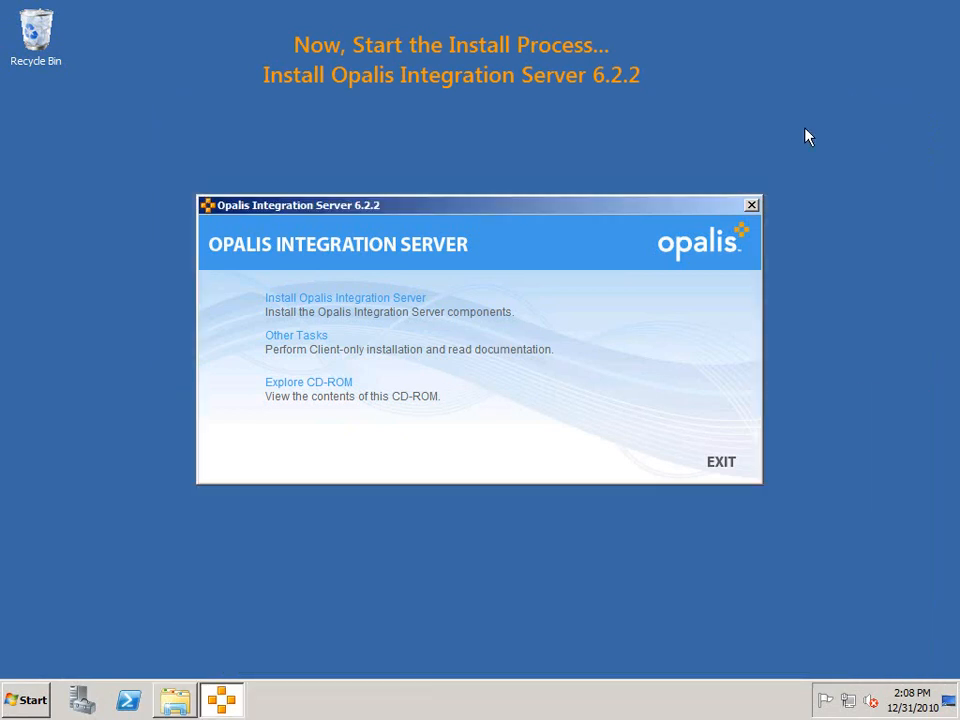
{"action": "left_click", "coordinate": [344, 296]}
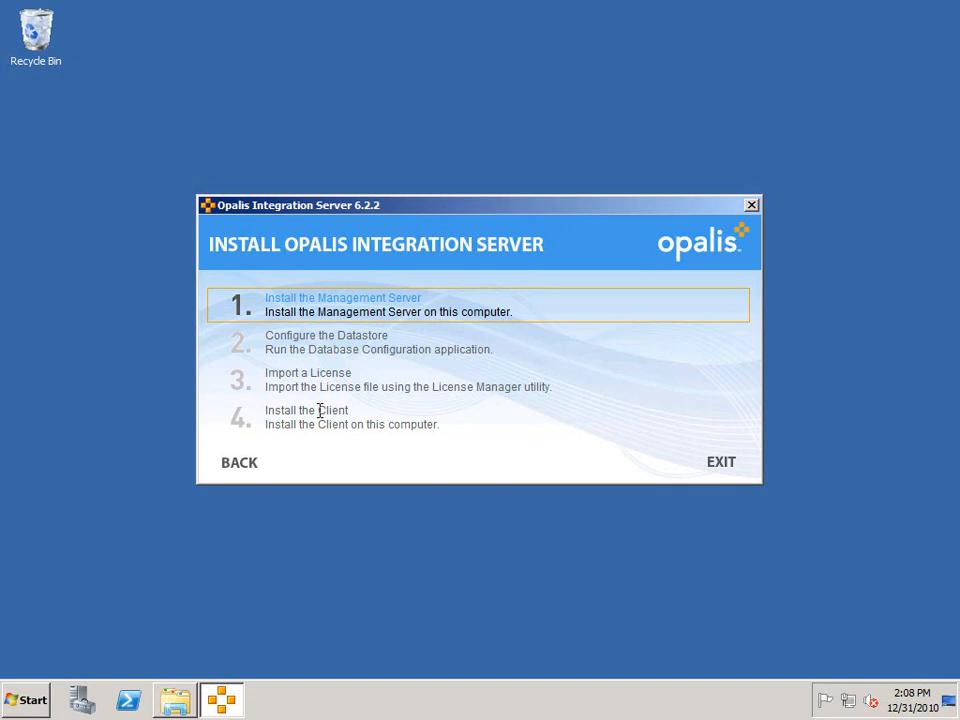
{"action": "mouse_move", "coordinate": [318, 388]}
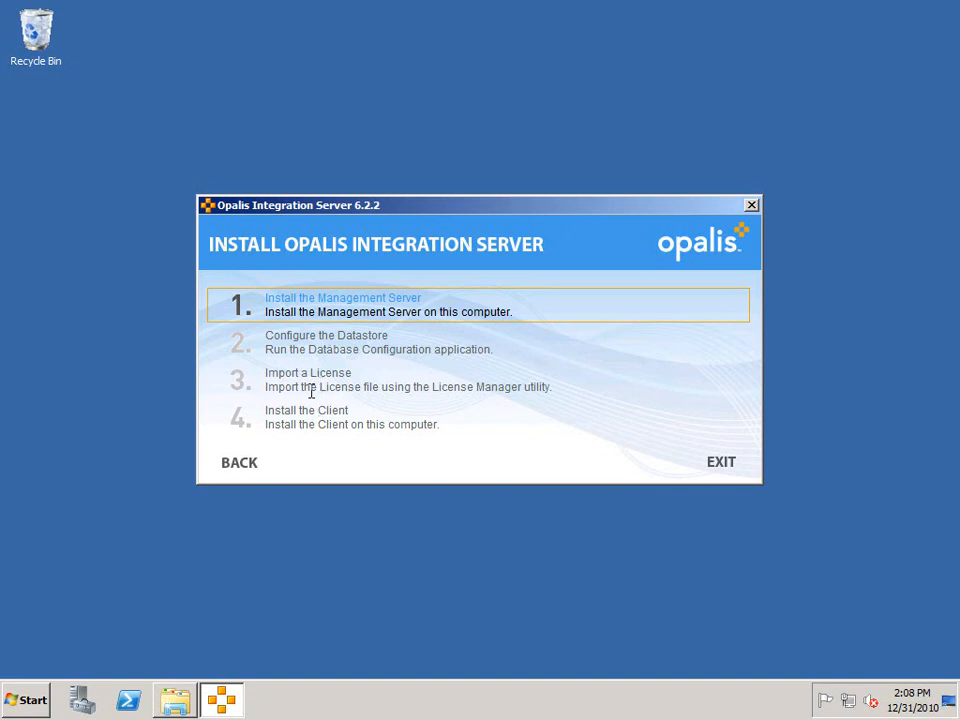
{"action": "mouse_move", "coordinate": [302, 388]}
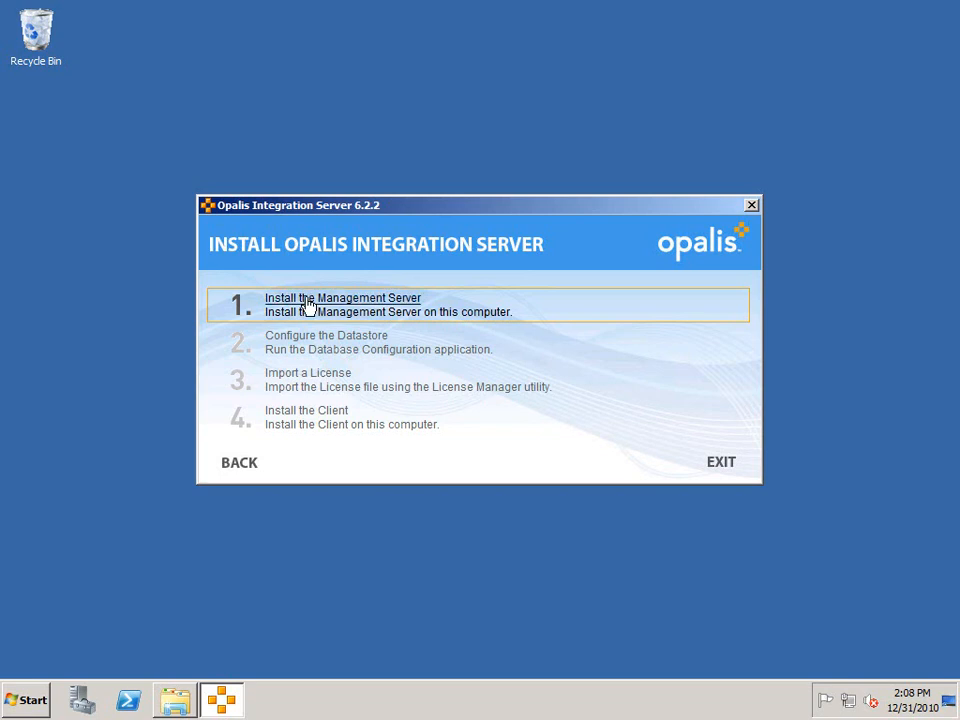
- Install the Management Server, accepting the license and default user details and folder, up to Logon Information
{"action": "left_click", "coordinate": [342, 298]}
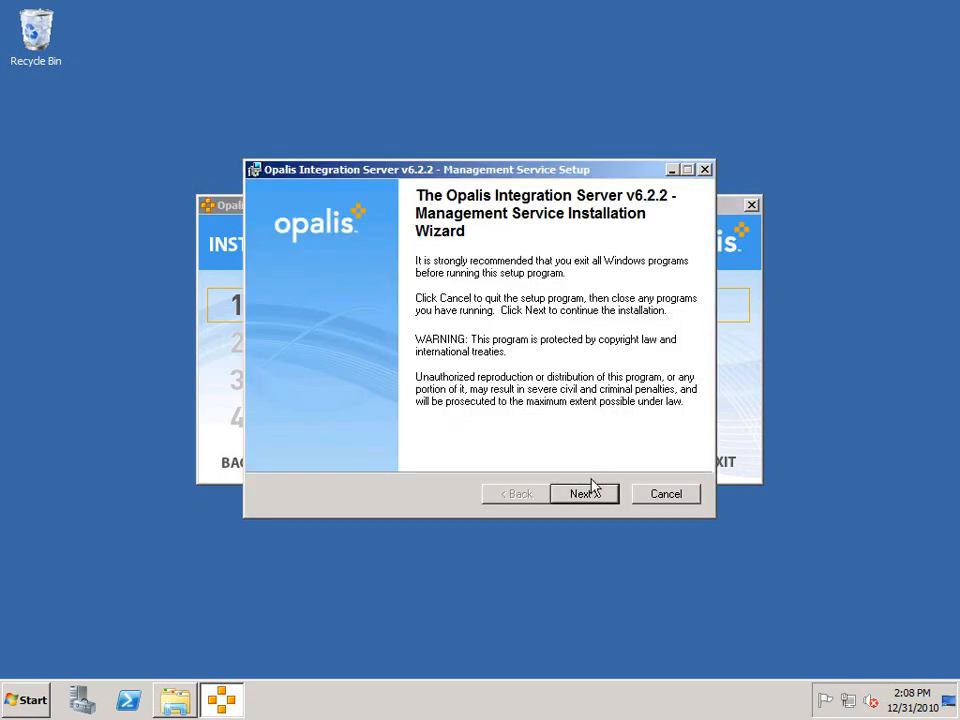
{"action": "left_click", "coordinate": [584, 492]}
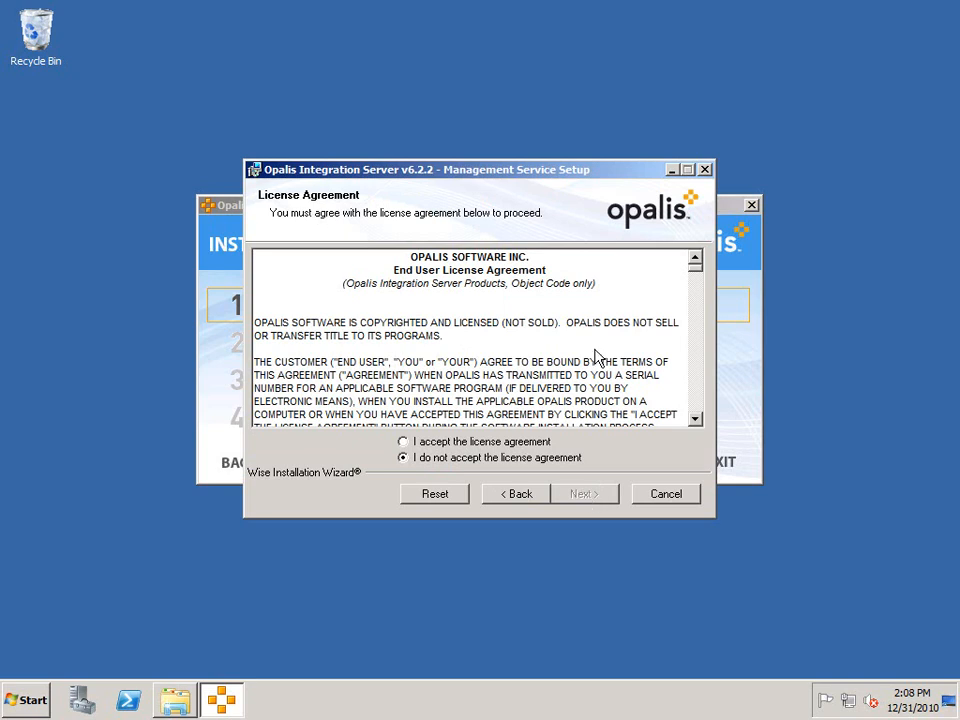
{"action": "mouse_move", "coordinate": [700, 284]}
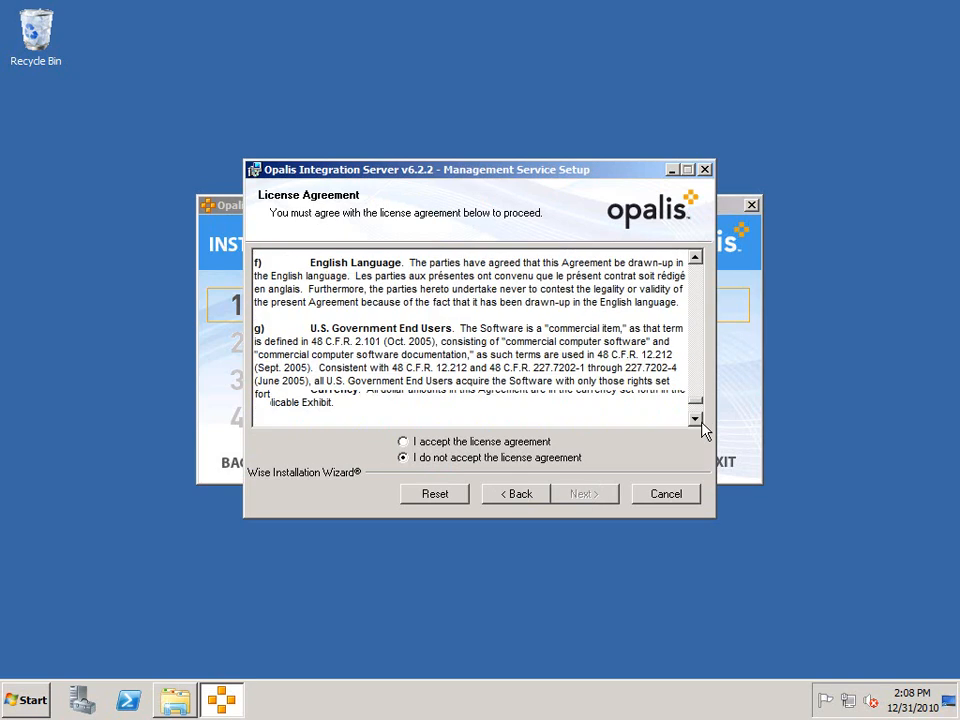
{"action": "left_click", "coordinate": [404, 442]}
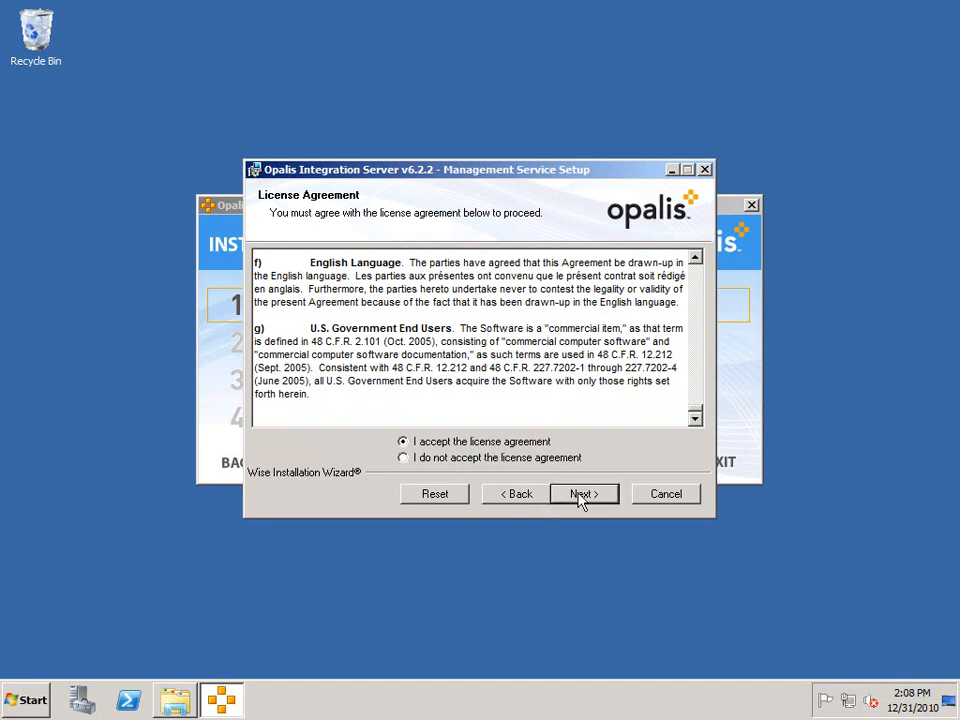
{"action": "left_click", "coordinate": [584, 492]}
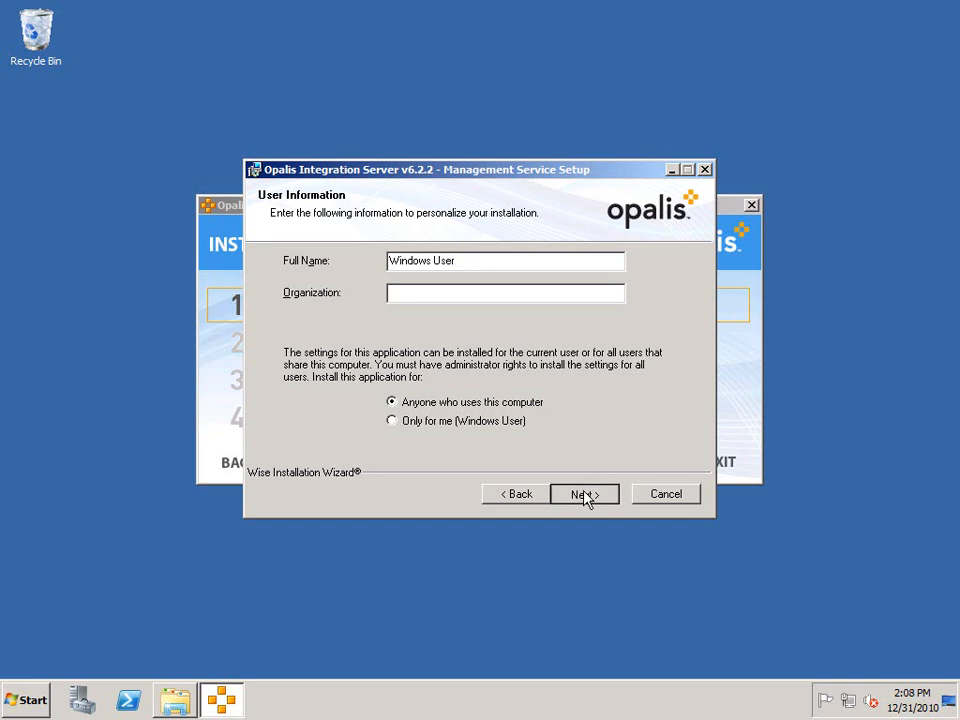
{"action": "left_click", "coordinate": [584, 492]}
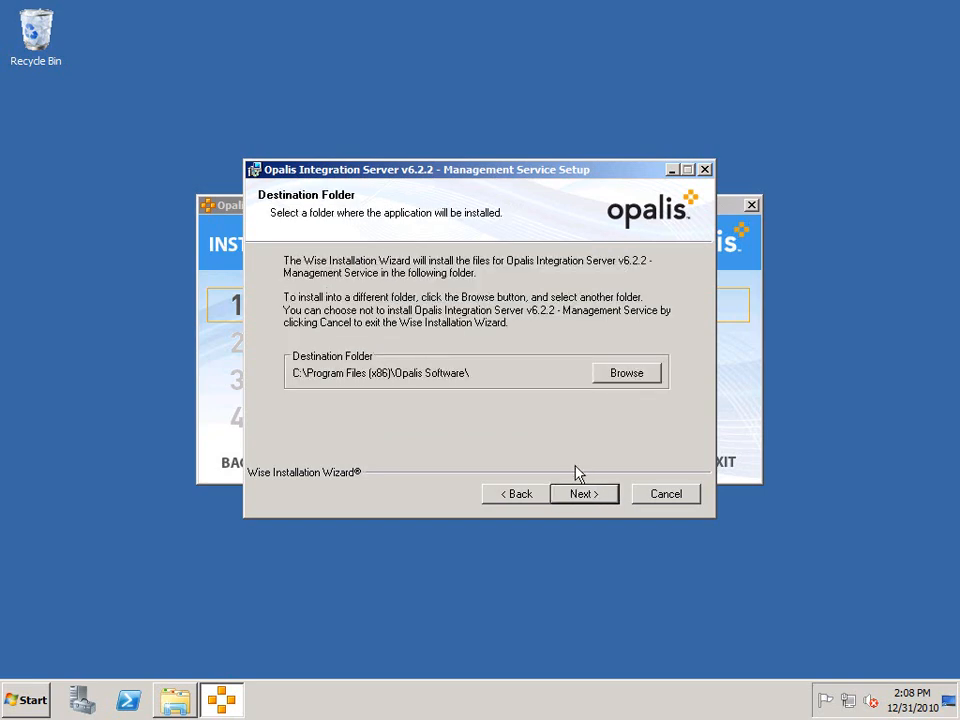
{"action": "mouse_move", "coordinate": [560, 440]}
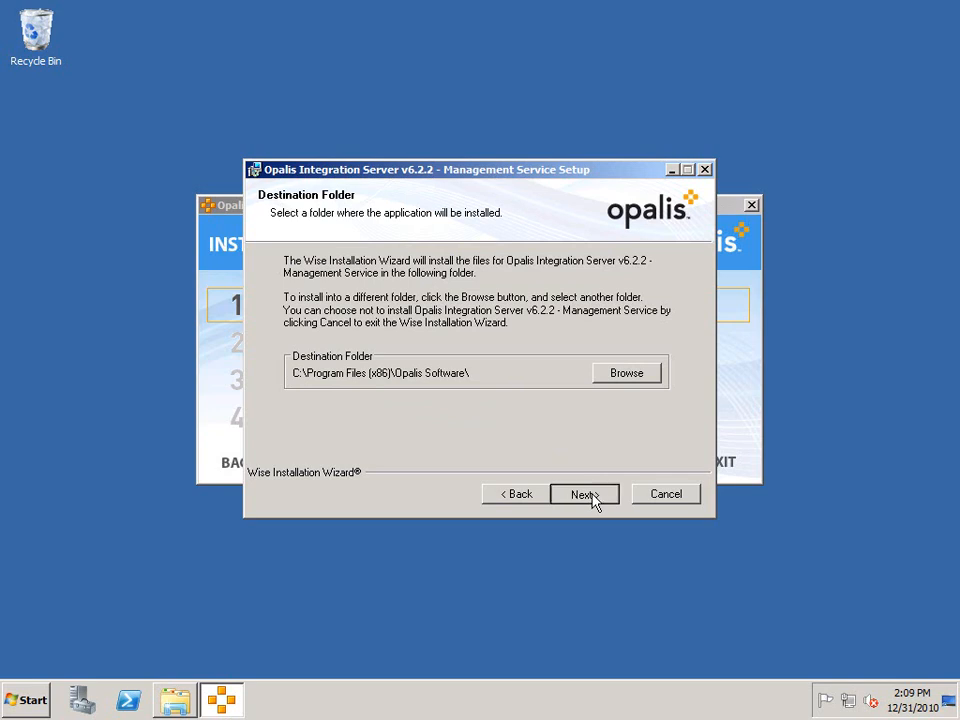
{"action": "left_click", "coordinate": [584, 494]}
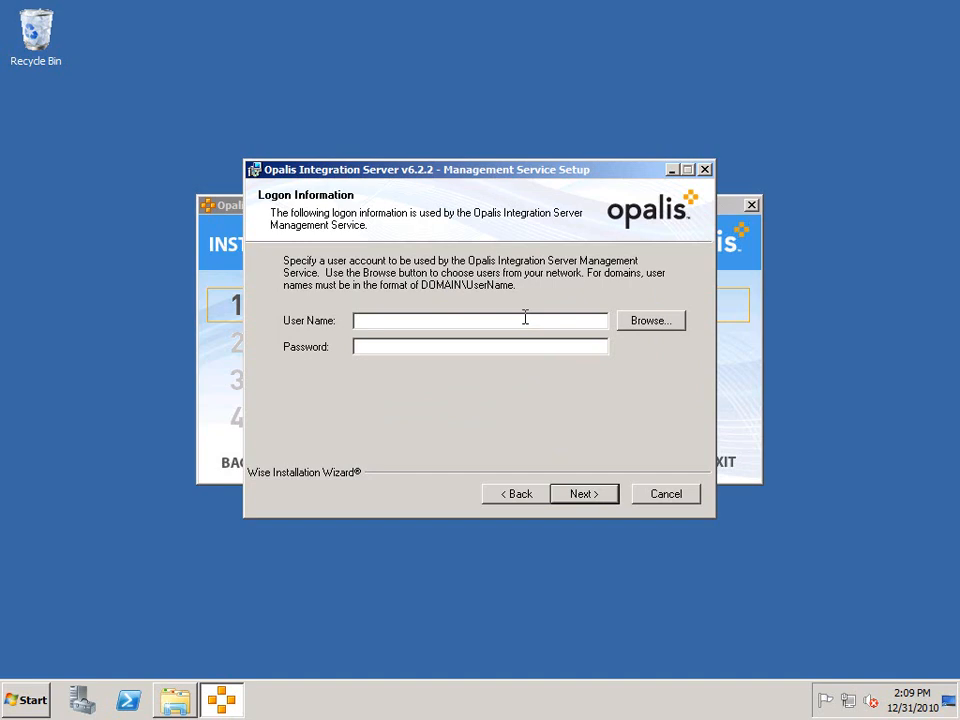
- Choose the domain Administrator account as the Management Service logon account
{"action": "left_click", "coordinate": [480, 320]}
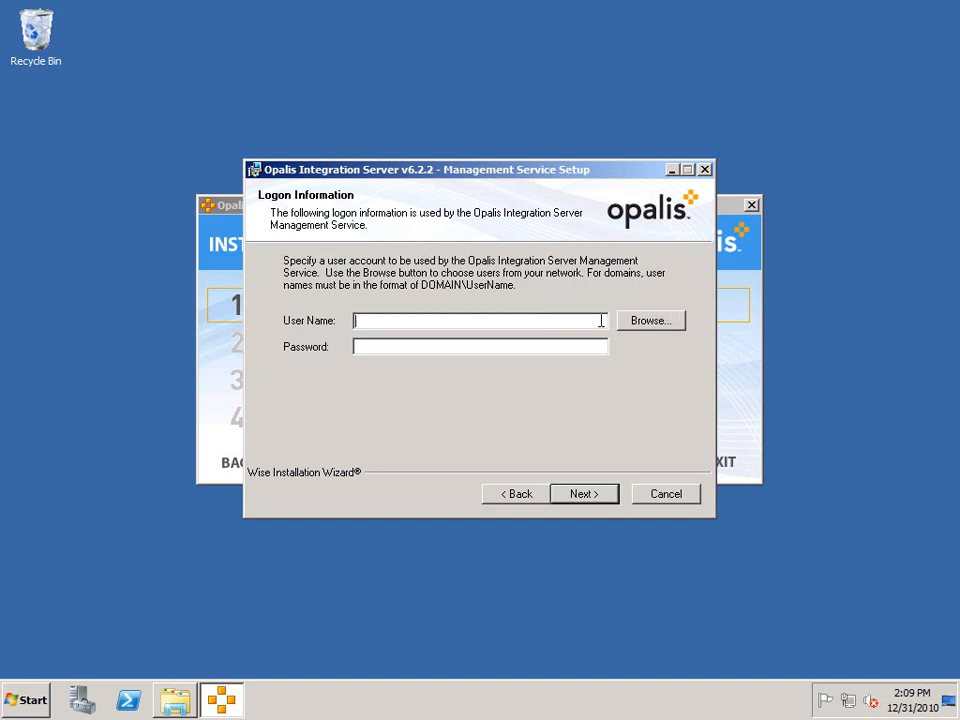
{"action": "left_click", "coordinate": [650, 320]}
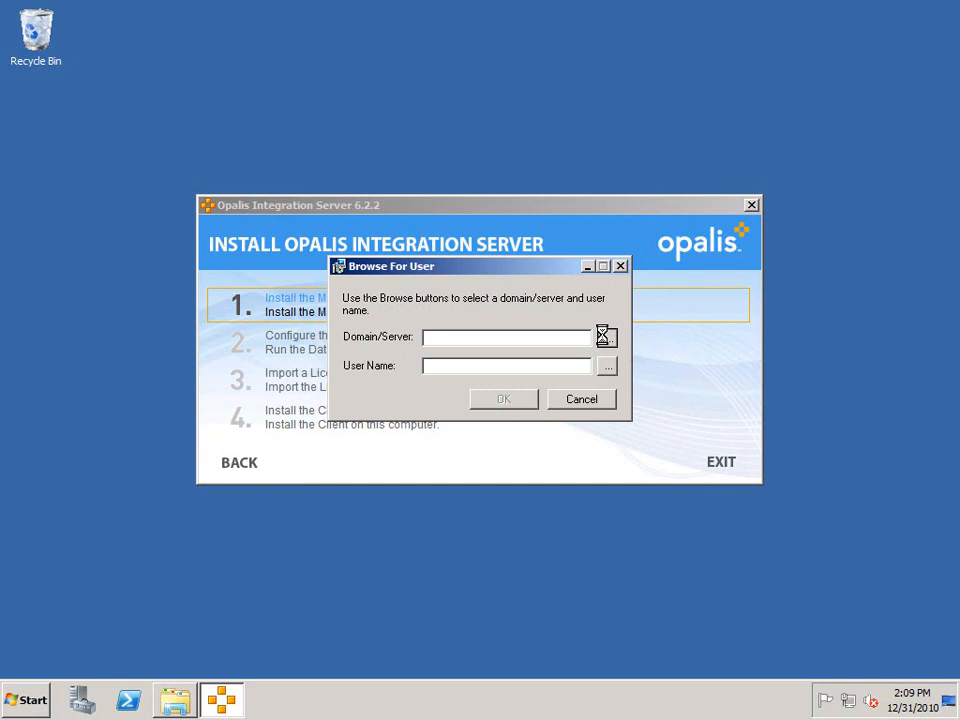
{"action": "left_click", "coordinate": [606, 336]}
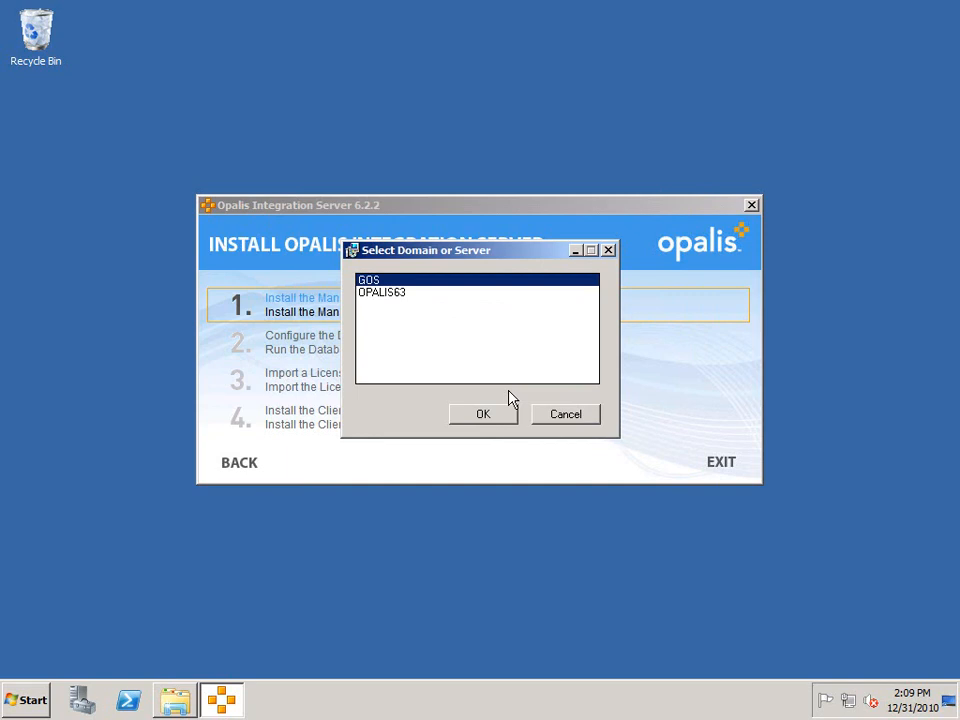
{"action": "left_click", "coordinate": [482, 414]}
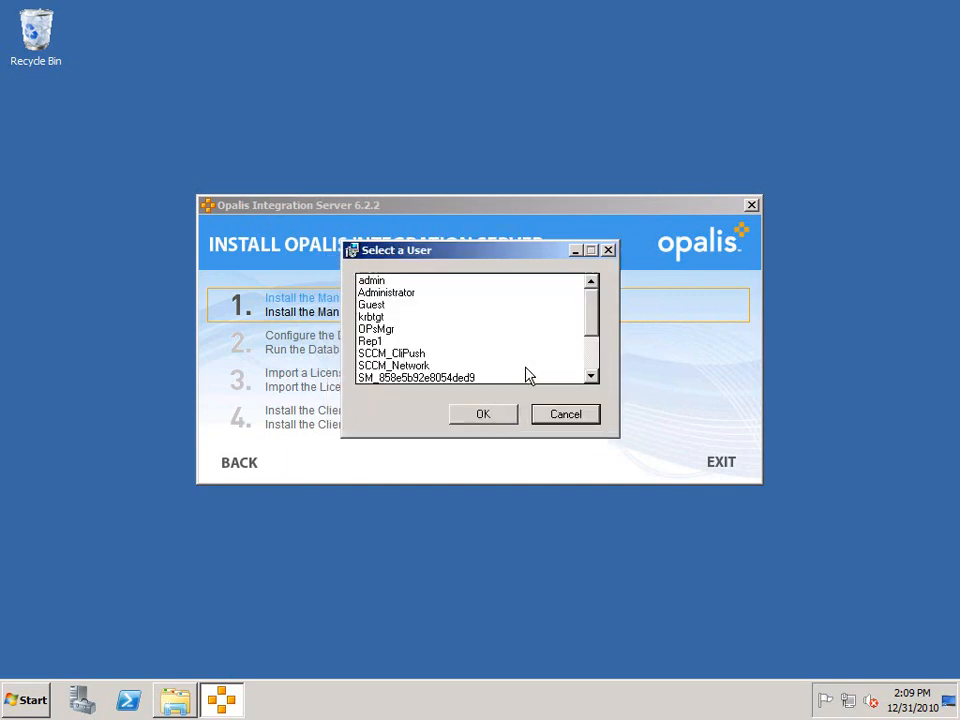
{"action": "left_click", "coordinate": [386, 292]}
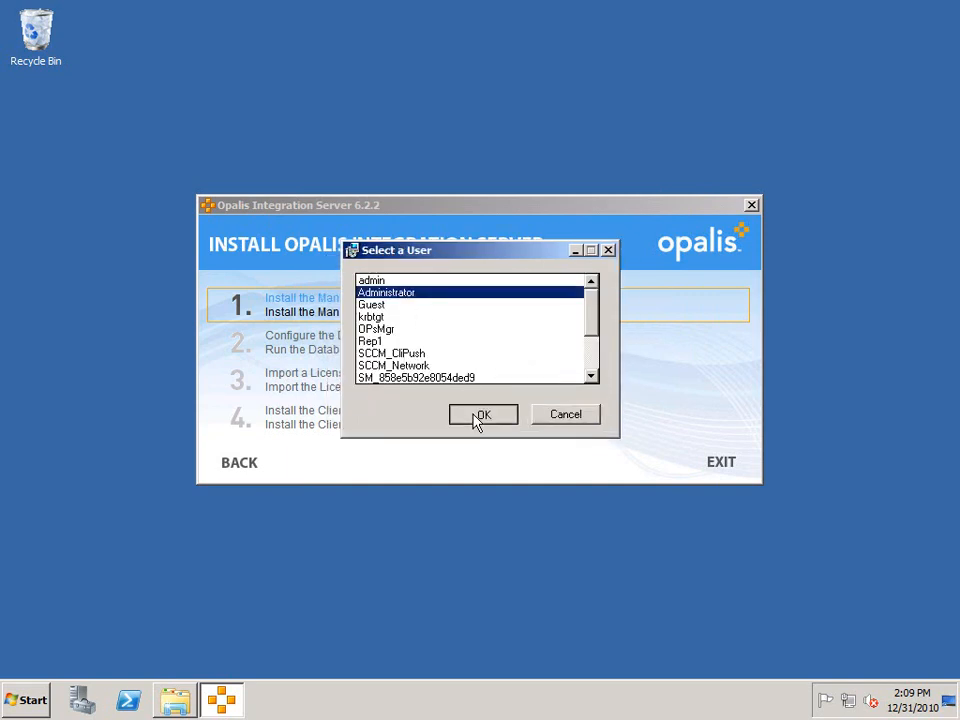
{"action": "left_click", "coordinate": [484, 414]}
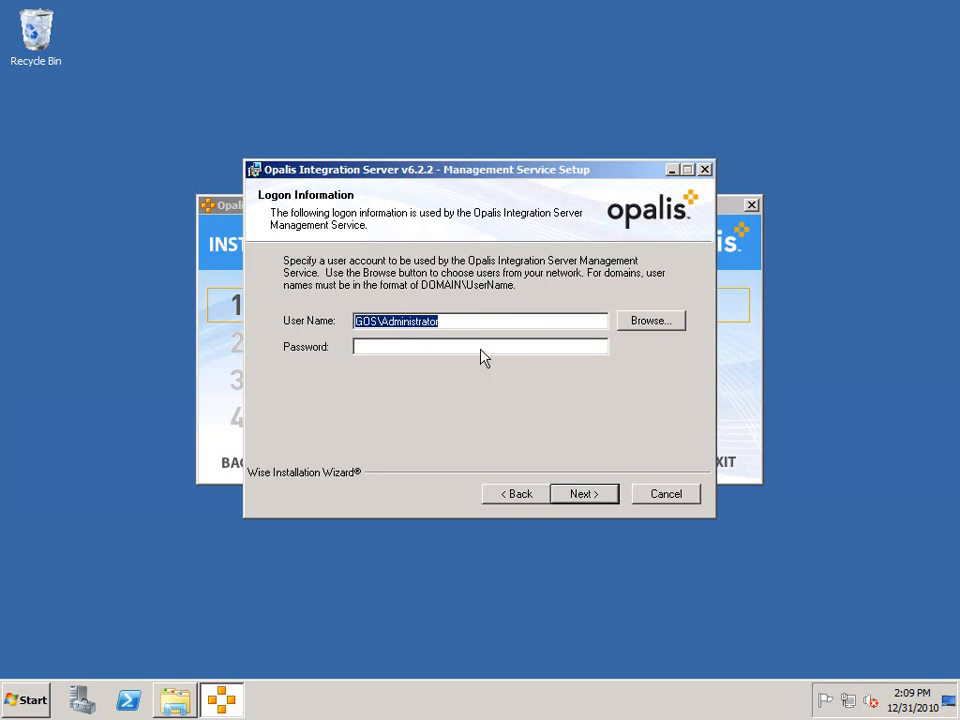
- Enter the account password and finish installing the Management Service under GOS\Administrator
{"action": "type", "text": "•"}
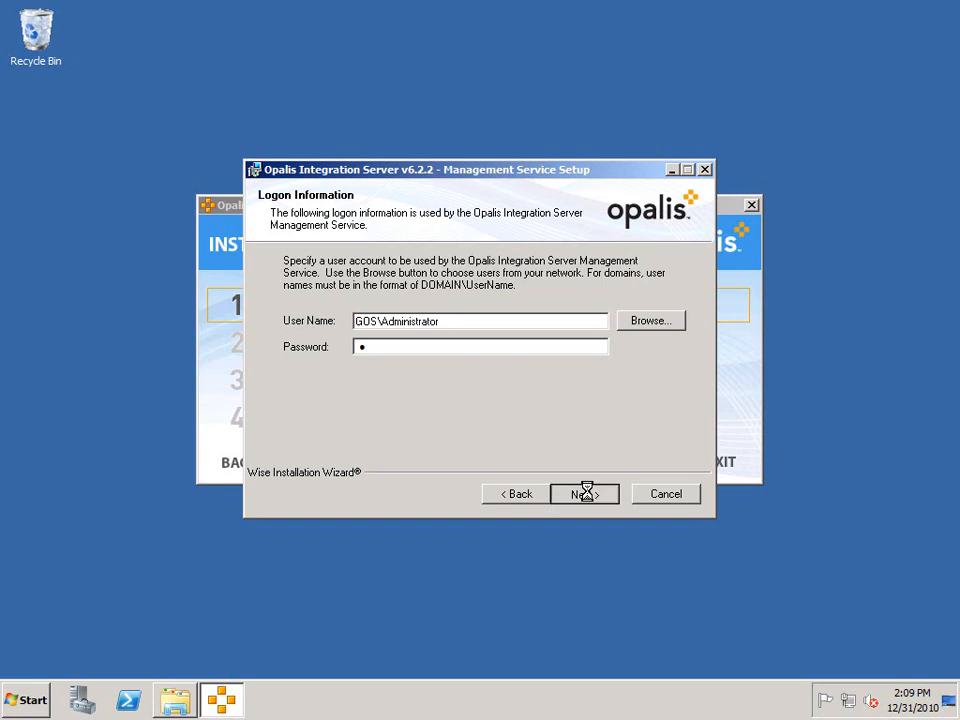
{"action": "left_click", "coordinate": [584, 492]}
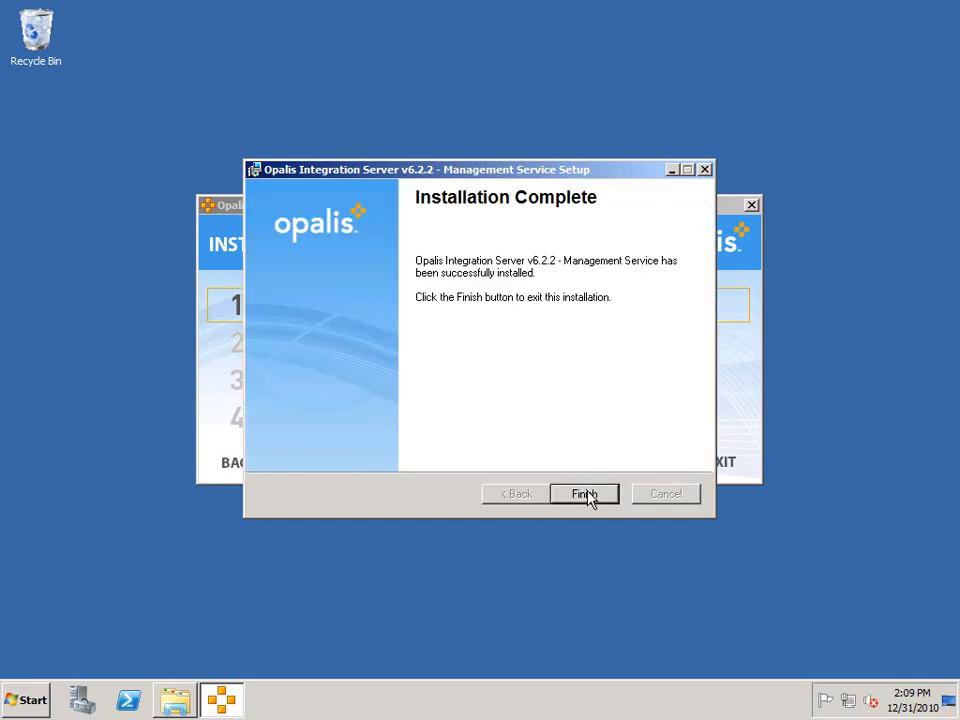
{"action": "left_click", "coordinate": [584, 492]}
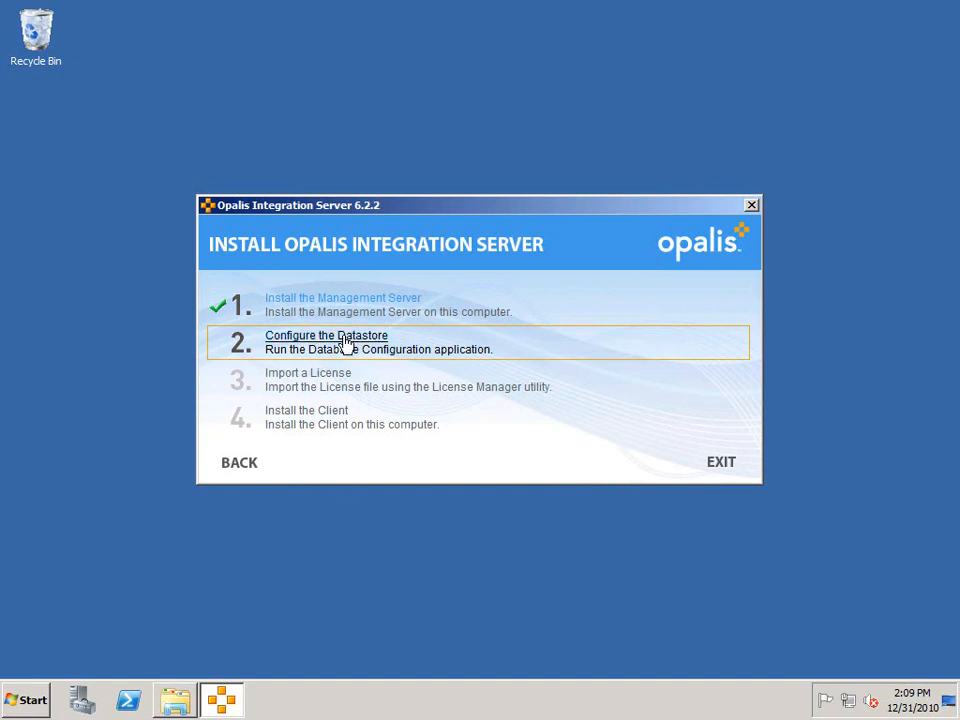
- Start datastore configuration with Microsoft SQL Server on server opalis63 using Windows authentication
{"action": "left_click", "coordinate": [326, 342]}
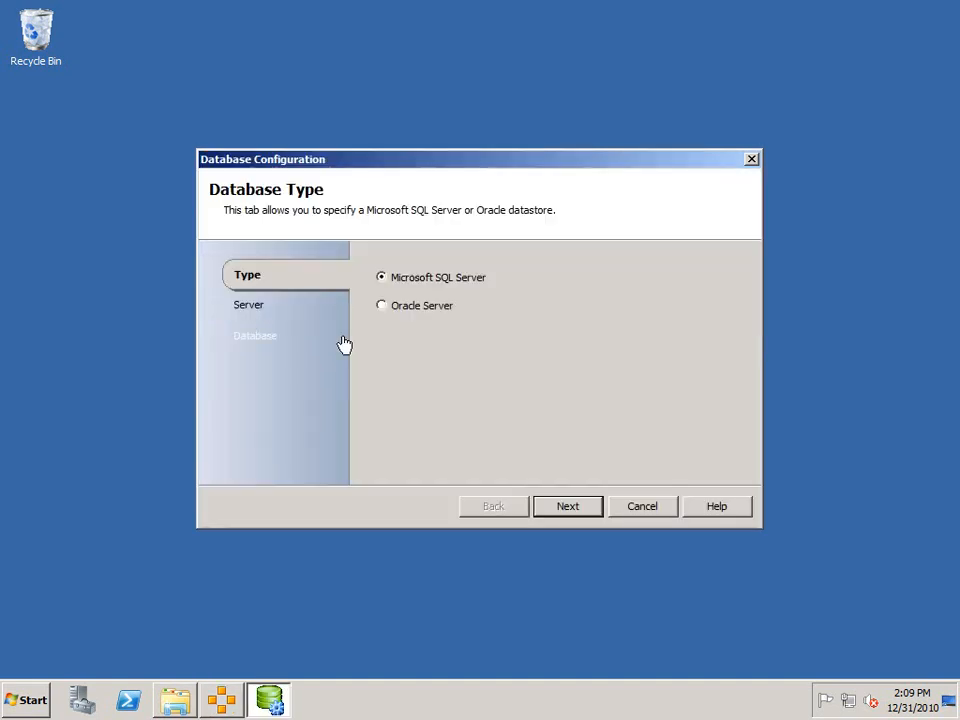
{"action": "left_click", "coordinate": [568, 506]}
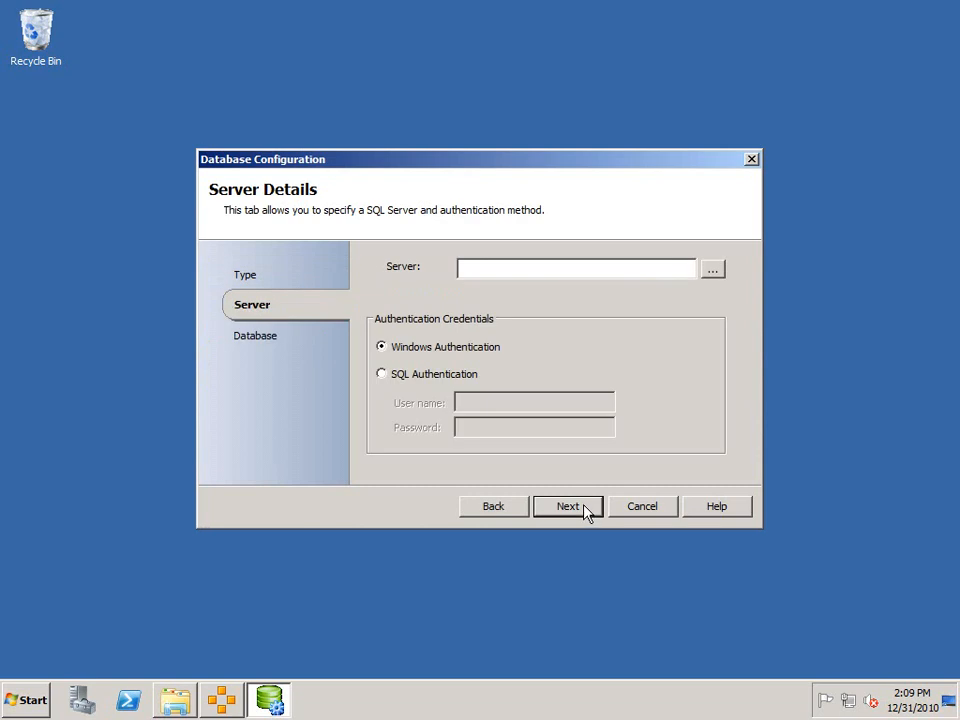
{"action": "type", "text": "opalis63"}
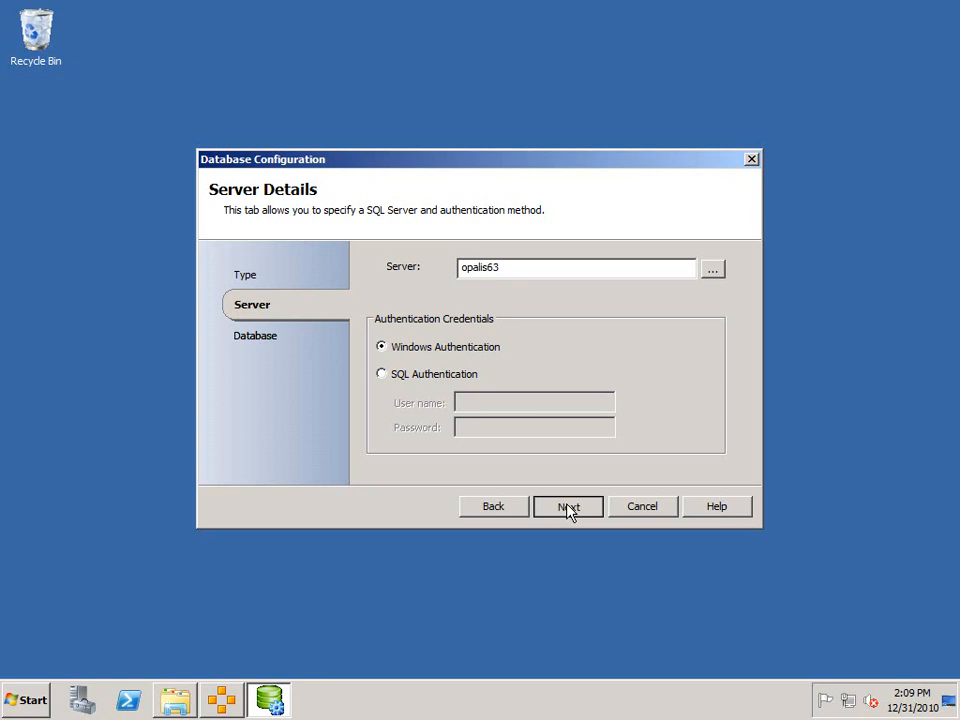
{"action": "left_click", "coordinate": [568, 506]}
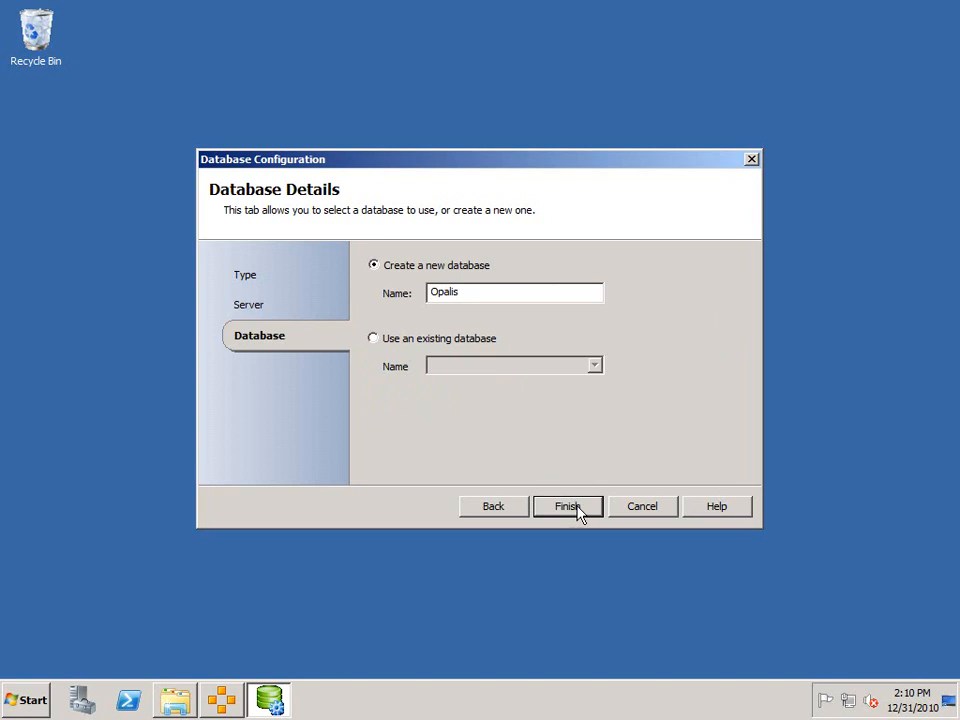
- Create a new database named Opalis and confirm the successful datastore configuration
{"action": "left_click", "coordinate": [568, 506]}
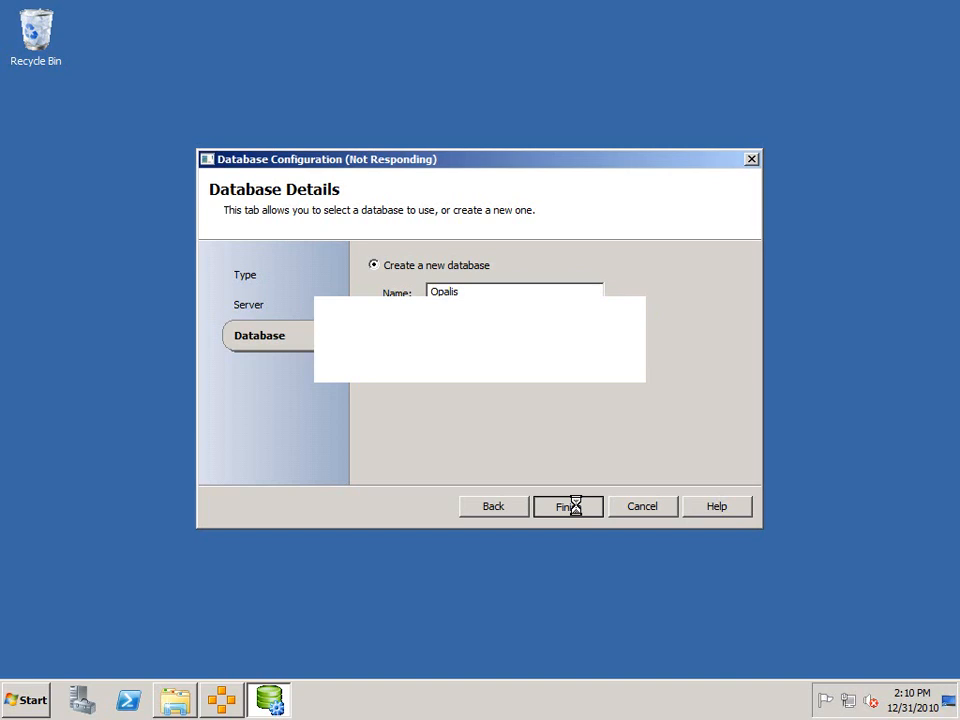
{"action": "left_click", "coordinate": [568, 506]}
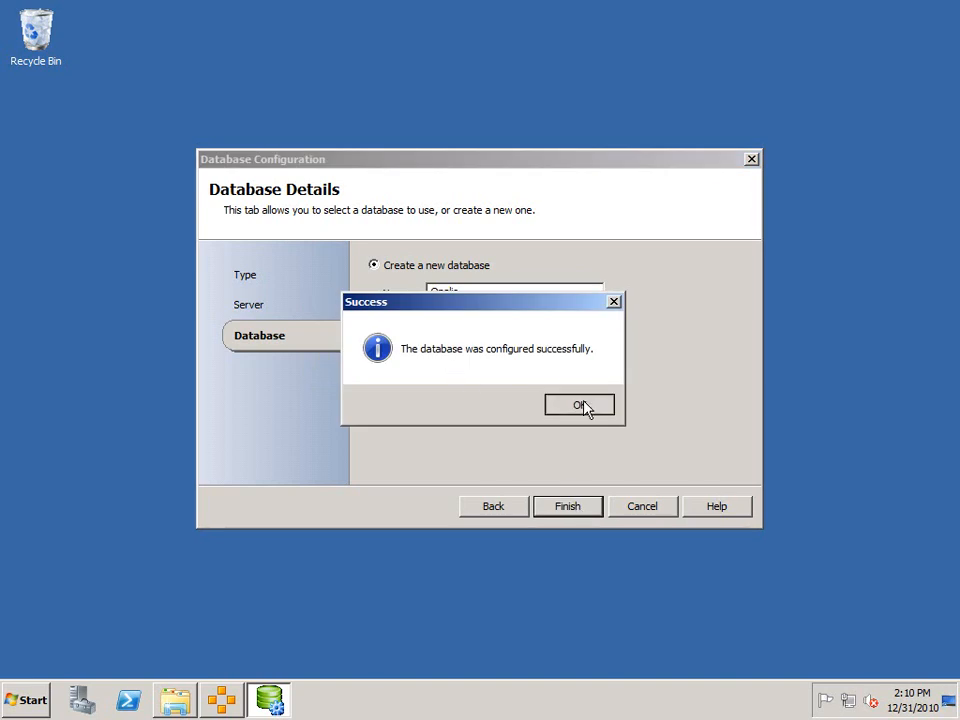
{"action": "left_click", "coordinate": [580, 404]}
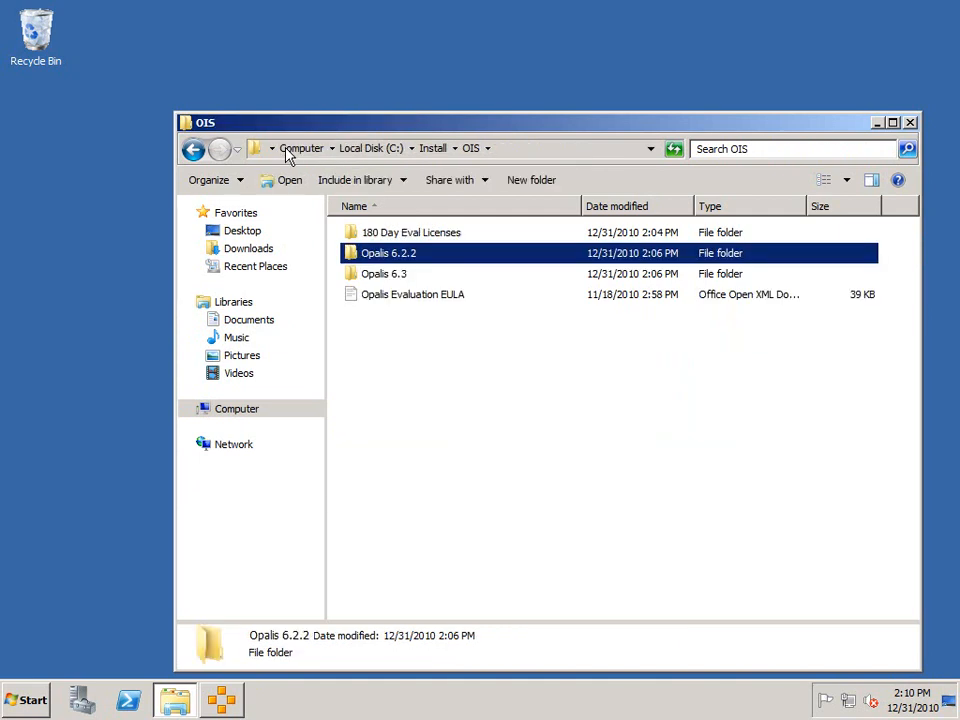
{"action": "mouse_move", "coordinate": [436, 238]}
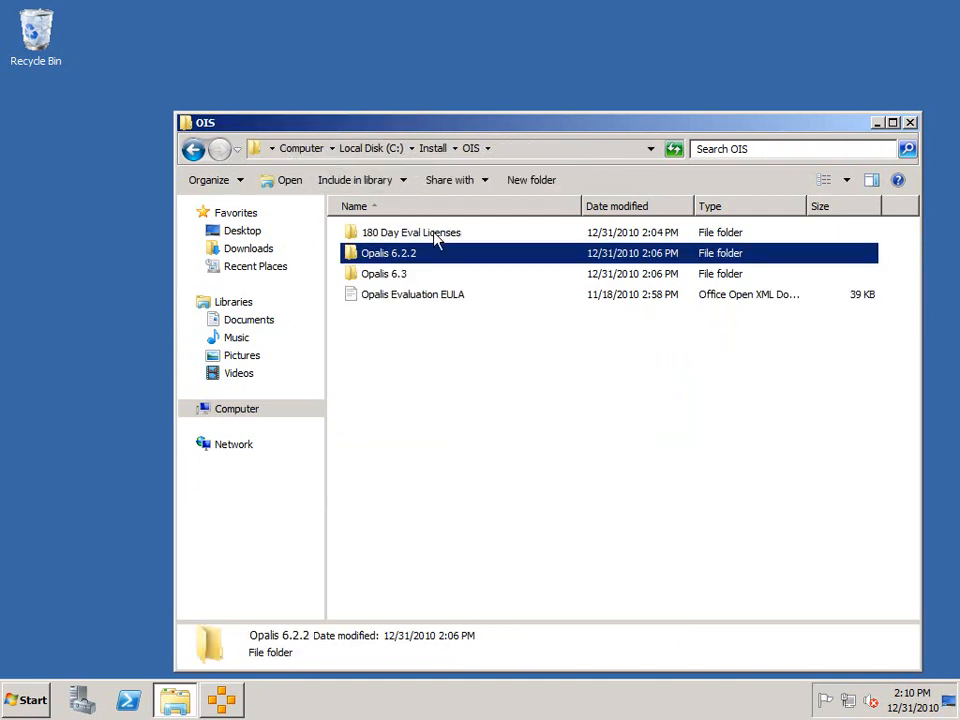
- Open the Opalis Eval Product Licenses document from the 180 Day Eval Licenses EVAL folder in WordPad
{"action": "left_click", "coordinate": [412, 232]}
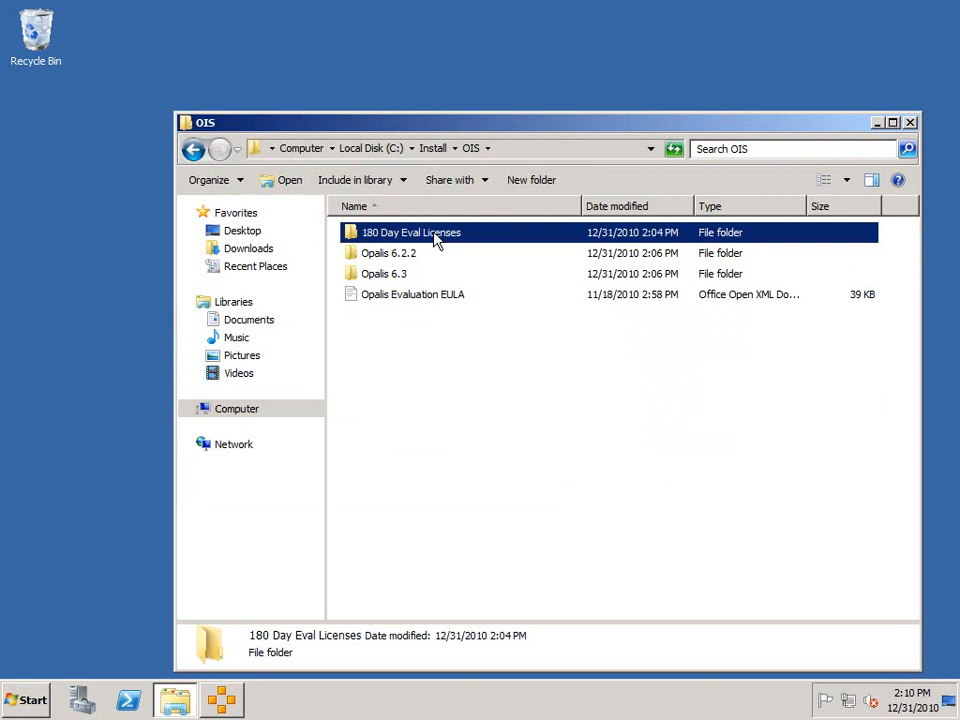
{"action": "double_click", "coordinate": [412, 232]}
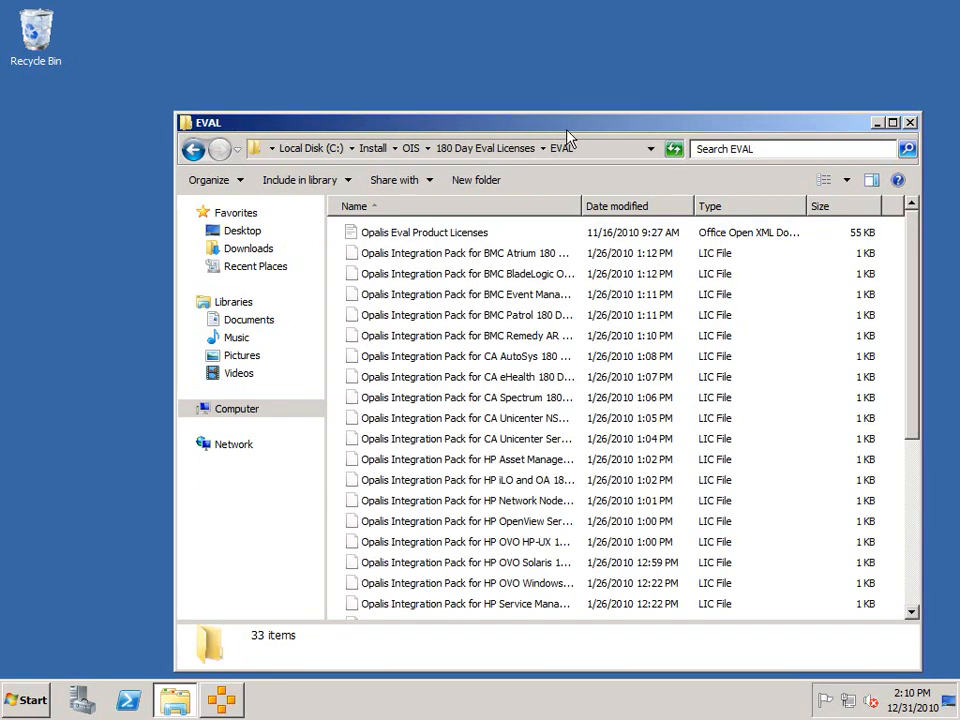
{"action": "left_click", "coordinate": [424, 232]}
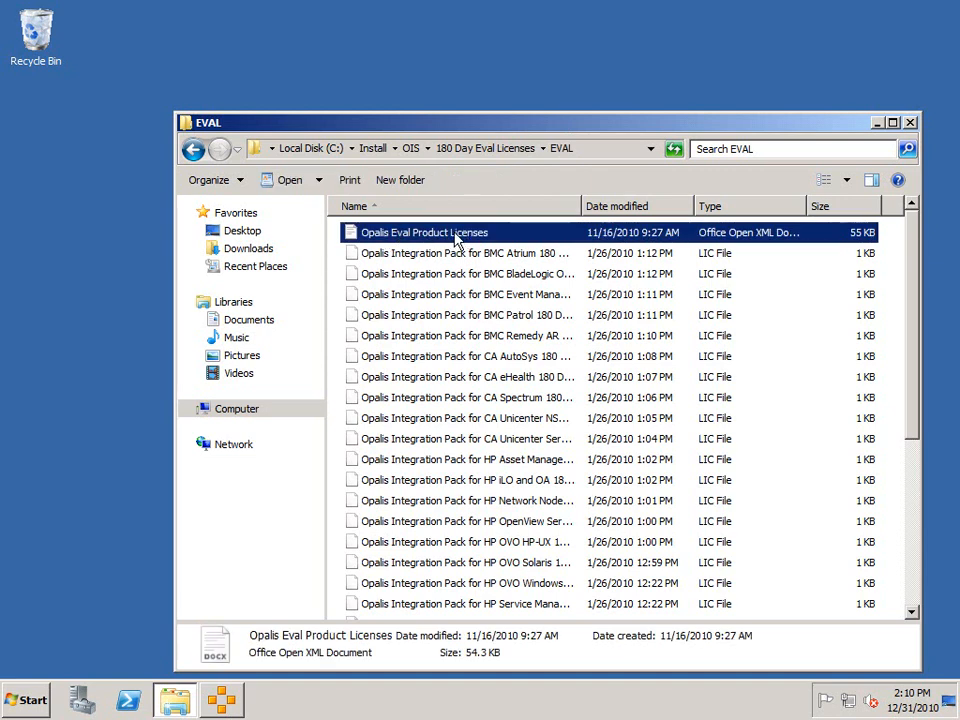
{"action": "double_click", "coordinate": [424, 232]}
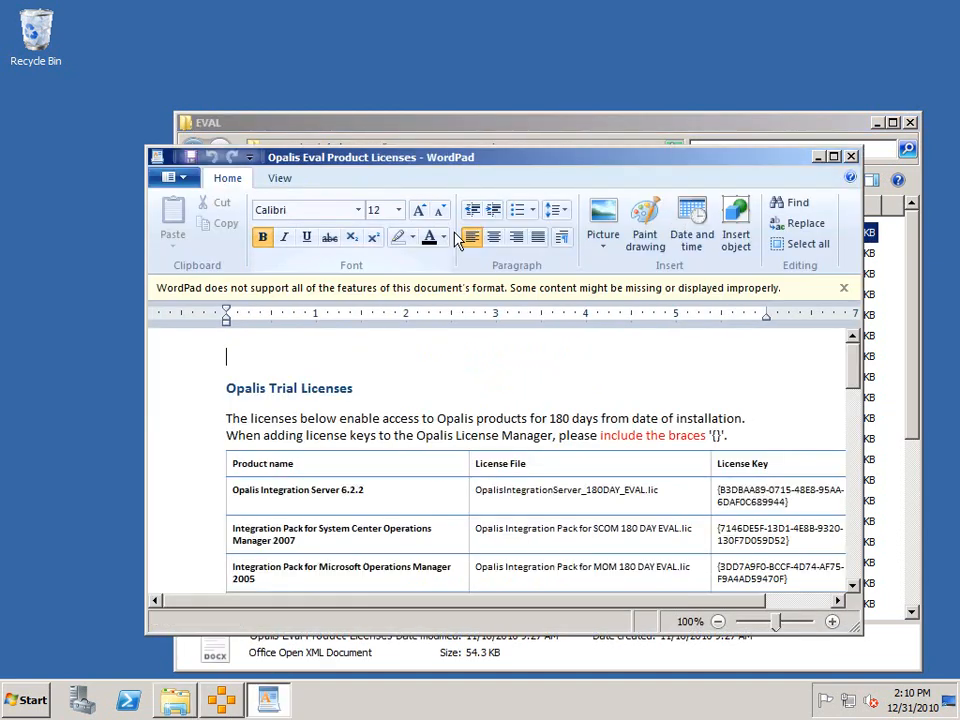
- Copy the Integration Server 6.2.2 license key from the trial table and close WordPad
{"action": "left_click", "coordinate": [834, 156]}
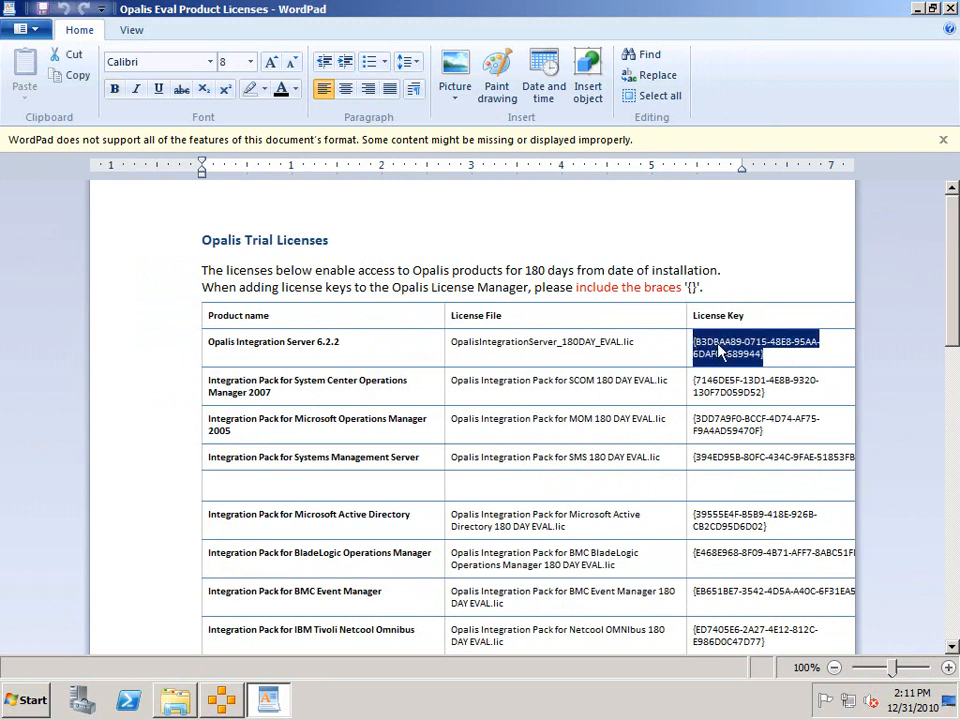
{"action": "right_click", "coordinate": [756, 348]}
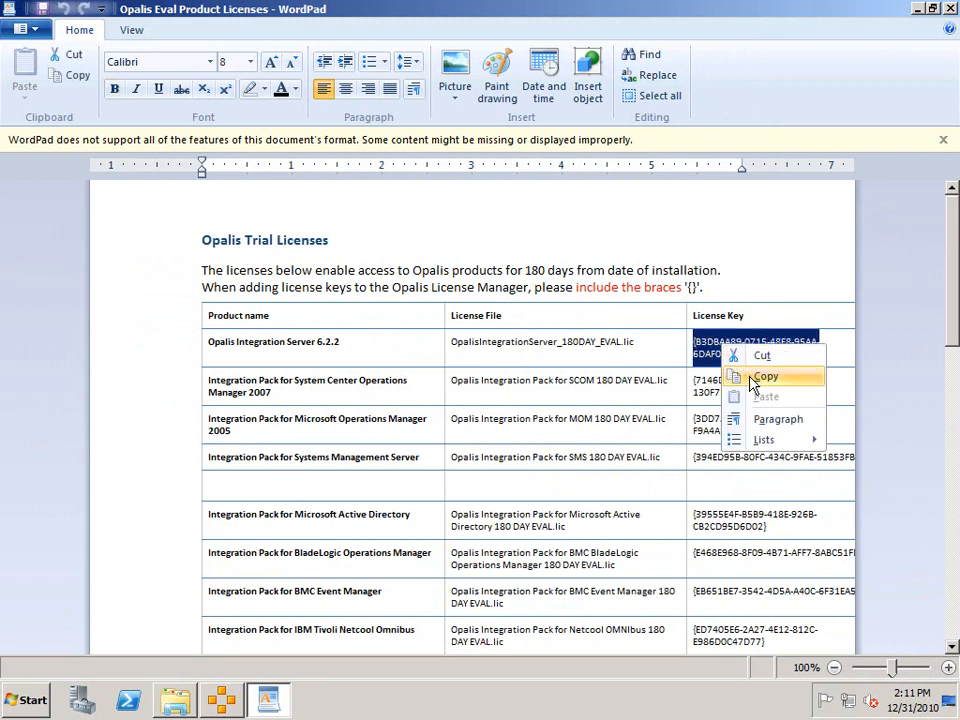
{"action": "left_click", "coordinate": [764, 376]}
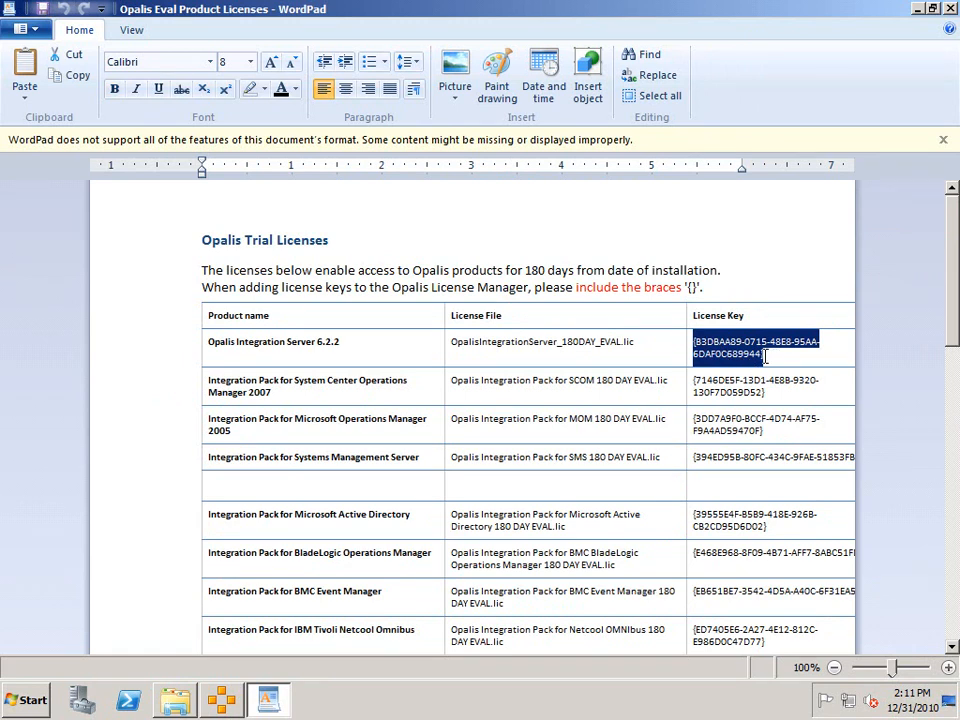
{"action": "mouse_move", "coordinate": [524, 344]}
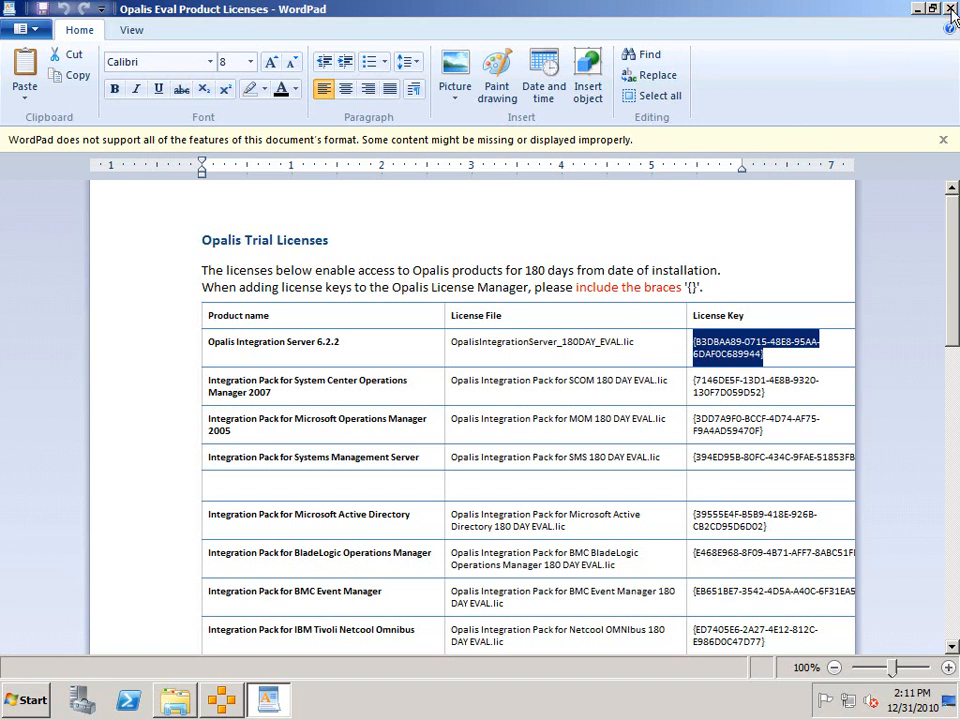
{"action": "left_click", "coordinate": [948, 8]}
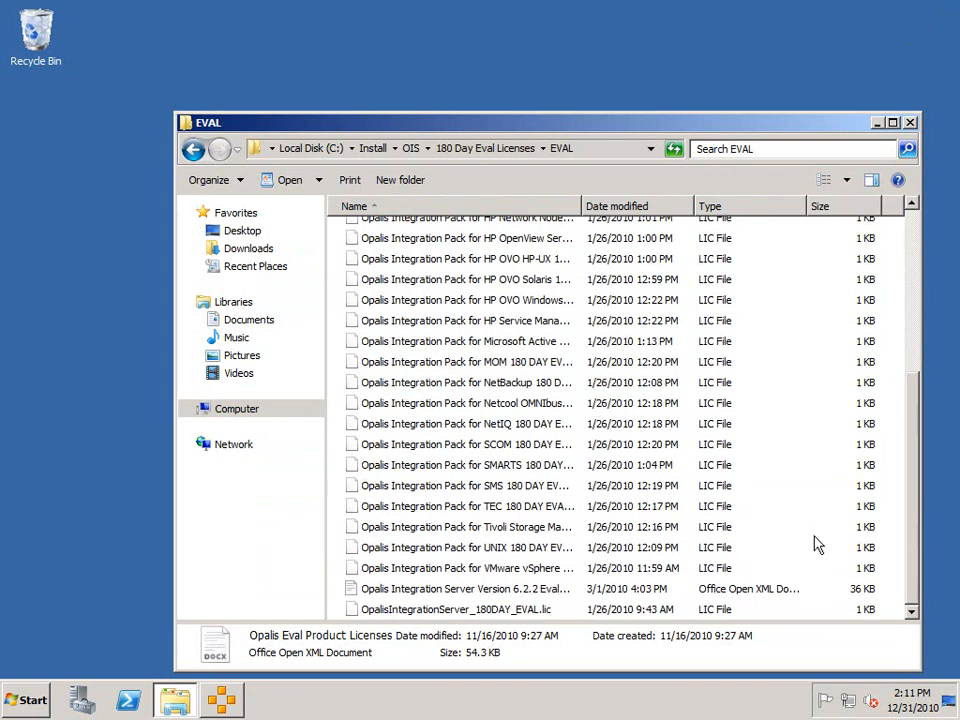
- Close the EVAL folder window to return to the Integration Server 6.2.2 setup launcher
{"action": "left_click", "coordinate": [456, 608]}
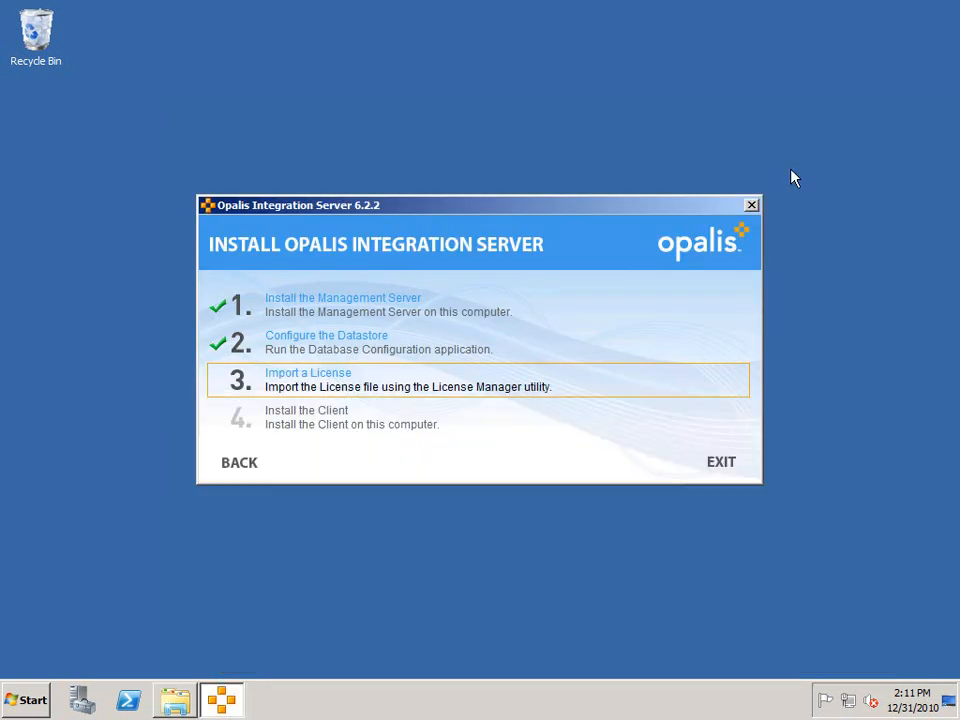
- Paste the copied license key and browse to the EVAL license file in 180 Day Eval Licenses
{"action": "left_click", "coordinate": [308, 372]}
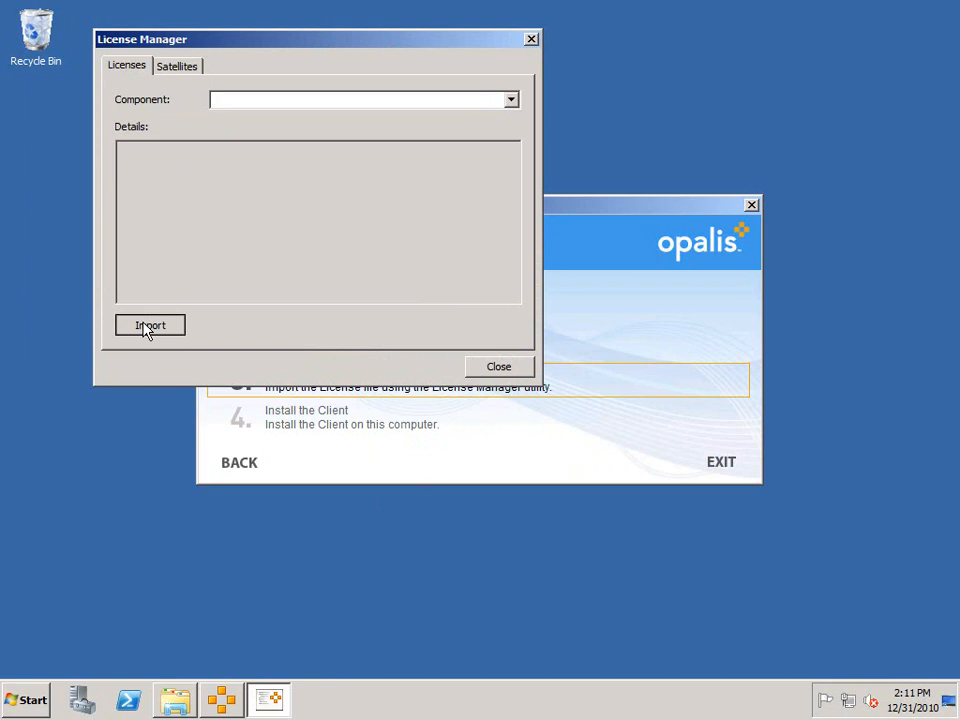
{"action": "right_click", "coordinate": [500, 318]}
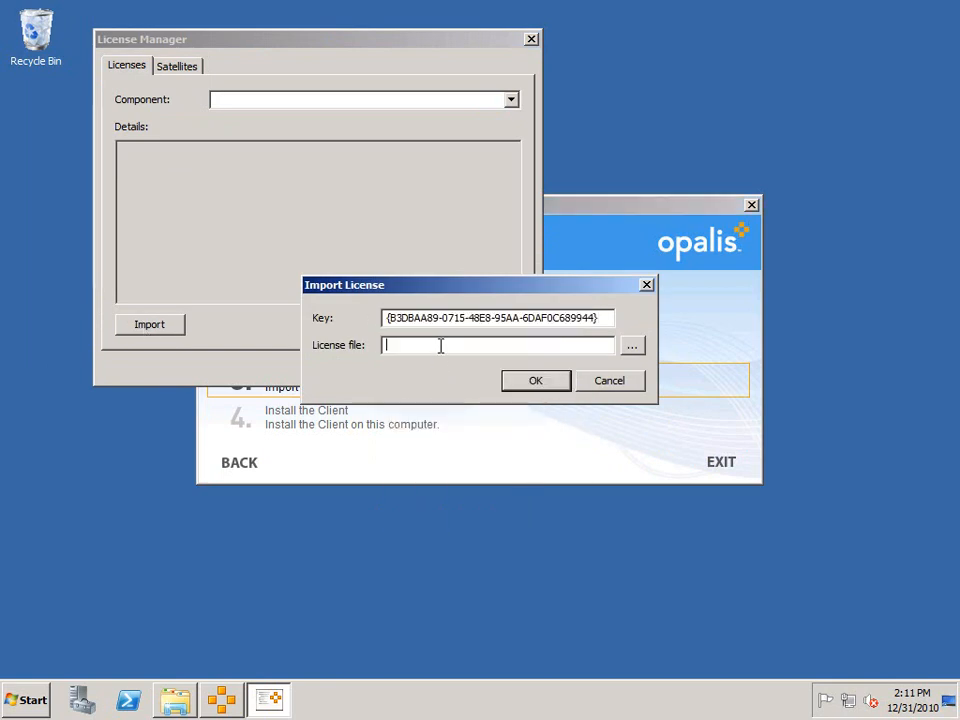
{"action": "left_click", "coordinate": [632, 344]}
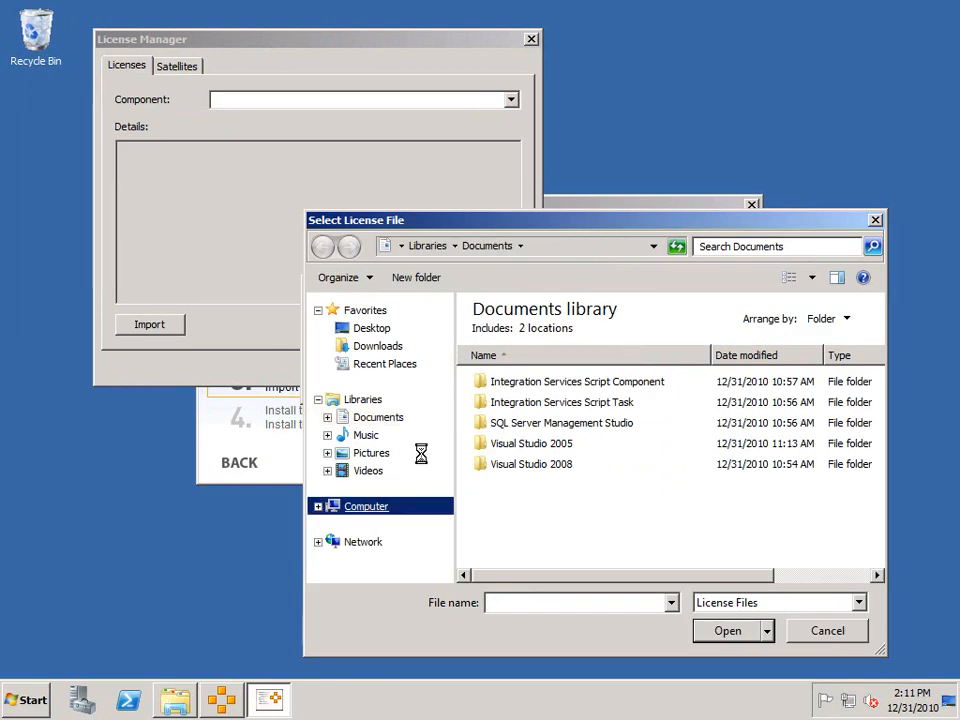
{"action": "left_click", "coordinate": [366, 504]}
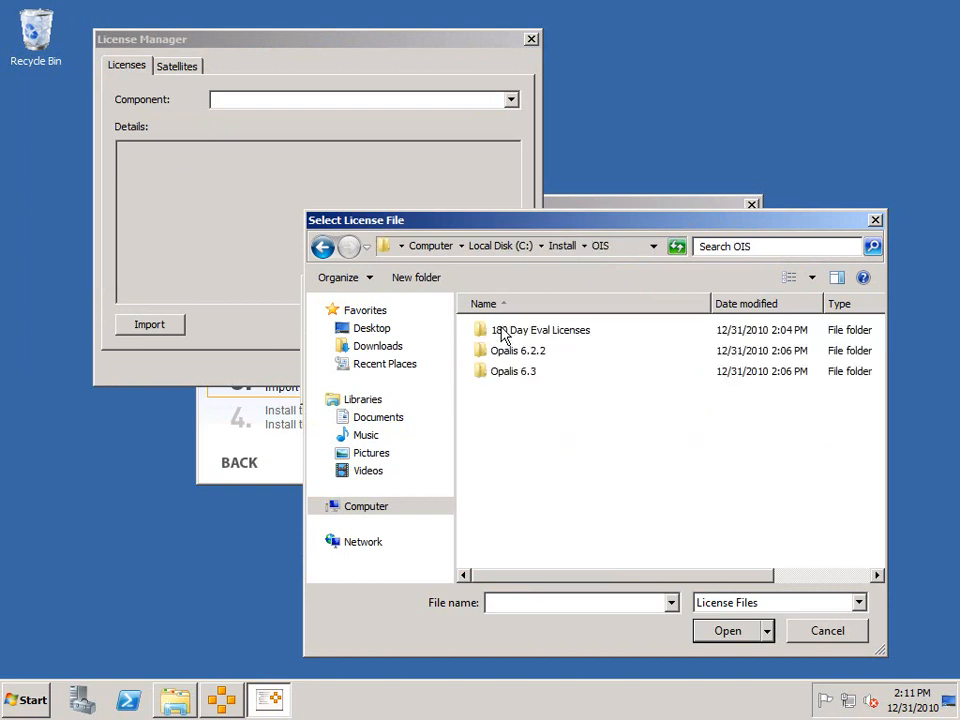
{"action": "double_click", "coordinate": [544, 328]}
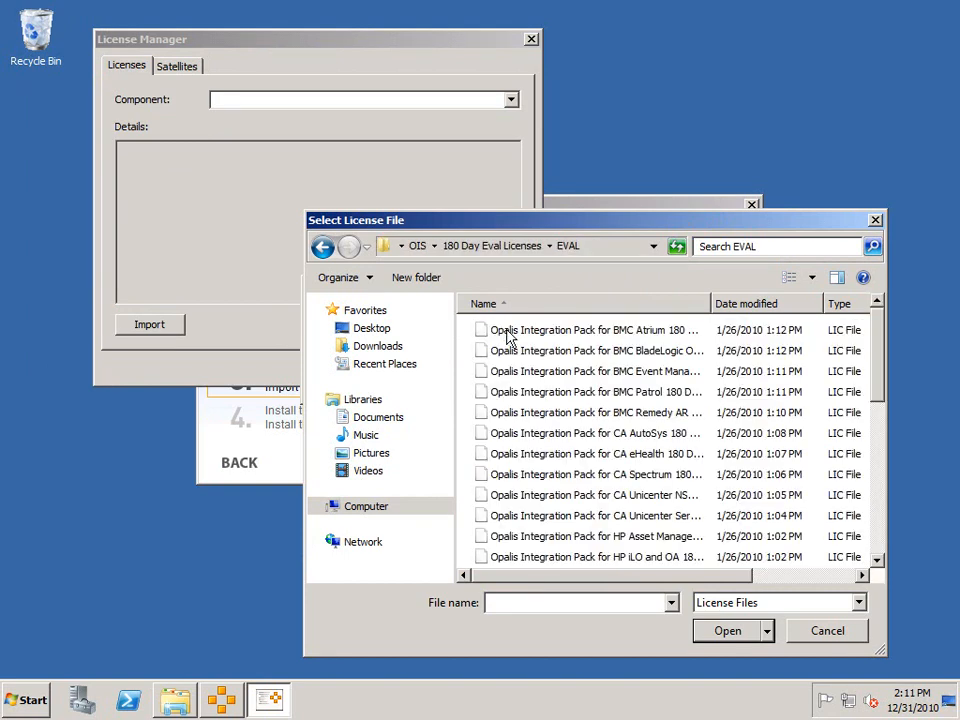
{"action": "scroll", "scroll_direction": "down", "scroll_amount": 3}
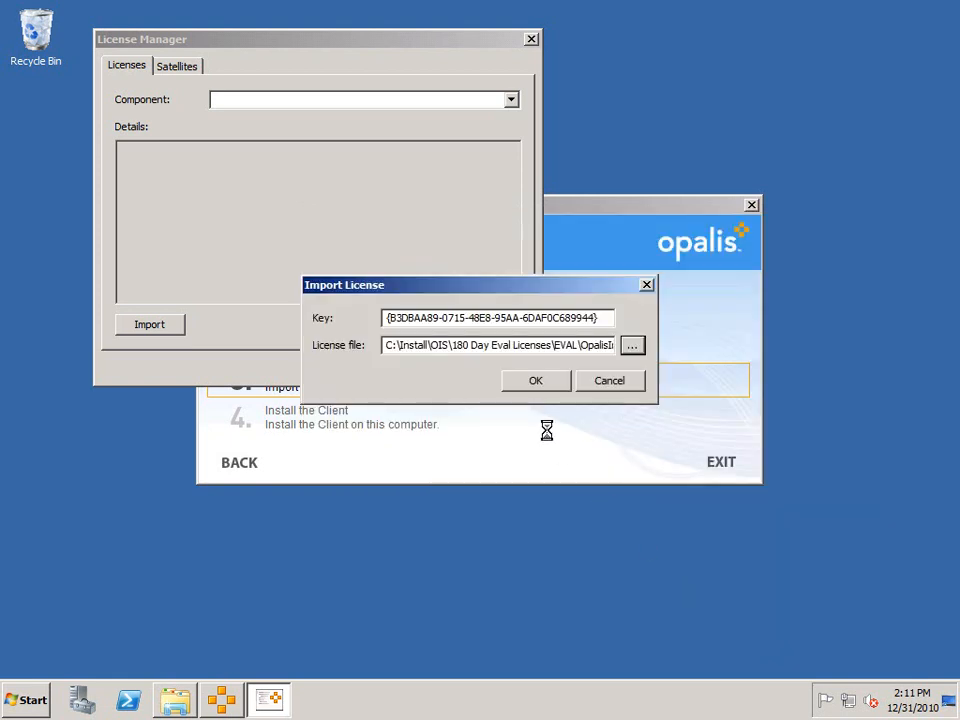
- Import the Integration Server v6 evaluation license and acknowledge the success message
{"action": "left_click", "coordinate": [536, 380]}
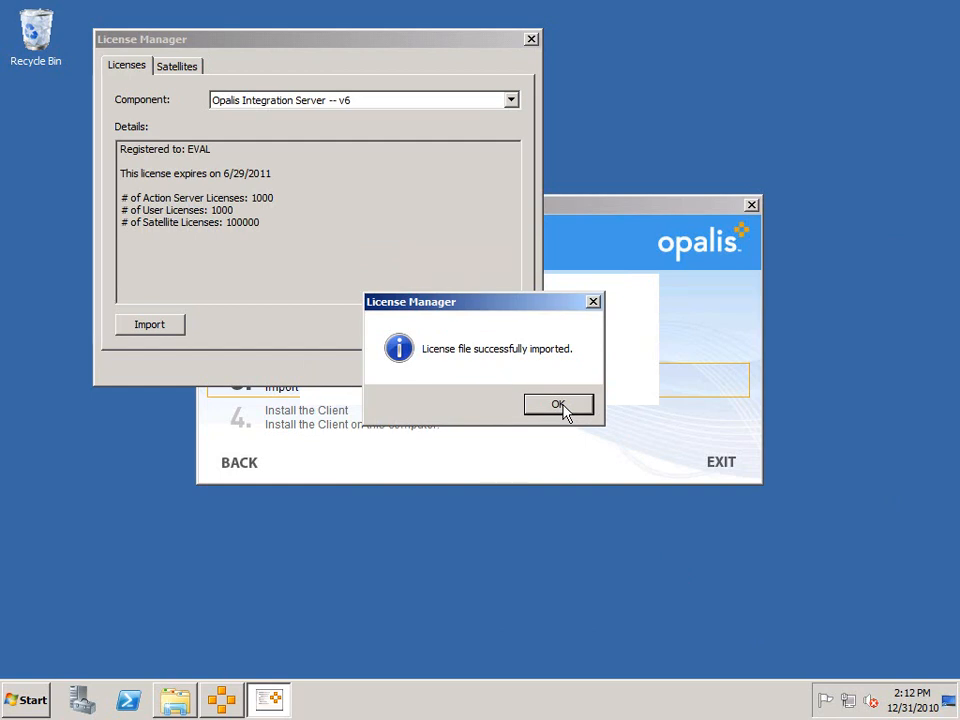
{"action": "left_click", "coordinate": [560, 404]}
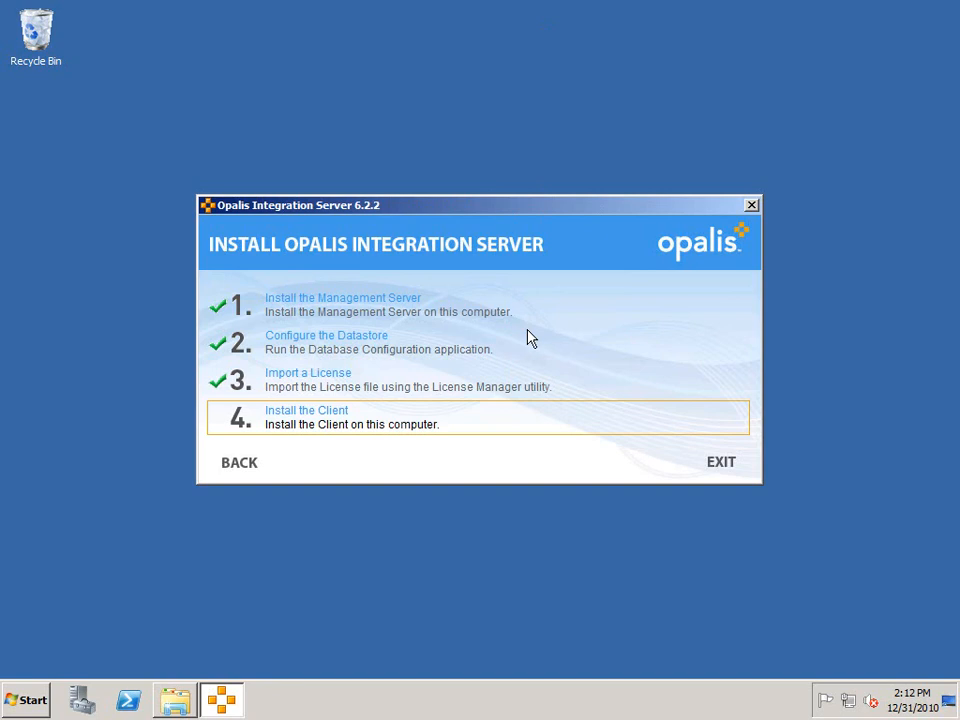
{"action": "mouse_move", "coordinate": [620, 222]}
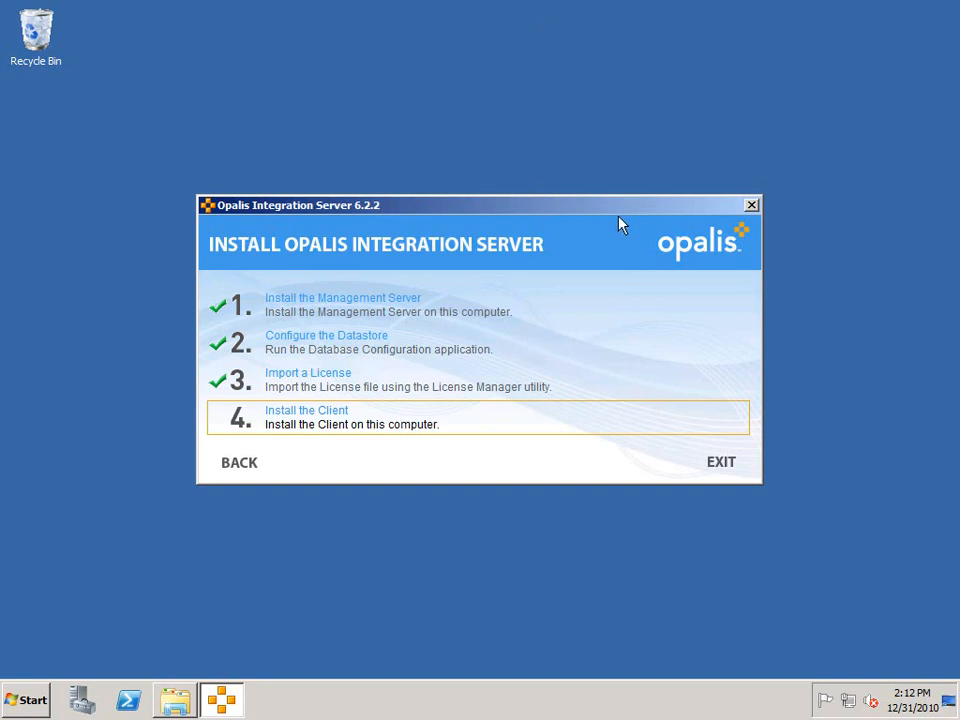
{"action": "mouse_move", "coordinate": [762, 208]}
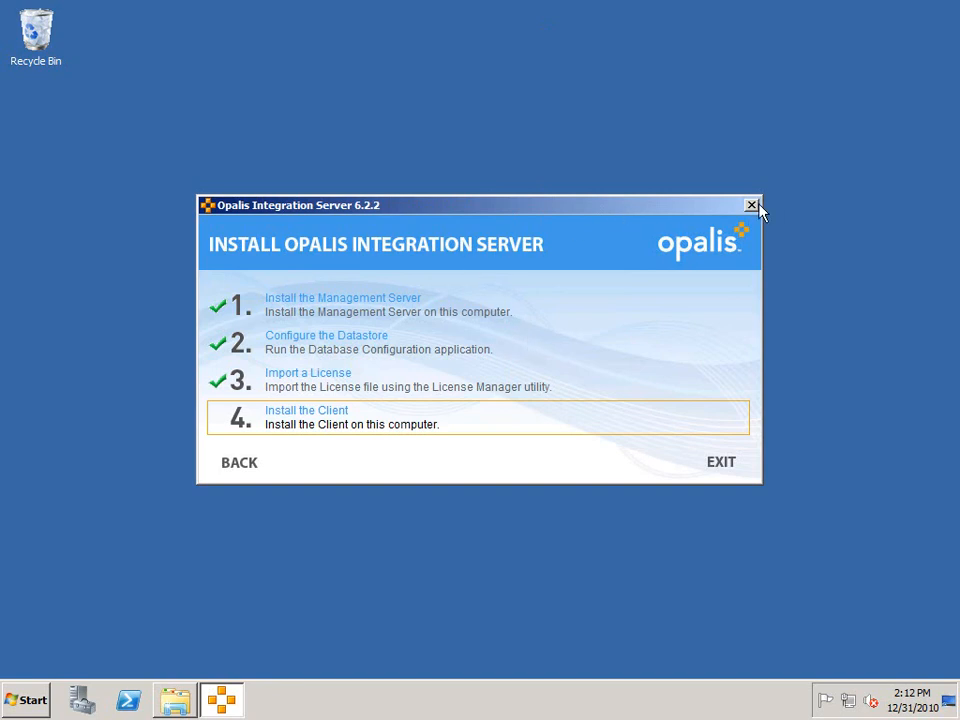
{"action": "mouse_move", "coordinate": [752, 204]}
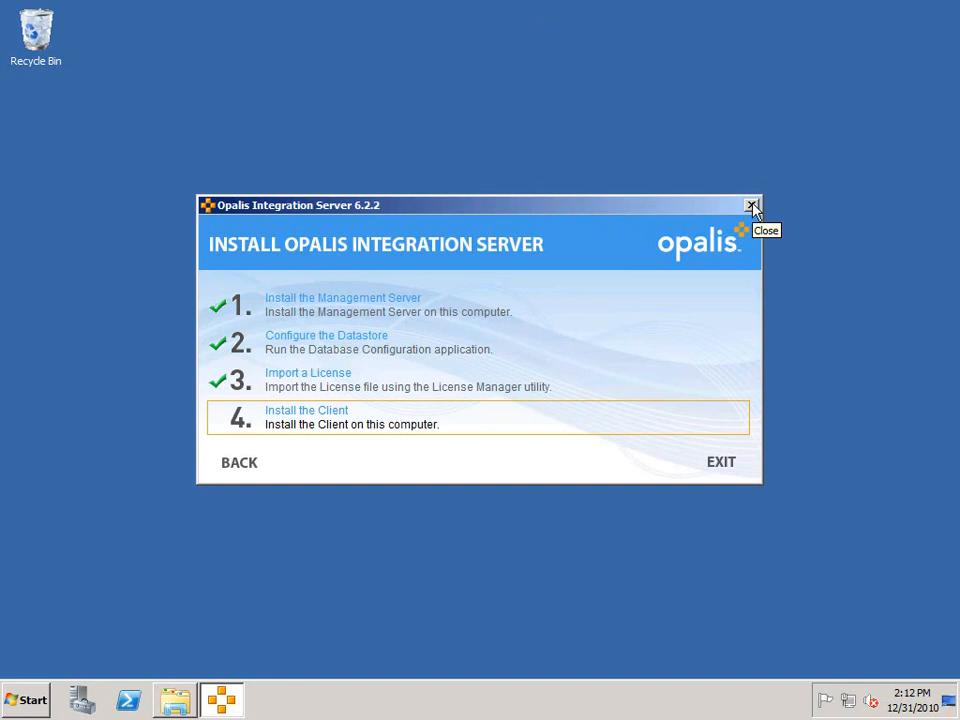
- Close the Opalis Integration Server 6.2.2 setup launcher window
{"action": "left_click", "coordinate": [752, 204]}
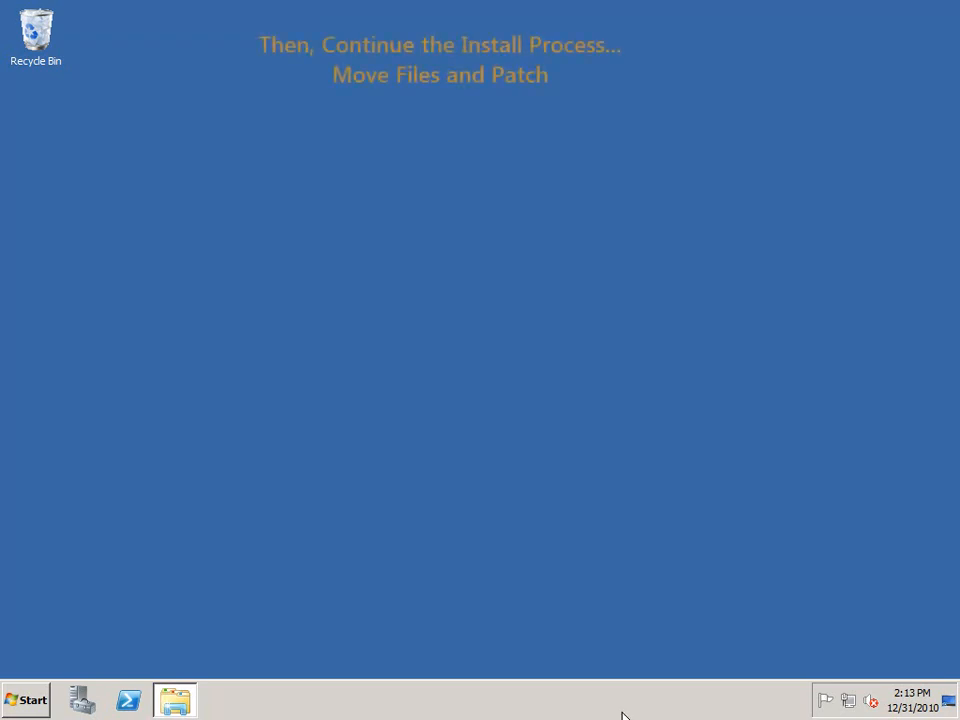
- Navigate into Opalis 6.3 > Opalis Integration Server and select the Client_630_PATCH package
{"action": "left_click", "coordinate": [176, 700]}
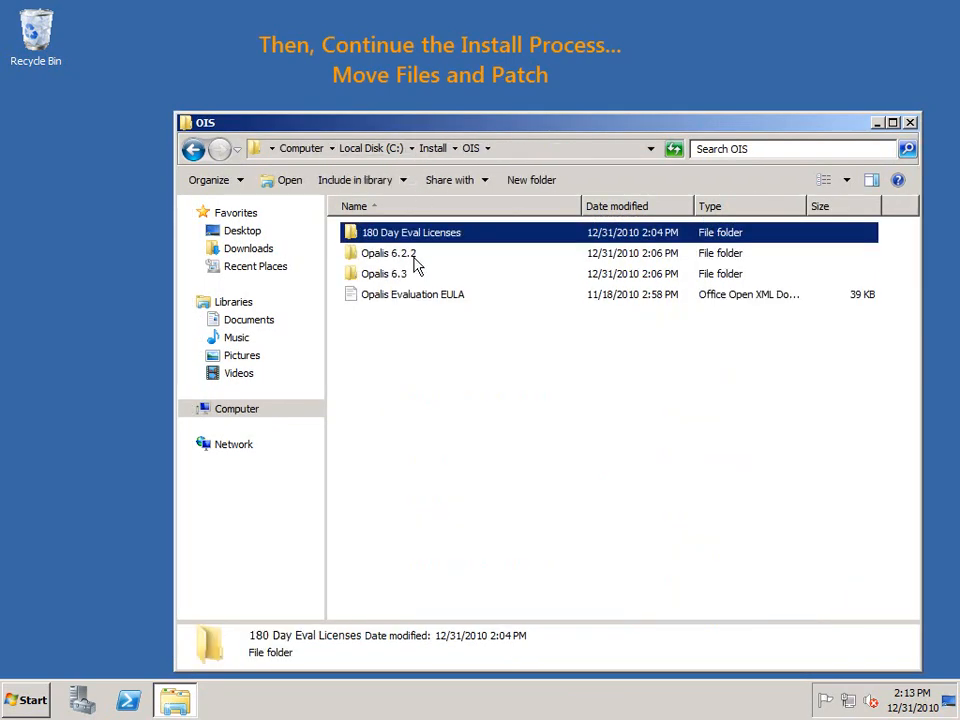
{"action": "double_click", "coordinate": [388, 272]}
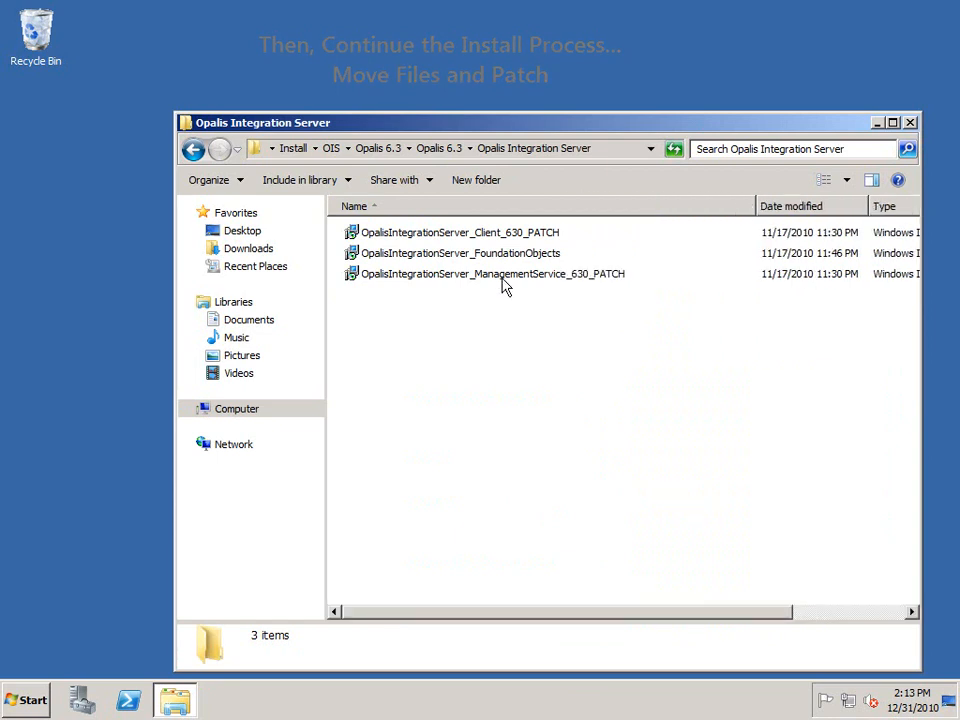
{"action": "left_click", "coordinate": [460, 252]}
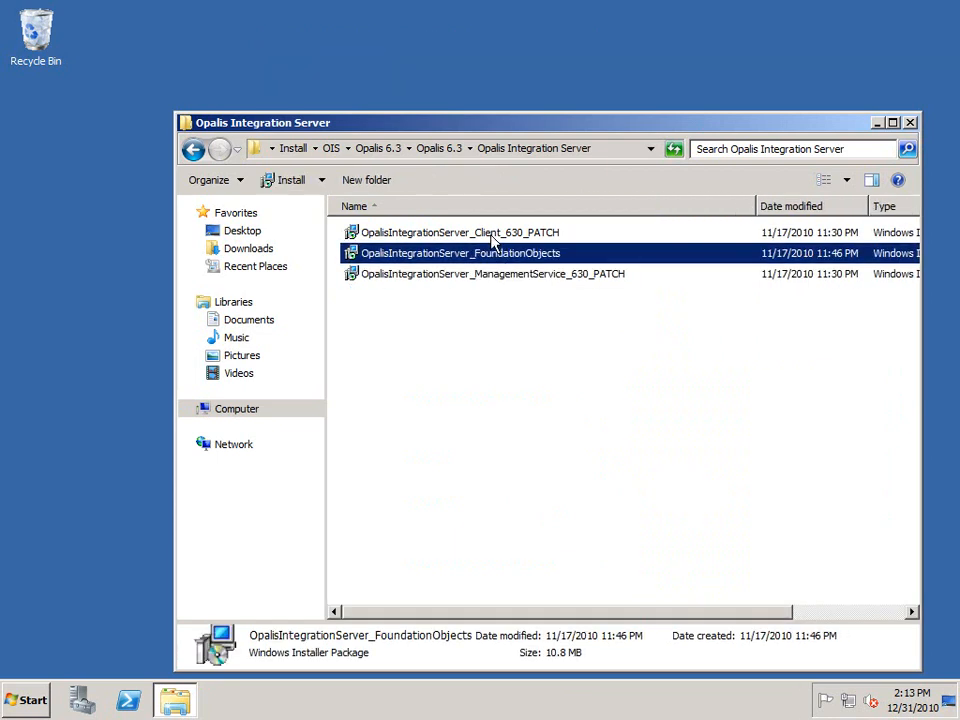
{"action": "left_click", "coordinate": [460, 232]}
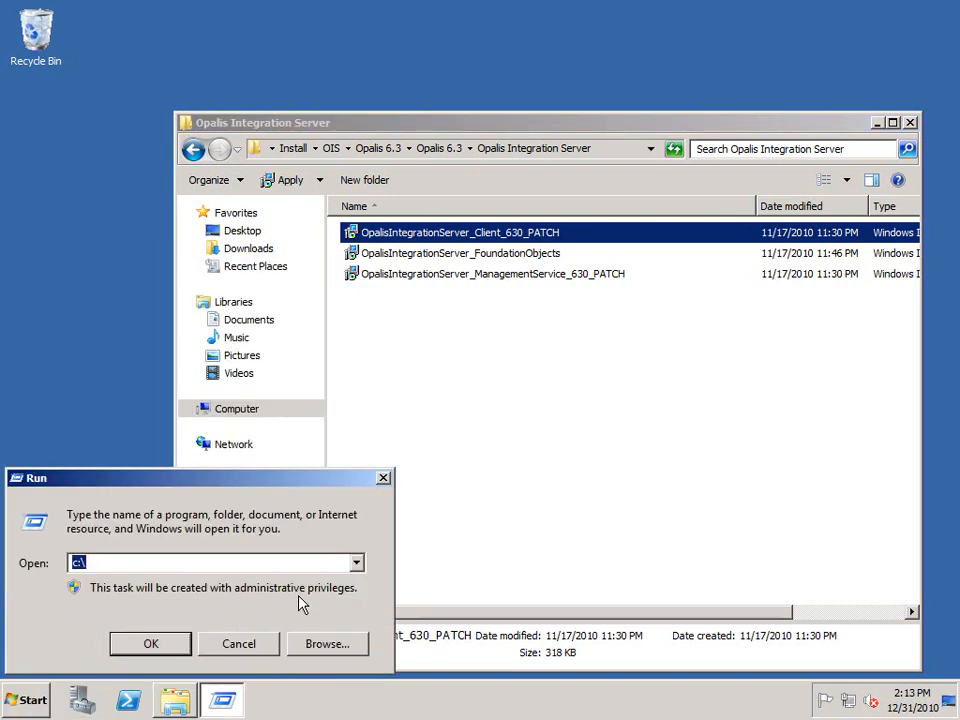
- Navigate Program Files (x86) > Opalis Software > Opalis Integration Server > Management Service
{"action": "left_click", "coordinate": [150, 644]}
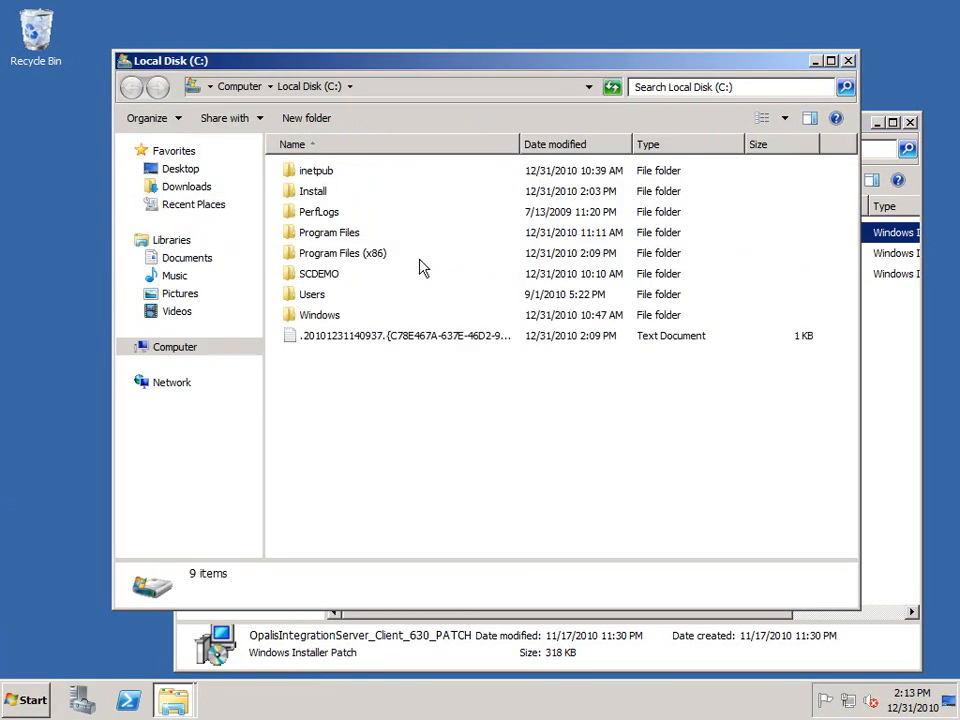
{"action": "double_click", "coordinate": [342, 252]}
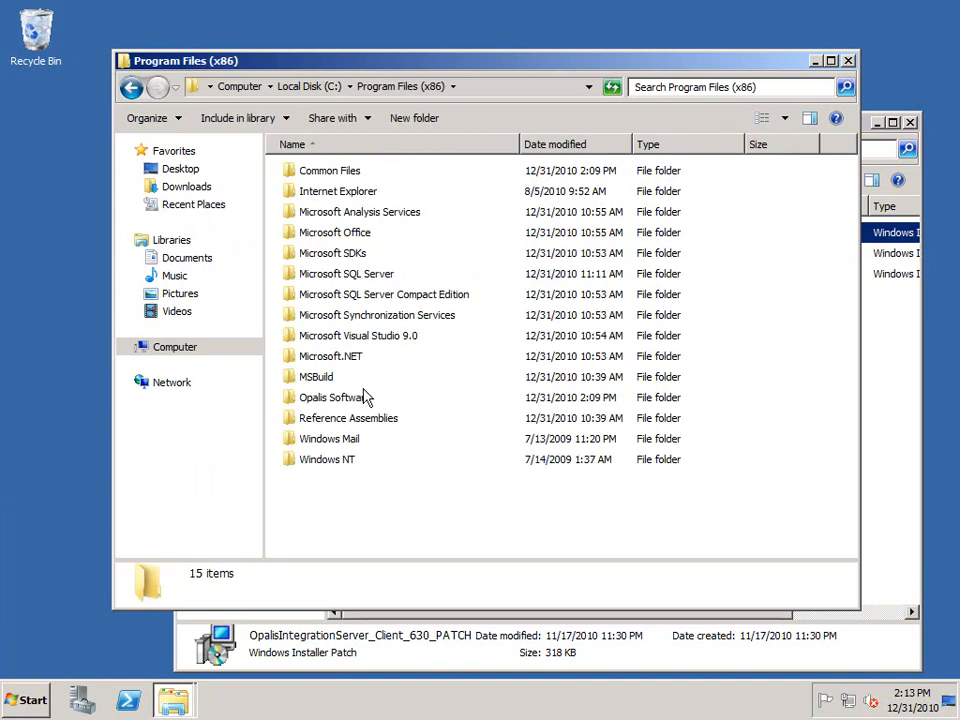
{"action": "double_click", "coordinate": [332, 396]}
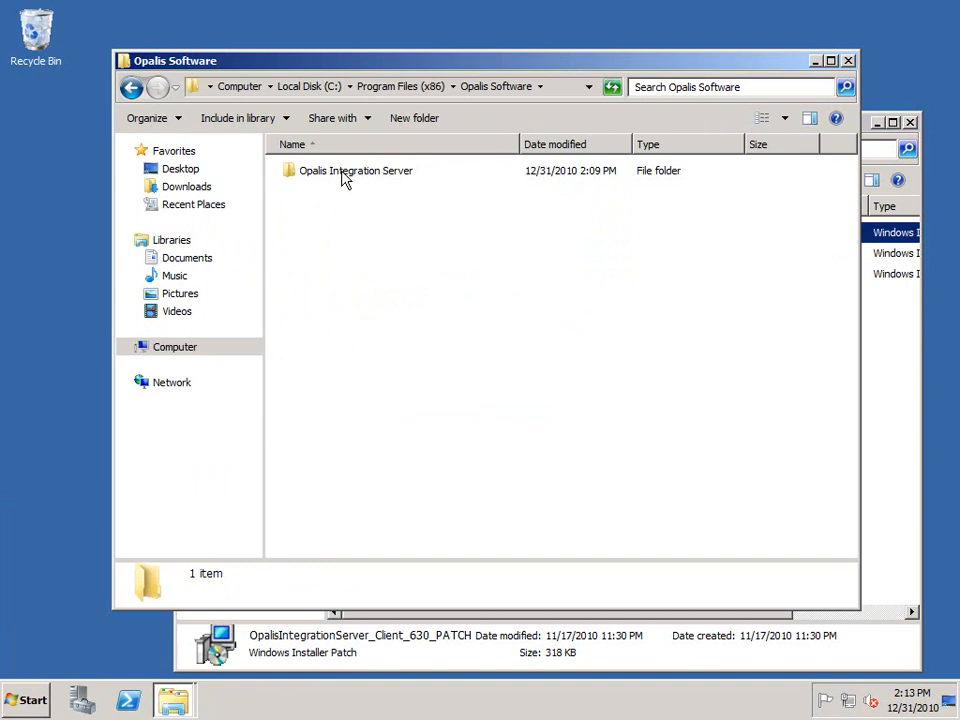
{"action": "double_click", "coordinate": [356, 170]}
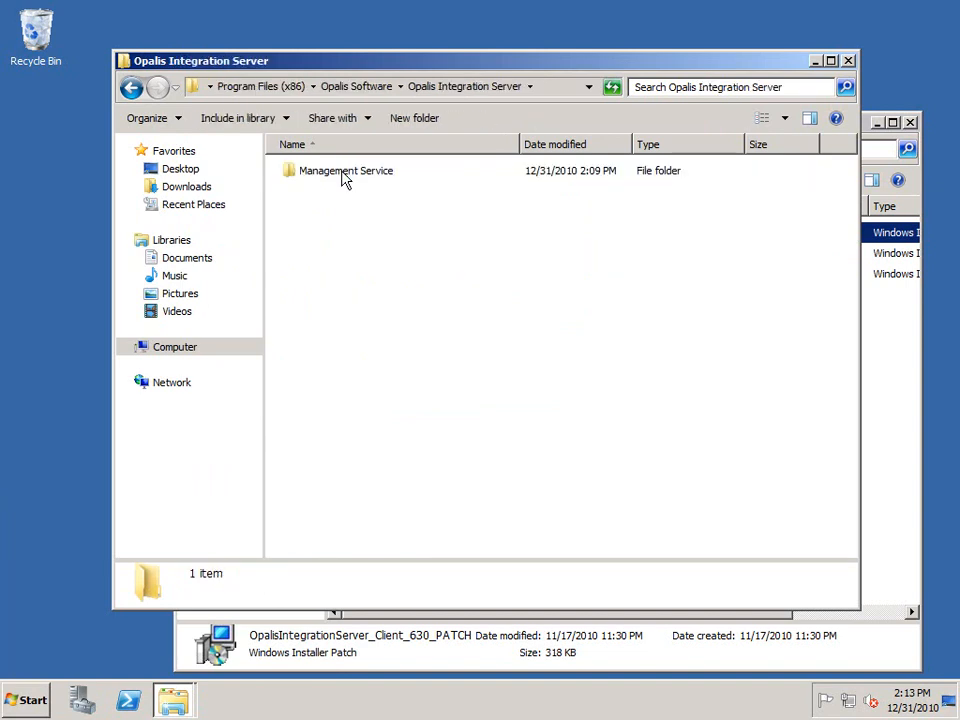
{"action": "double_click", "coordinate": [346, 170]}
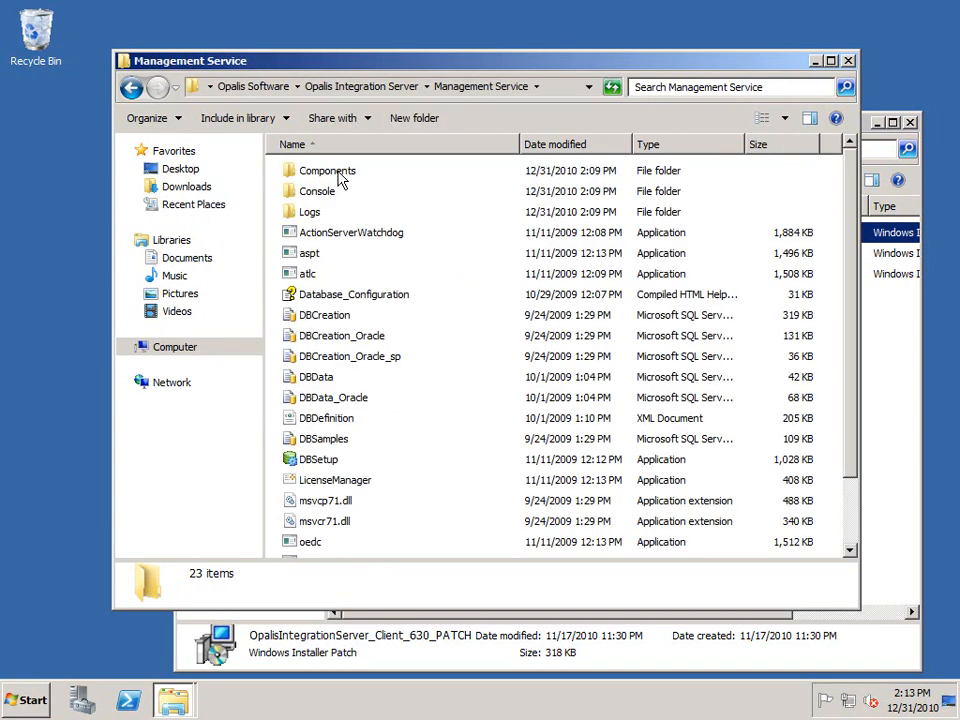
- Go into Components\Objects and select the OpalisIntegrationServer_FoundationObjects package
{"action": "left_click", "coordinate": [326, 170]}
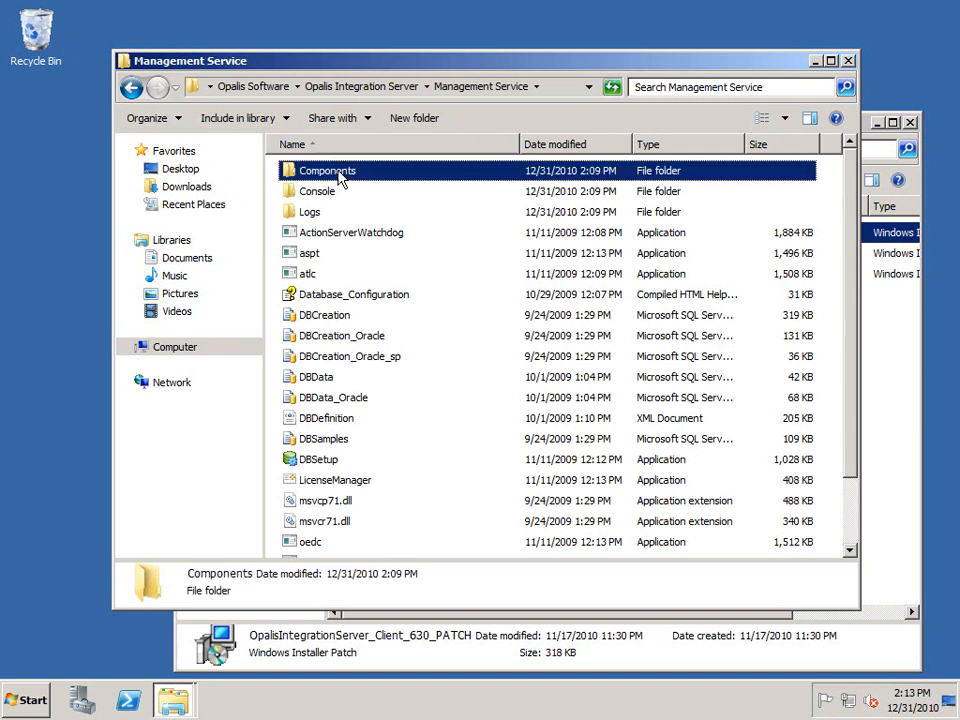
{"action": "double_click", "coordinate": [324, 170]}
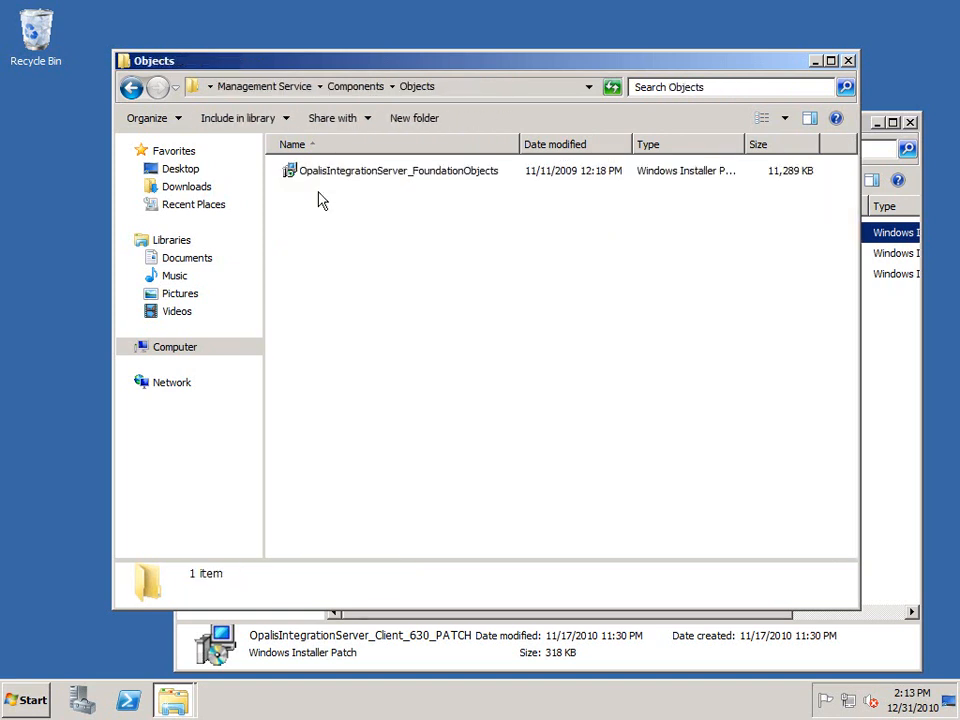
{"action": "left_click", "coordinate": [396, 170]}
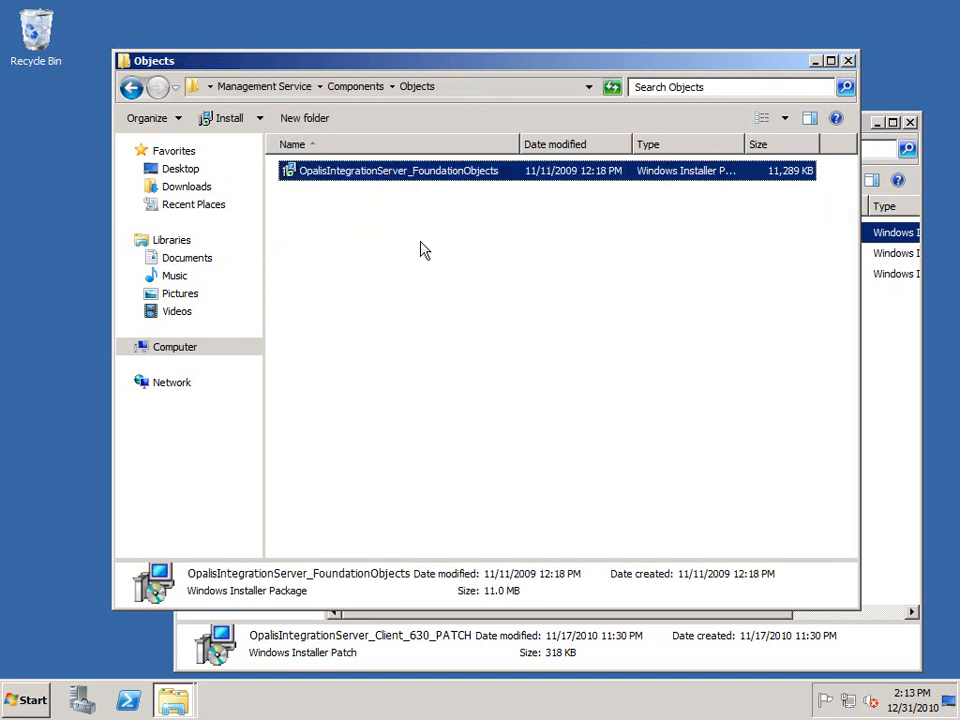
{"action": "left_click", "coordinate": [488, 238]}
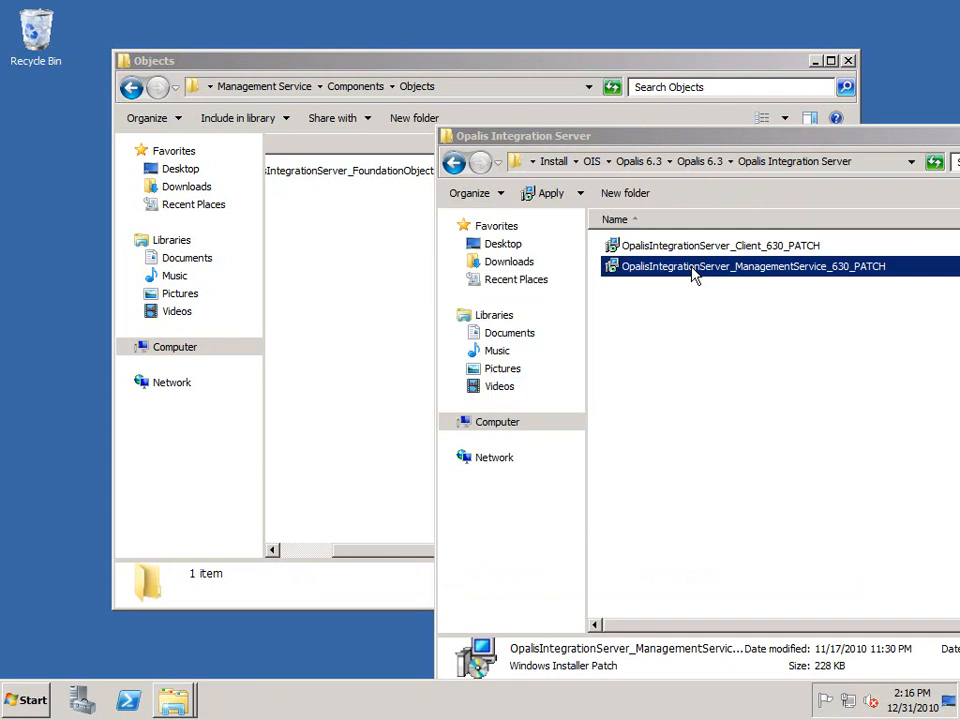
- Run the ManagementService_630_PATCH installer and finish the completed v6.3 patch installation
{"action": "double_click", "coordinate": [752, 266]}
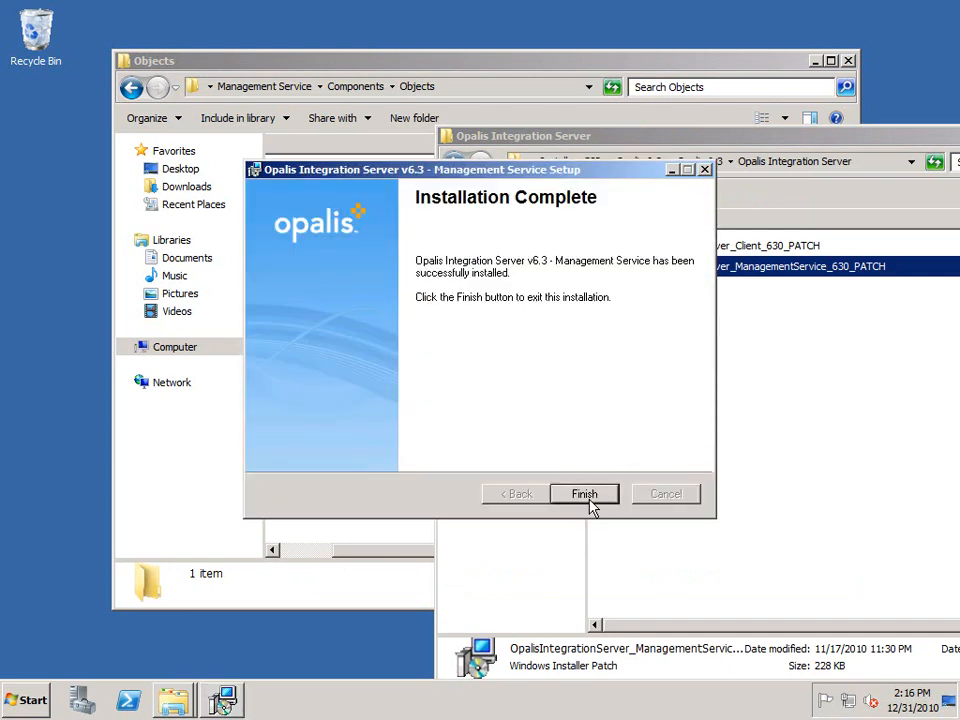
{"action": "left_click", "coordinate": [584, 492]}
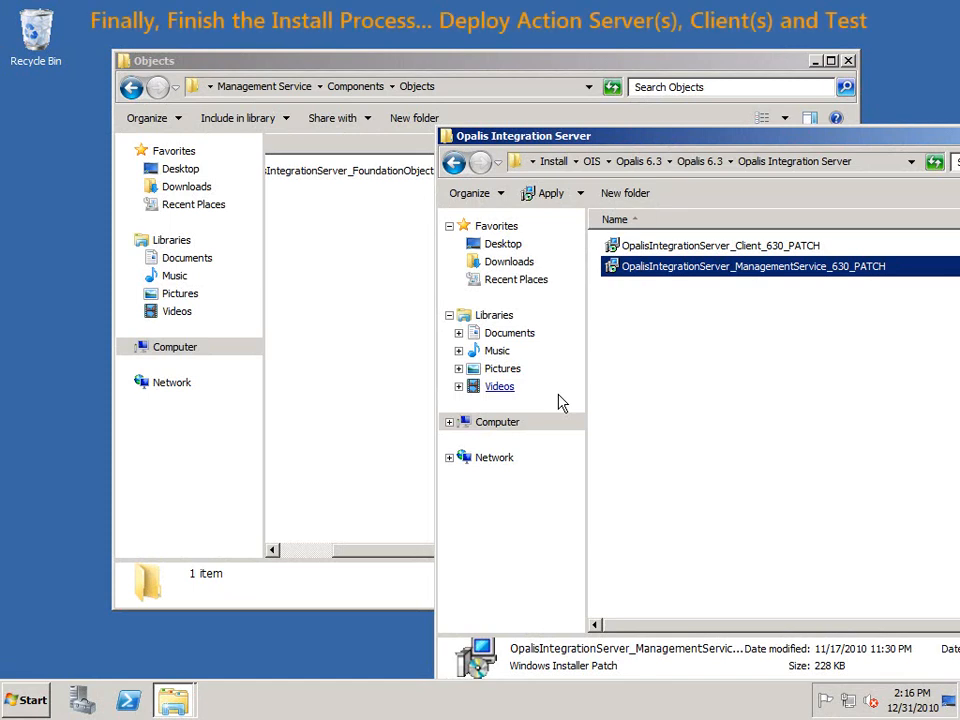
- Launch the Opalis Deployment Manager from Start > All Programs
{"action": "left_click", "coordinate": [28, 698]}
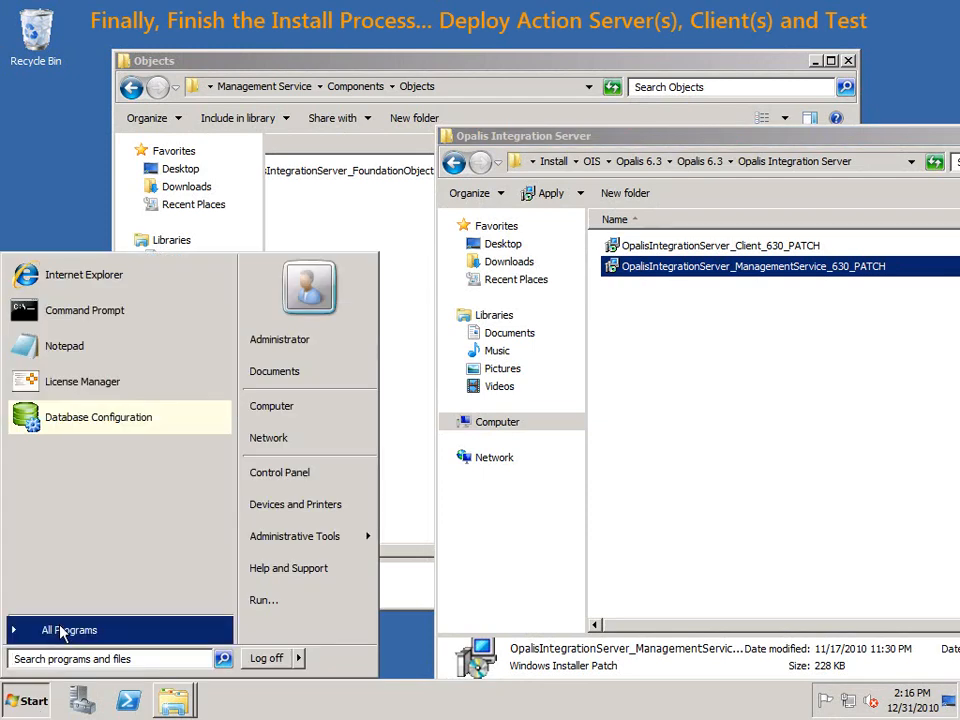
{"action": "left_click", "coordinate": [68, 628]}
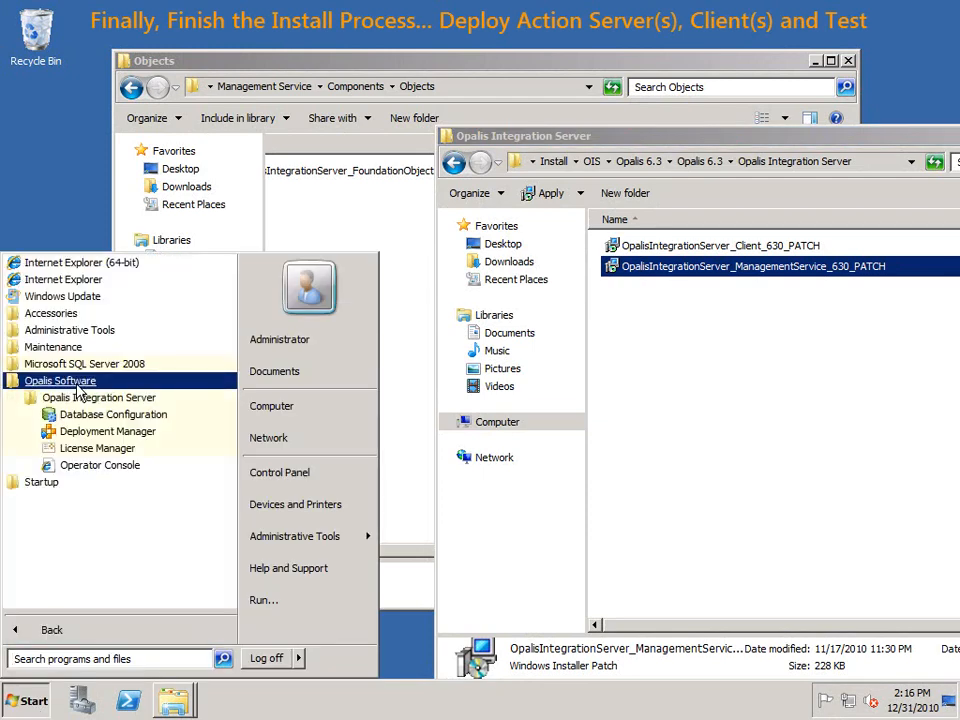
{"action": "left_click", "coordinate": [106, 432]}
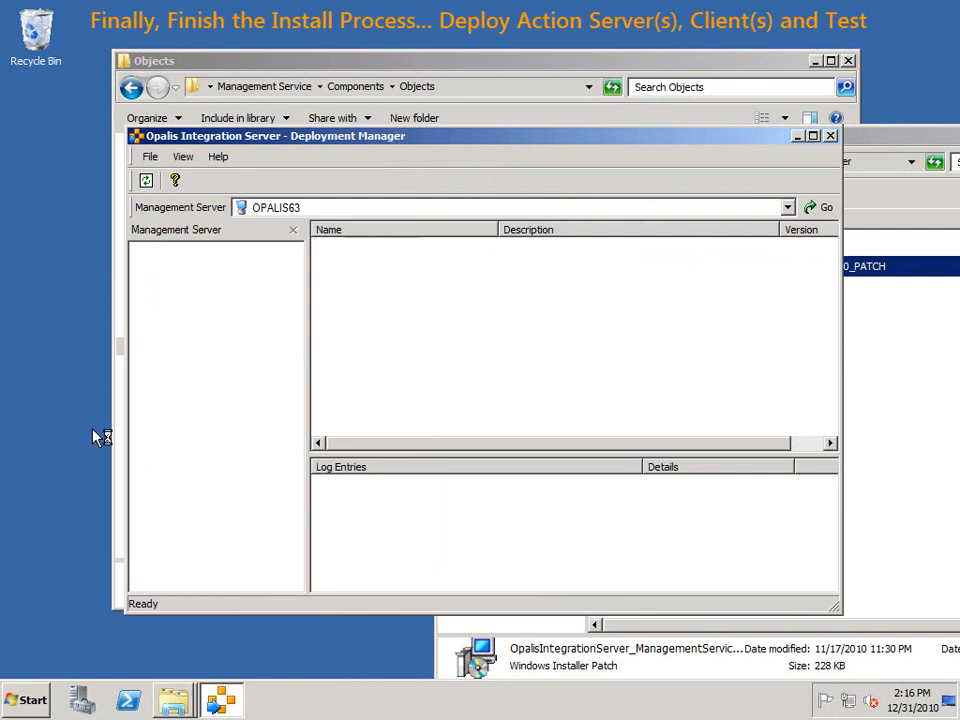
- Connect to management server OPALIS63 and start the Action Server Deployment Wizard
{"action": "left_click", "coordinate": [824, 206]}
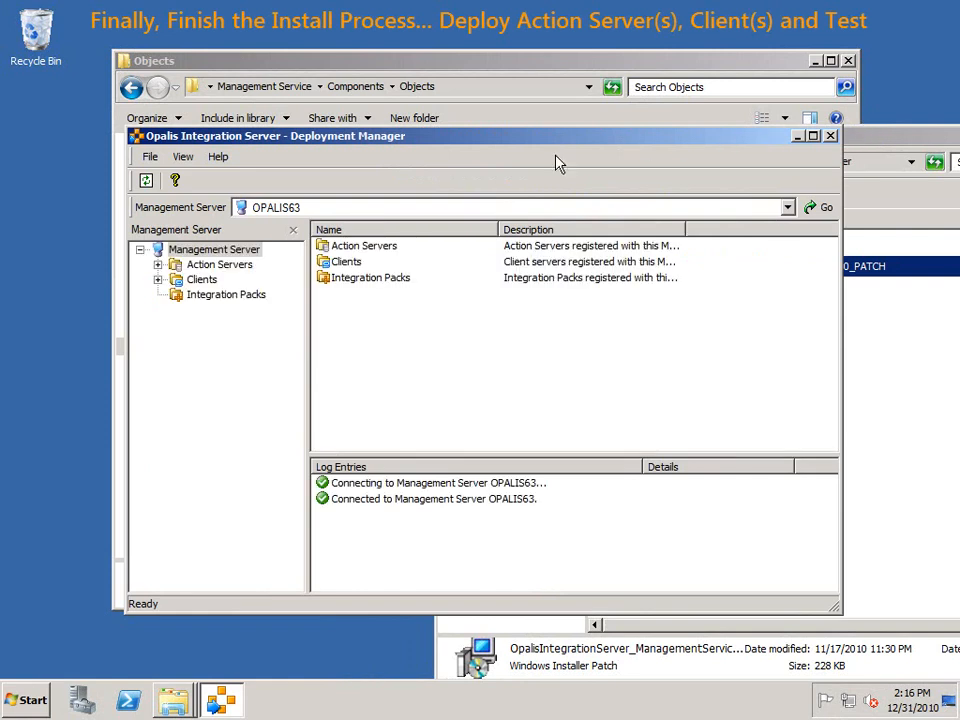
{"action": "mouse_move", "coordinate": [652, 478]}
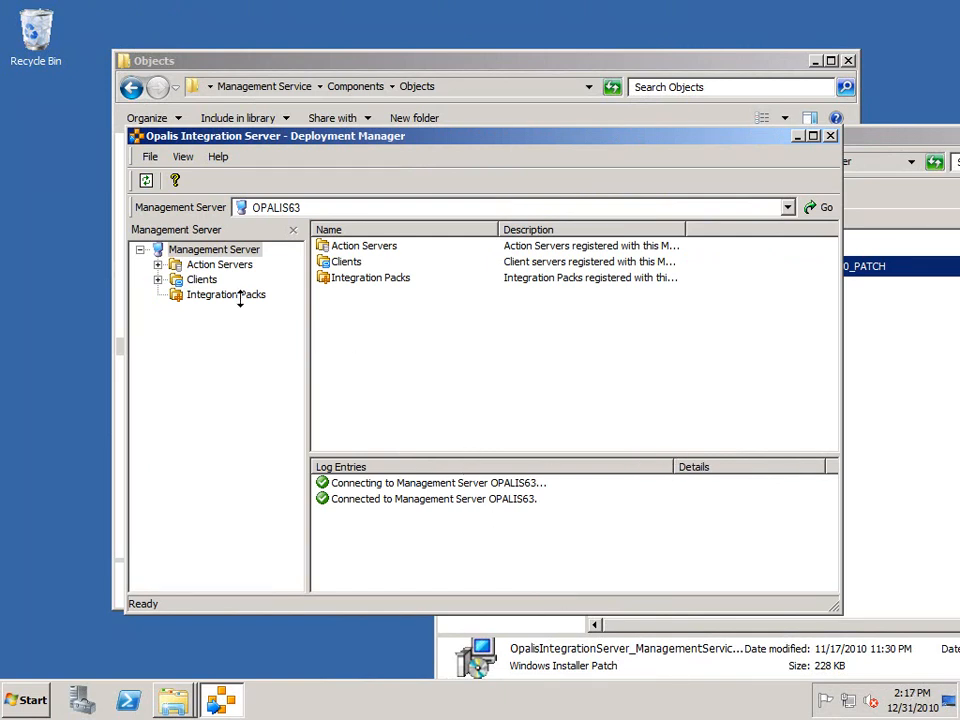
{"action": "left_click", "coordinate": [220, 264]}
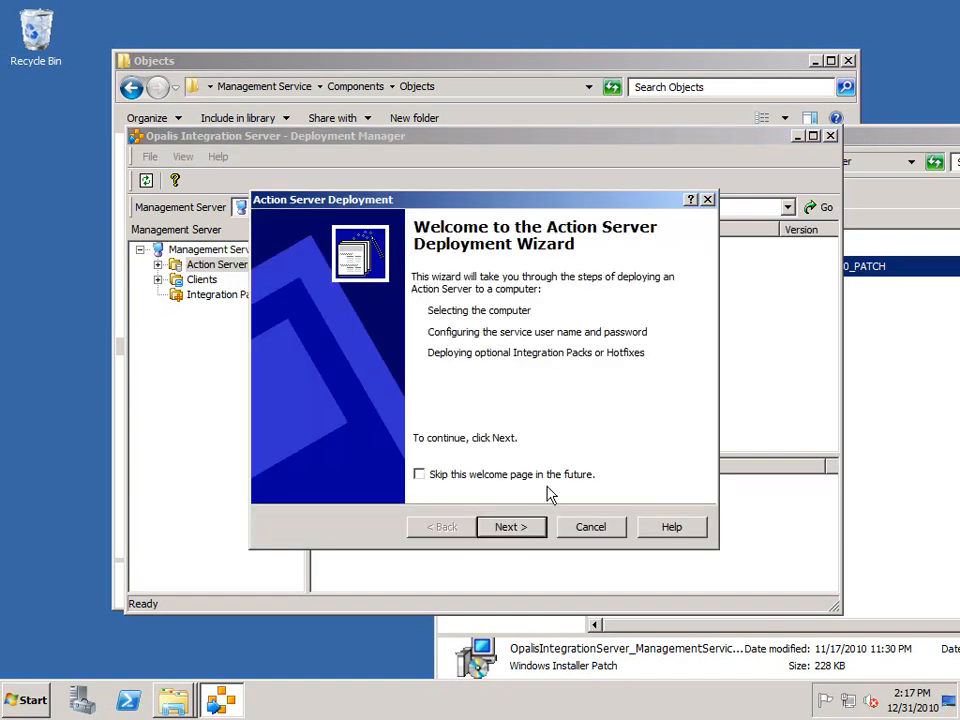
- Deploy an Action Server to computer opalis63 with the service account, skipping integration packs and hotfixes
{"action": "left_click", "coordinate": [510, 528]}
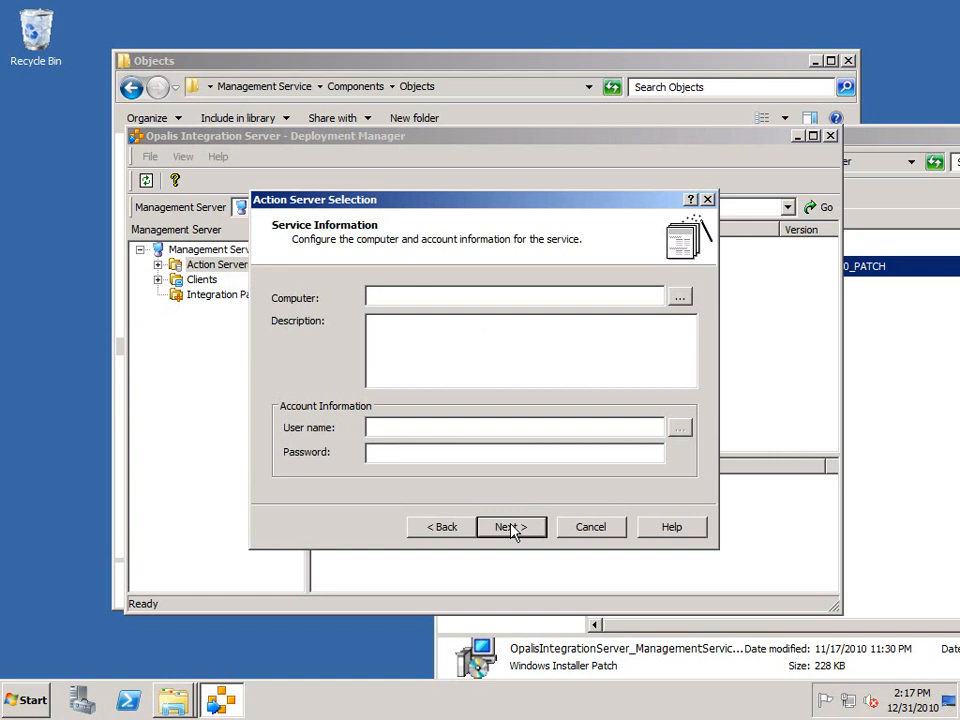
{"action": "type", "text": "opalis63"}
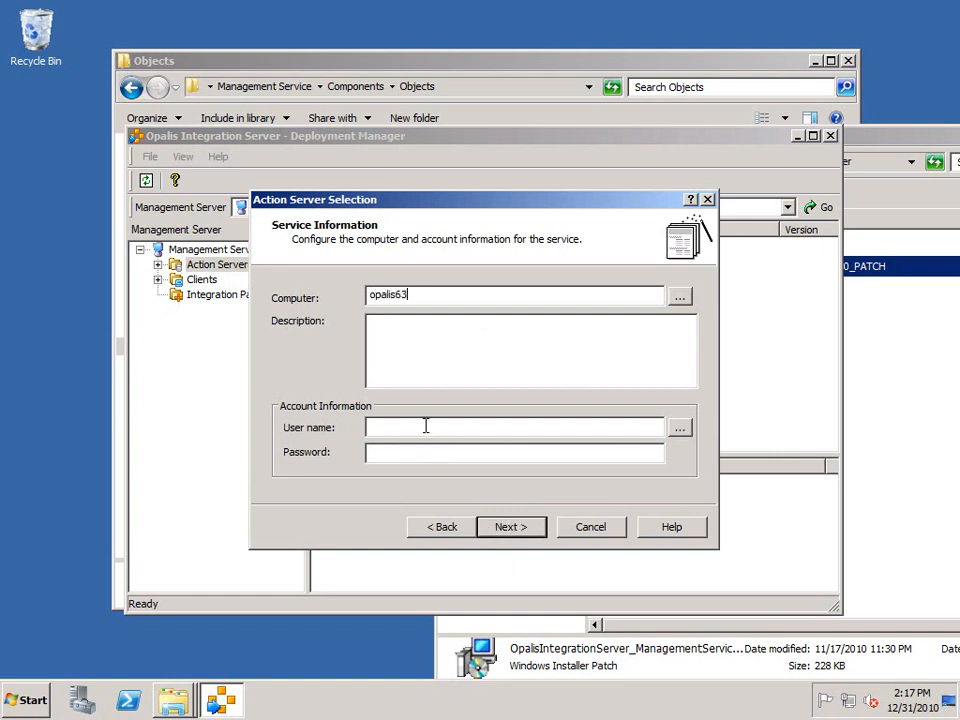
{"action": "type", "text": "gos\\administrator"}
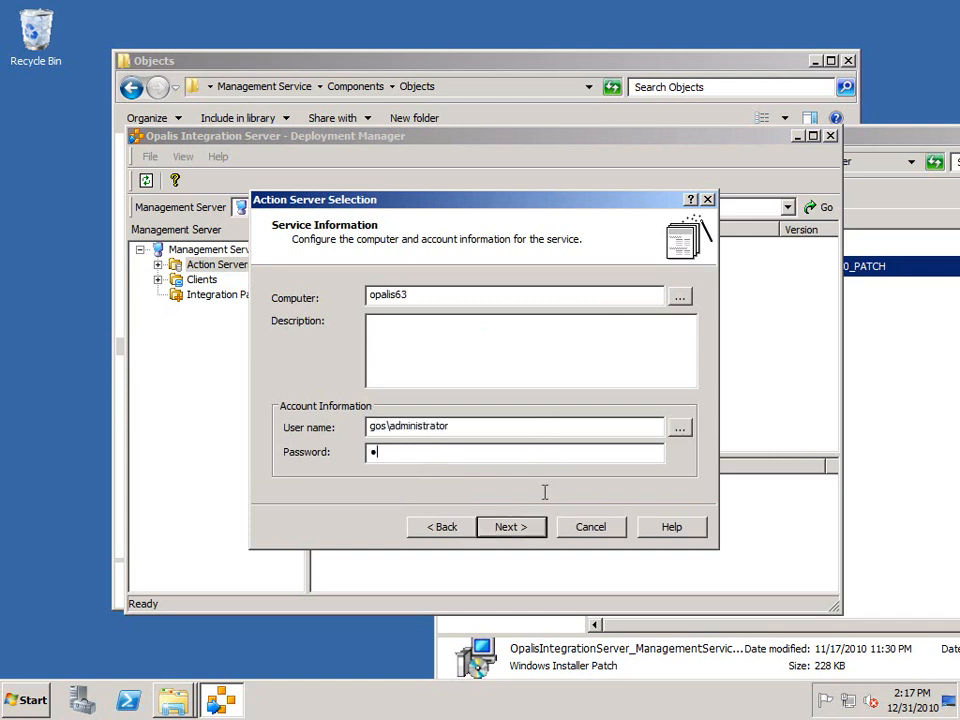
{"action": "left_click", "coordinate": [510, 528]}
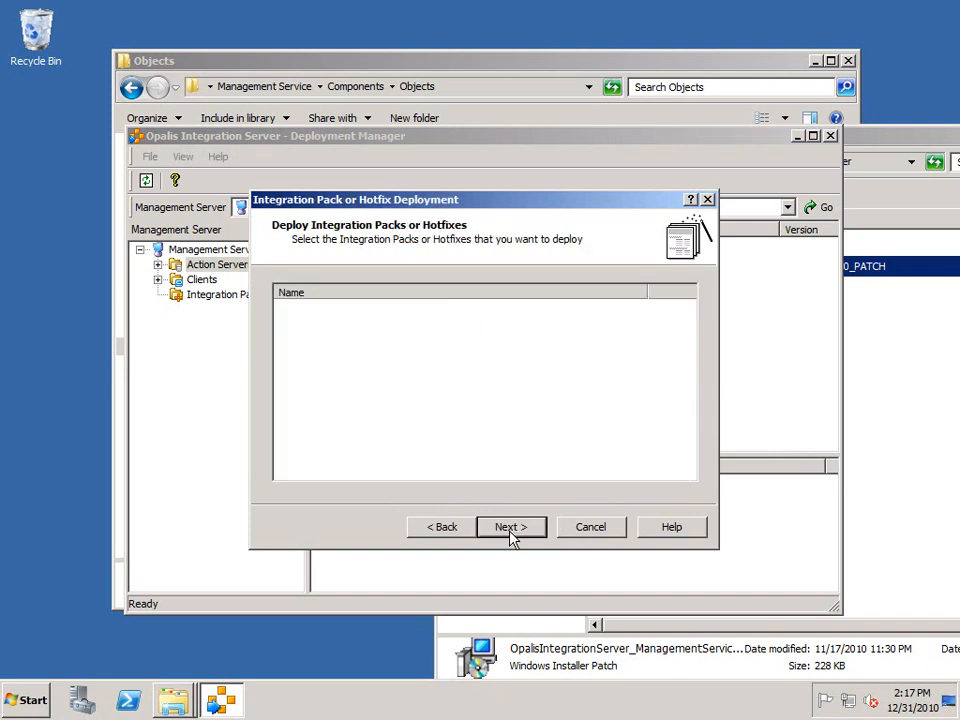
{"action": "left_click", "coordinate": [508, 528]}
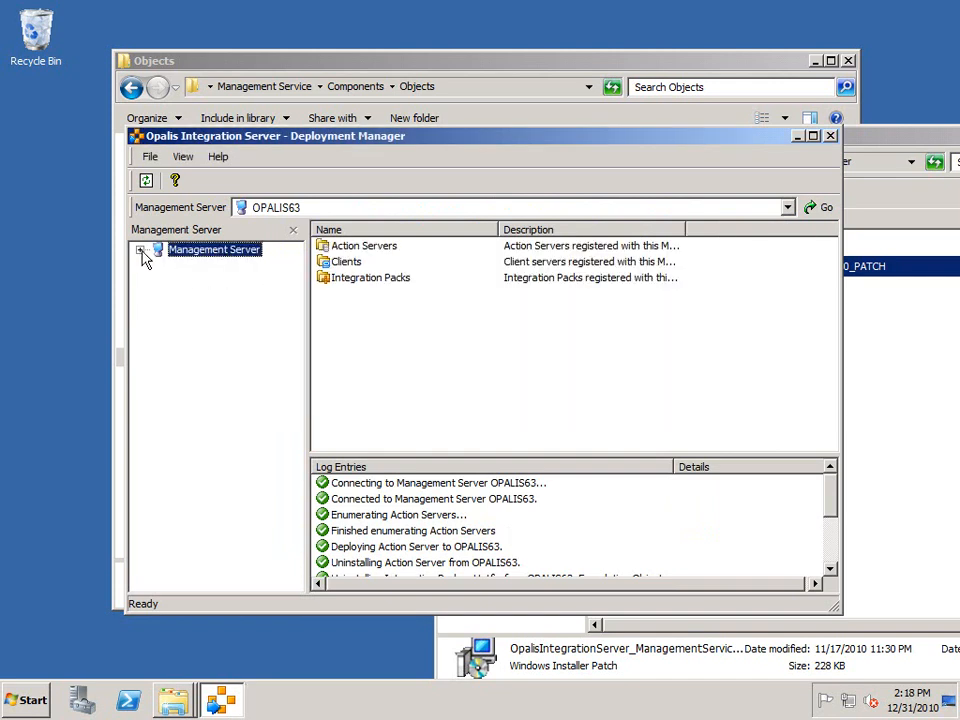
{"action": "left_click", "coordinate": [28, 700]}
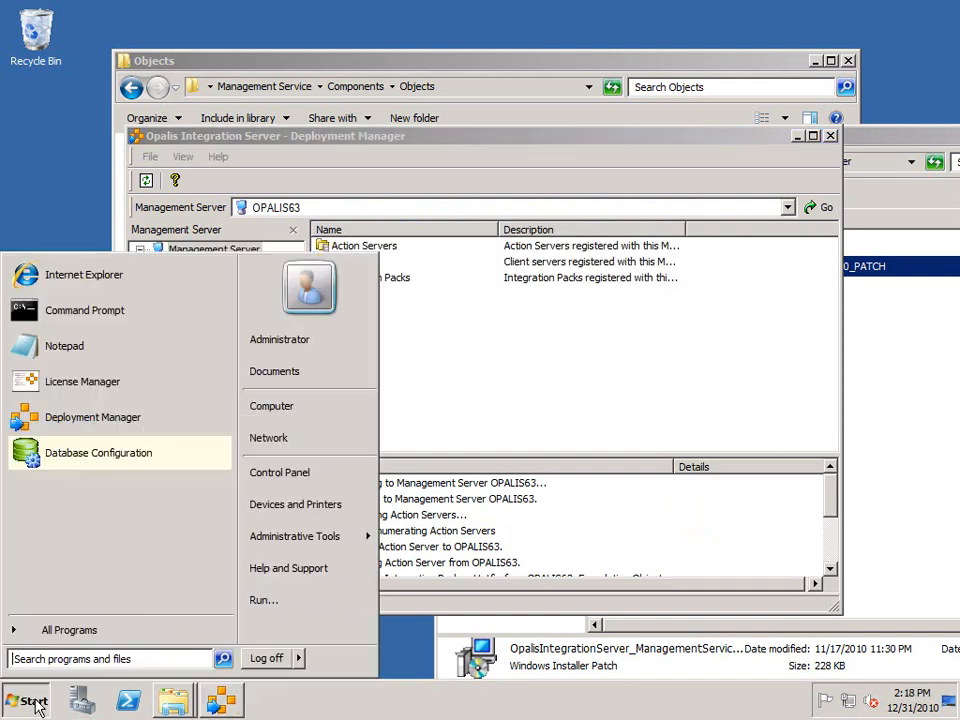
{"action": "left_click", "coordinate": [264, 600]}
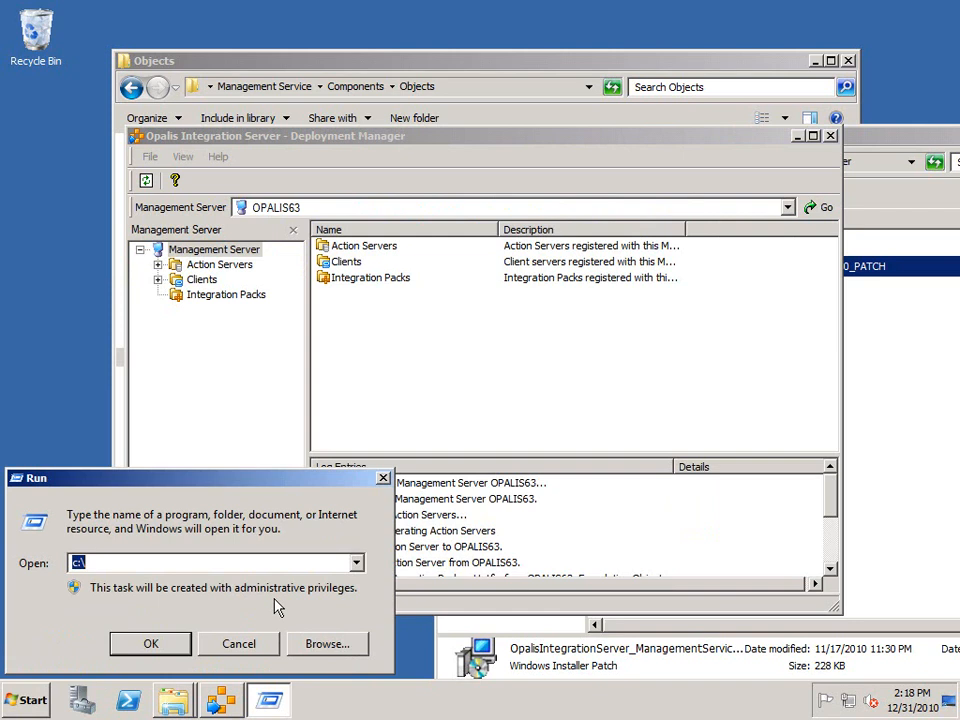
{"action": "type", "text": "services.ms"}
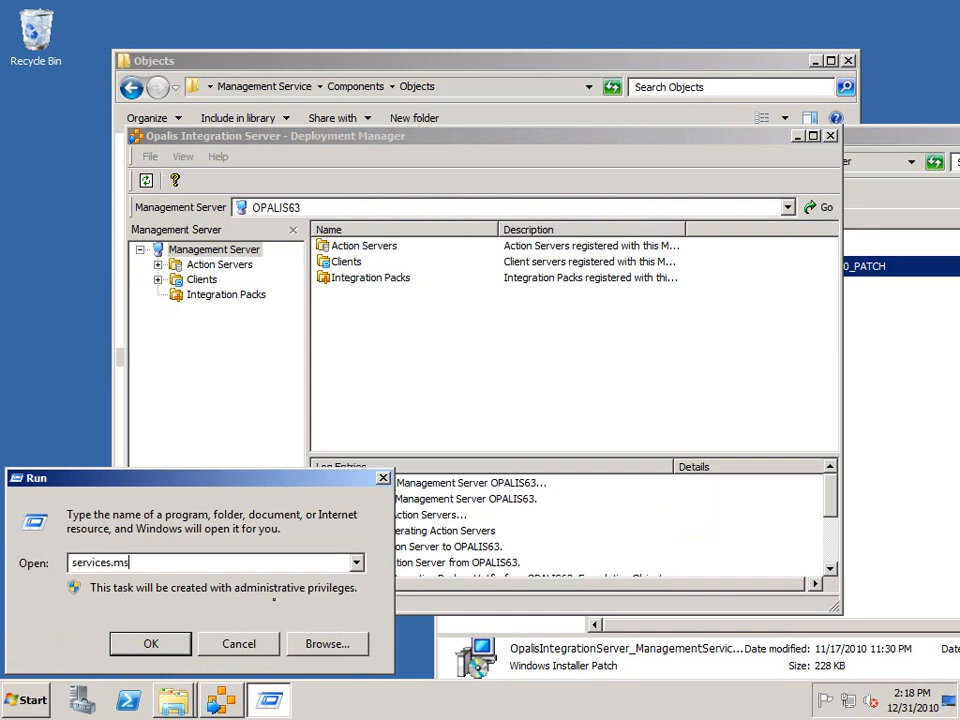
{"action": "left_click", "coordinate": [150, 644]}
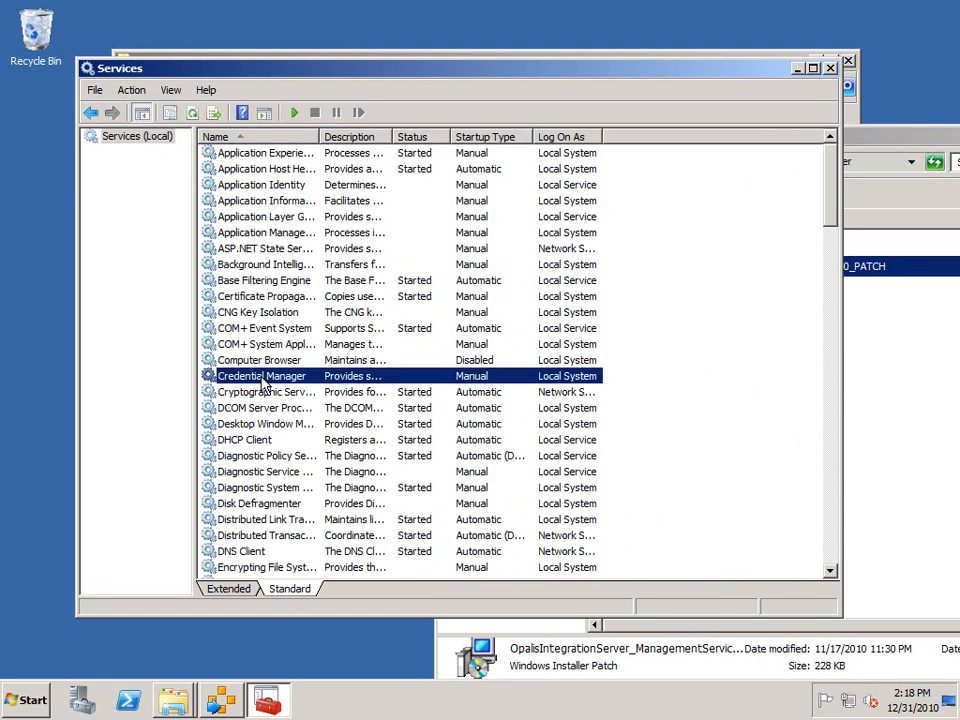
{"action": "scroll", "scroll_direction": "down", "scroll_amount": 3}
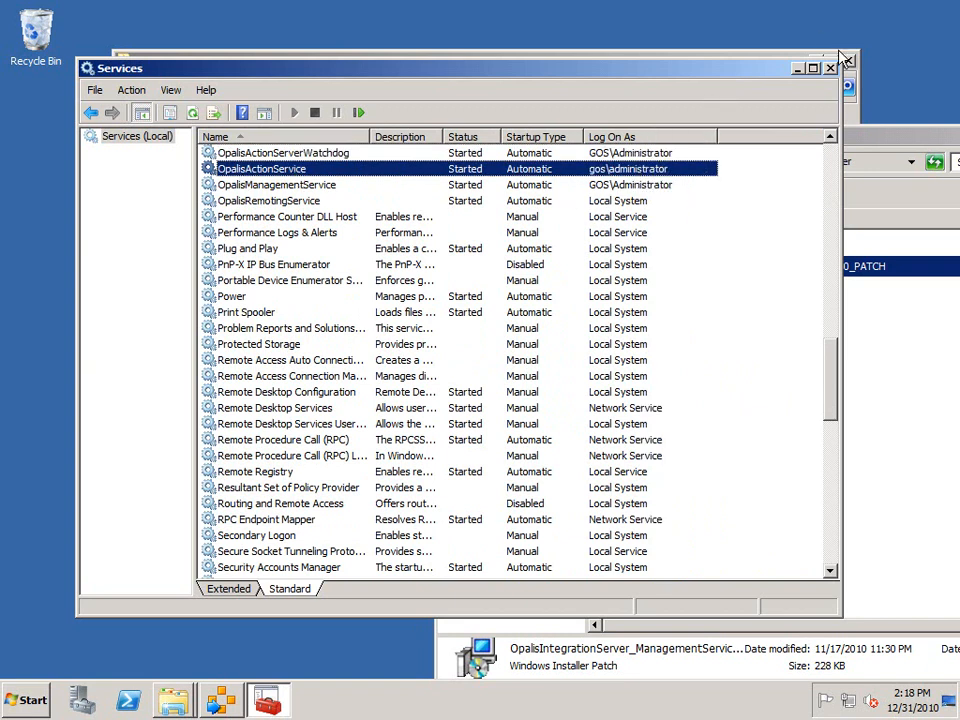
{"action": "left_click", "coordinate": [276, 184]}
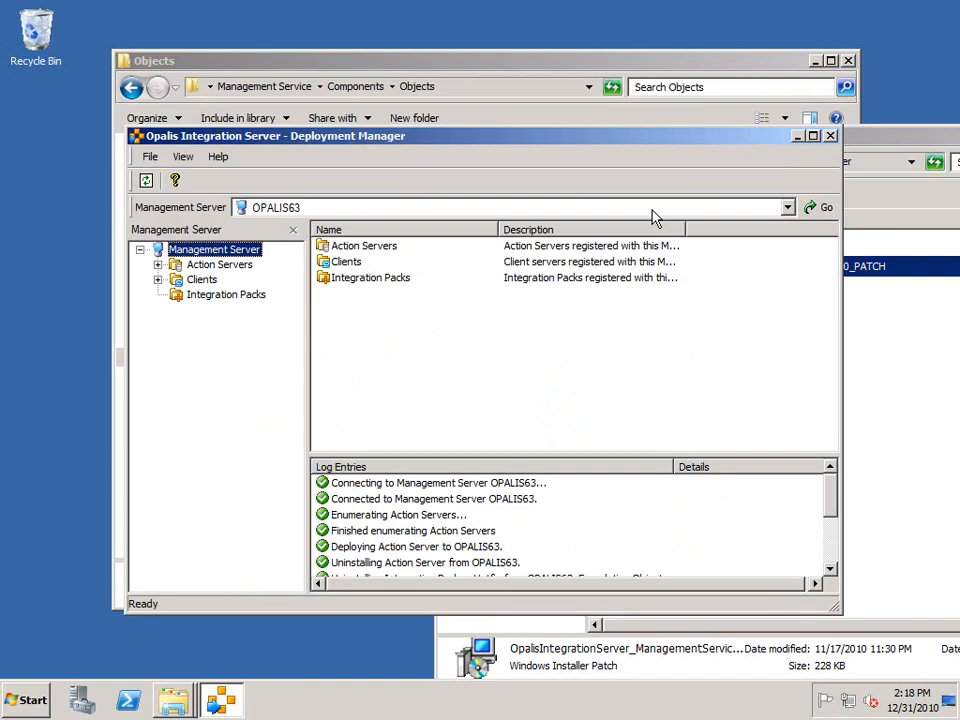
- Start the Deploy new Client wizard from the Clients node
{"action": "left_click", "coordinate": [202, 280]}
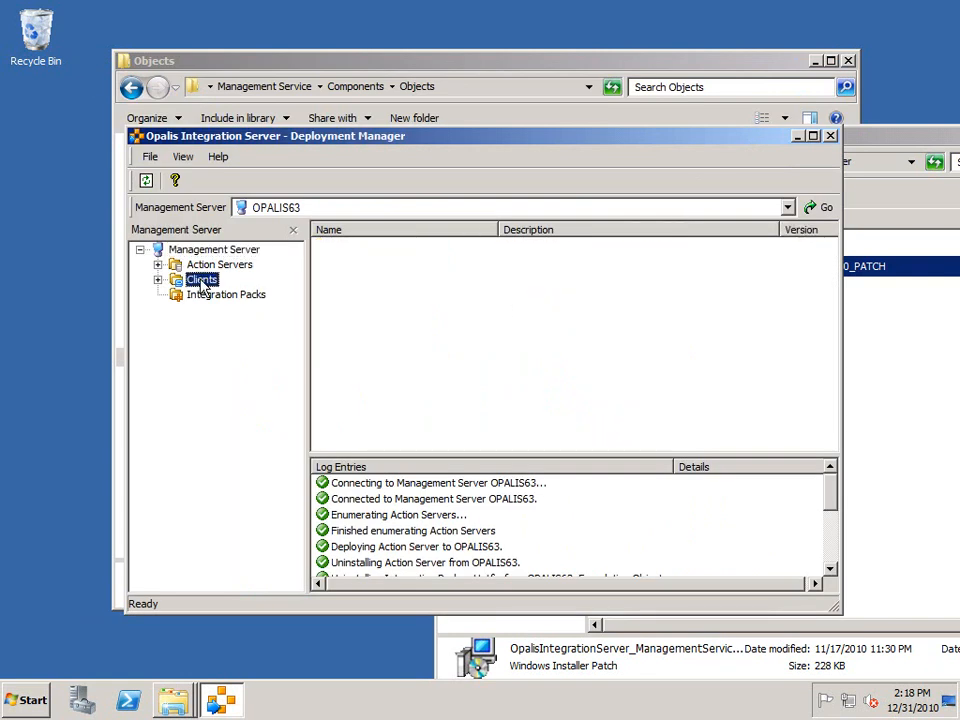
{"action": "right_click", "coordinate": [202, 280]}
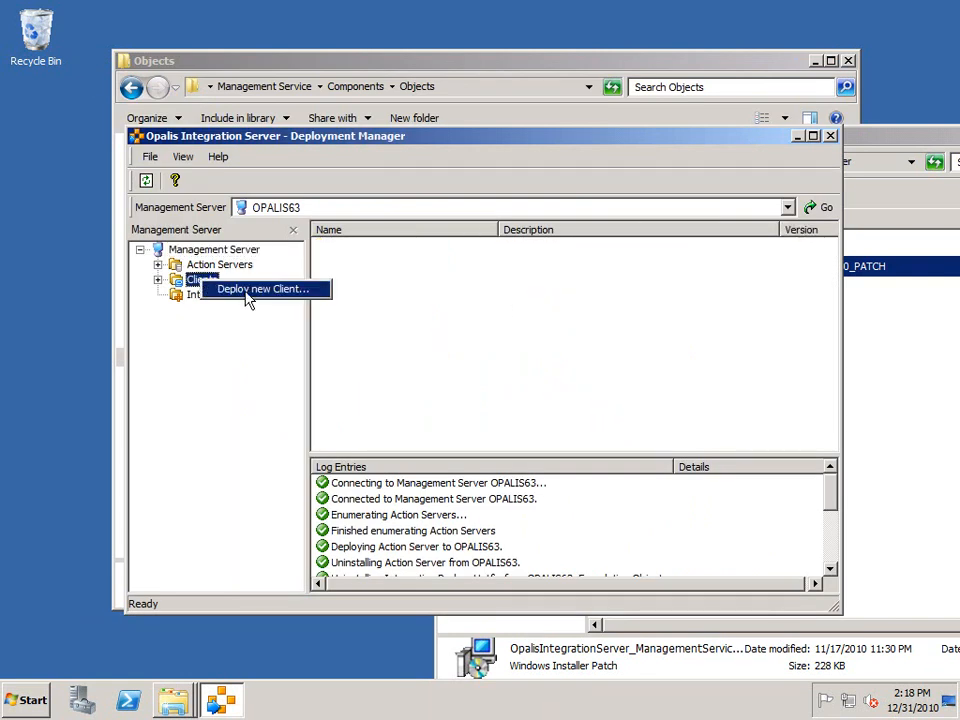
{"action": "left_click", "coordinate": [264, 288]}
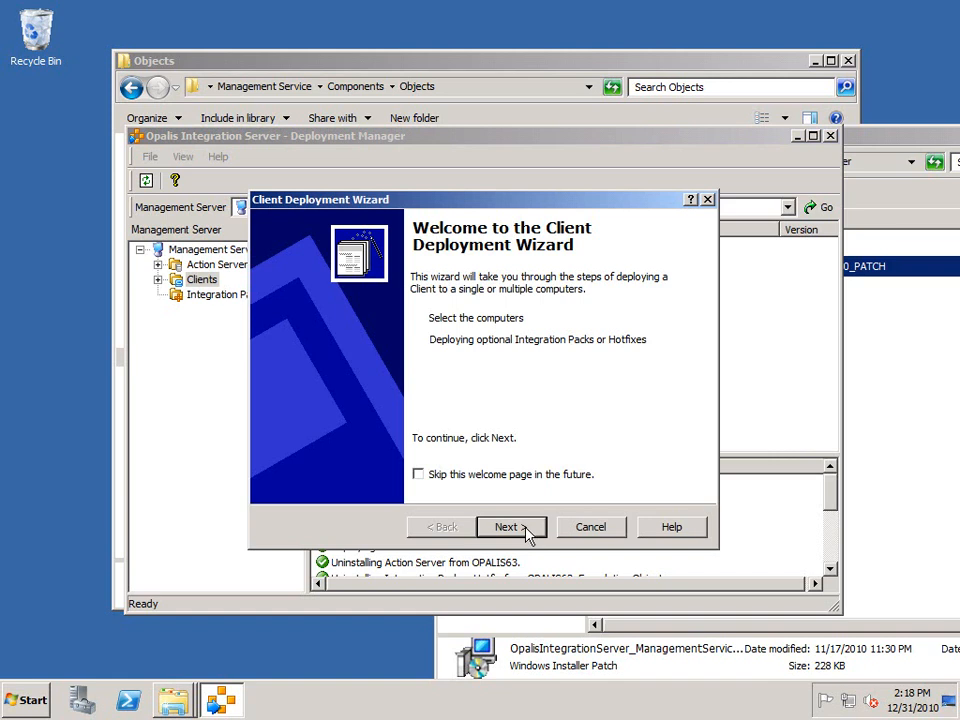
{"action": "left_click", "coordinate": [504, 528]}
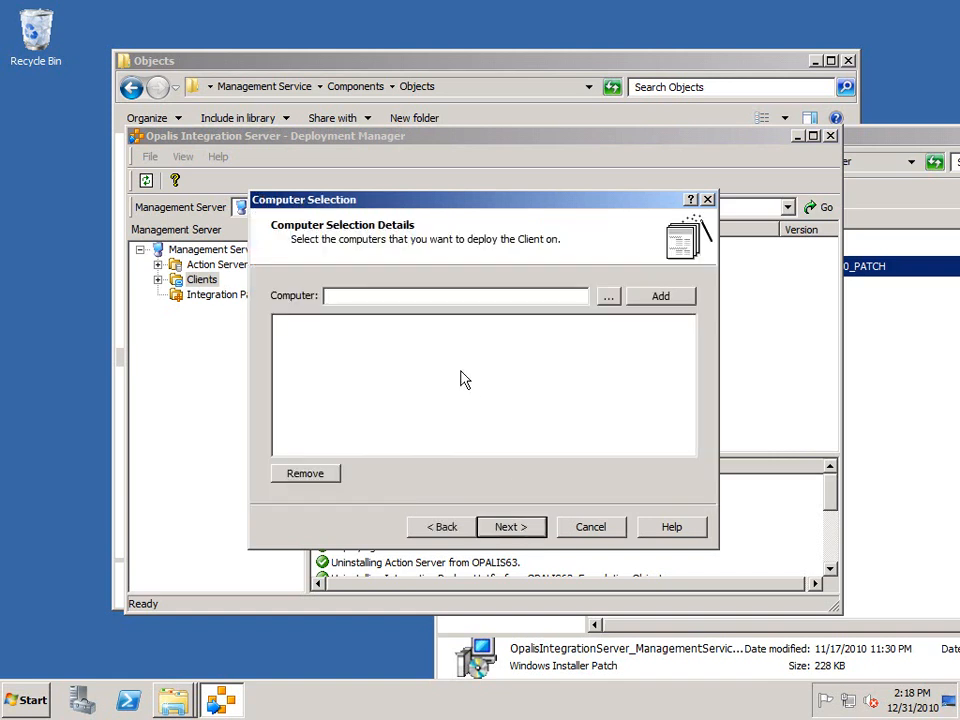
- Add localhost as the target computer and deploy the Client to OPALIS63
{"action": "type", "text": "localhost"}
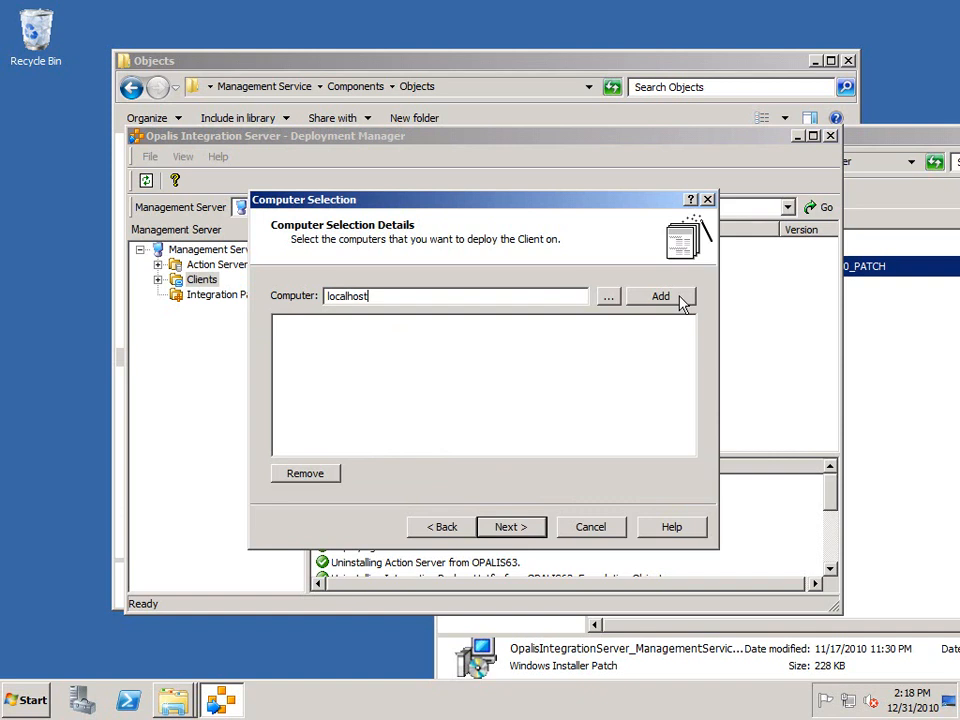
{"action": "left_click", "coordinate": [660, 296]}
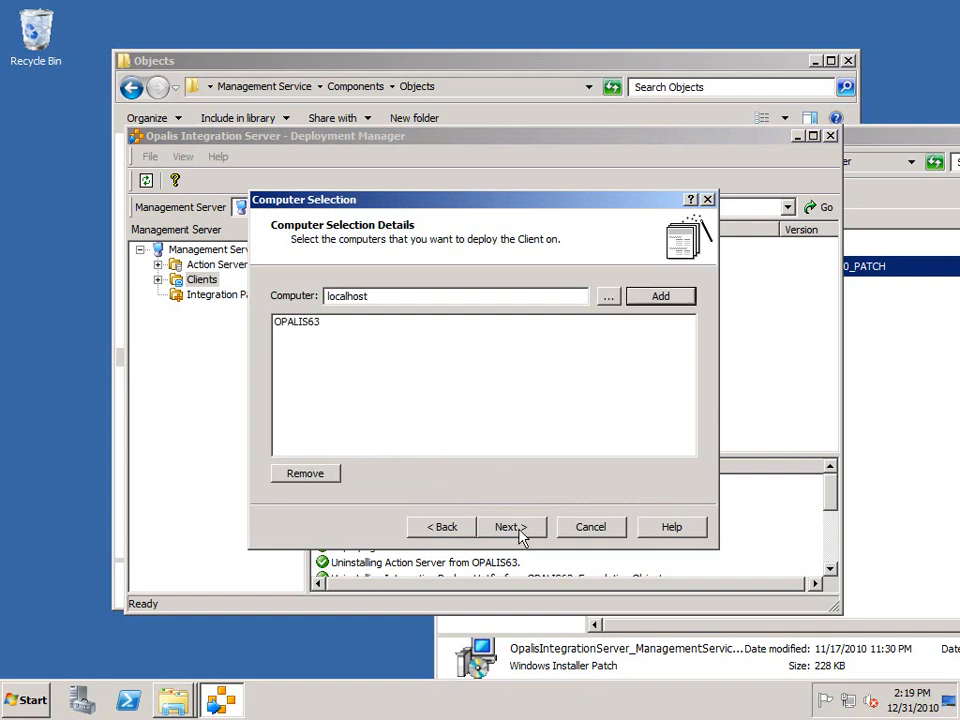
{"action": "left_click", "coordinate": [508, 528]}
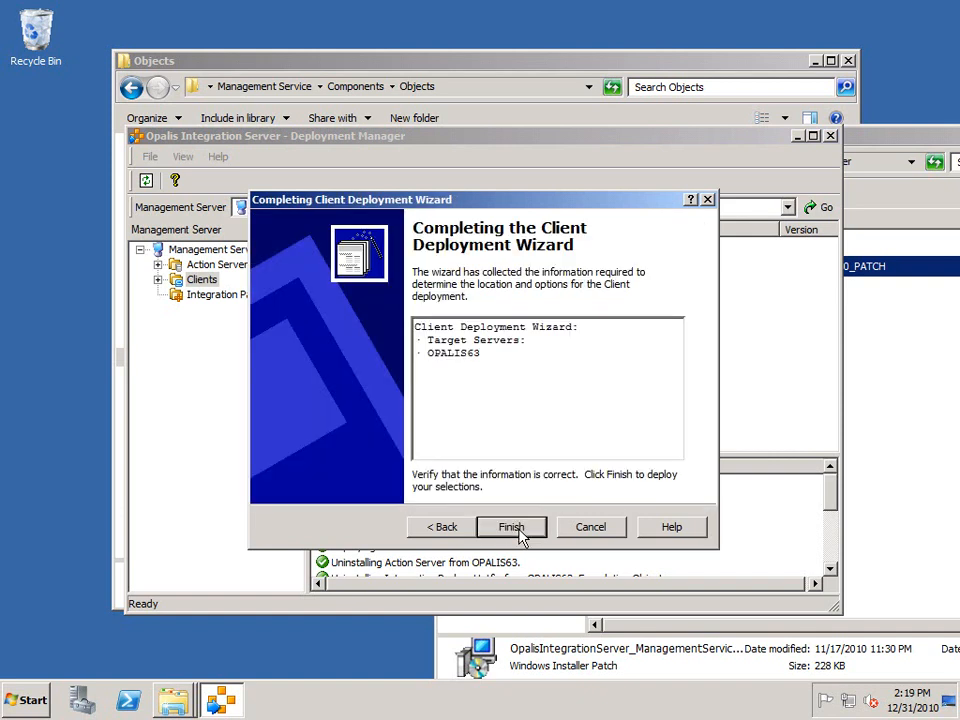
{"action": "left_click", "coordinate": [512, 528]}
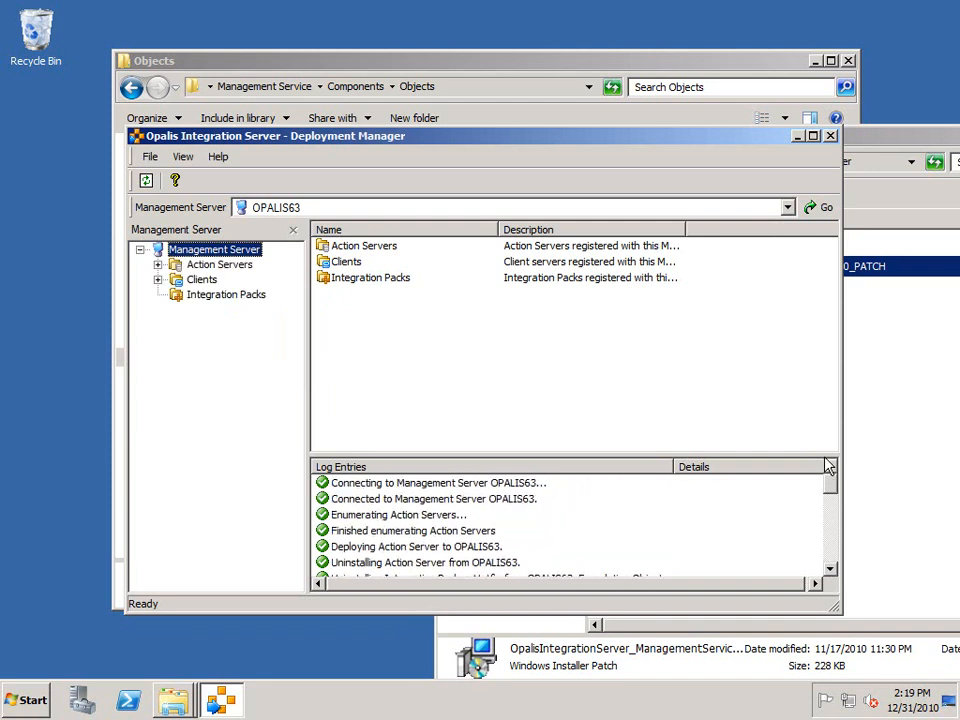
{"action": "mouse_move", "coordinate": [796, 144]}
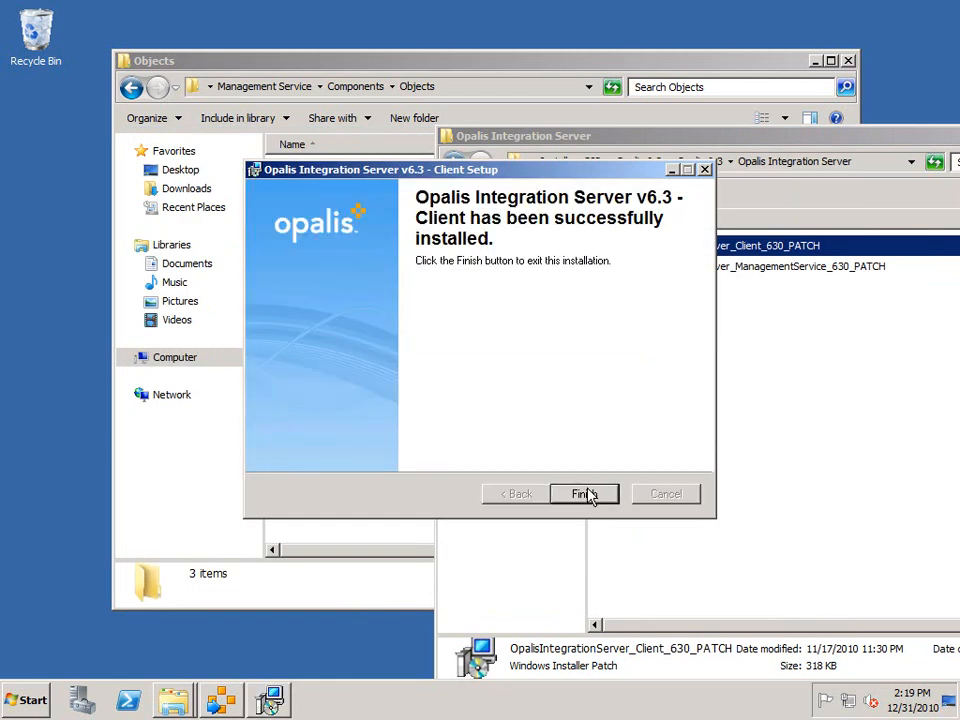
- Finish the successful Client Setup and close the open folder windows
{"action": "left_click", "coordinate": [584, 492]}
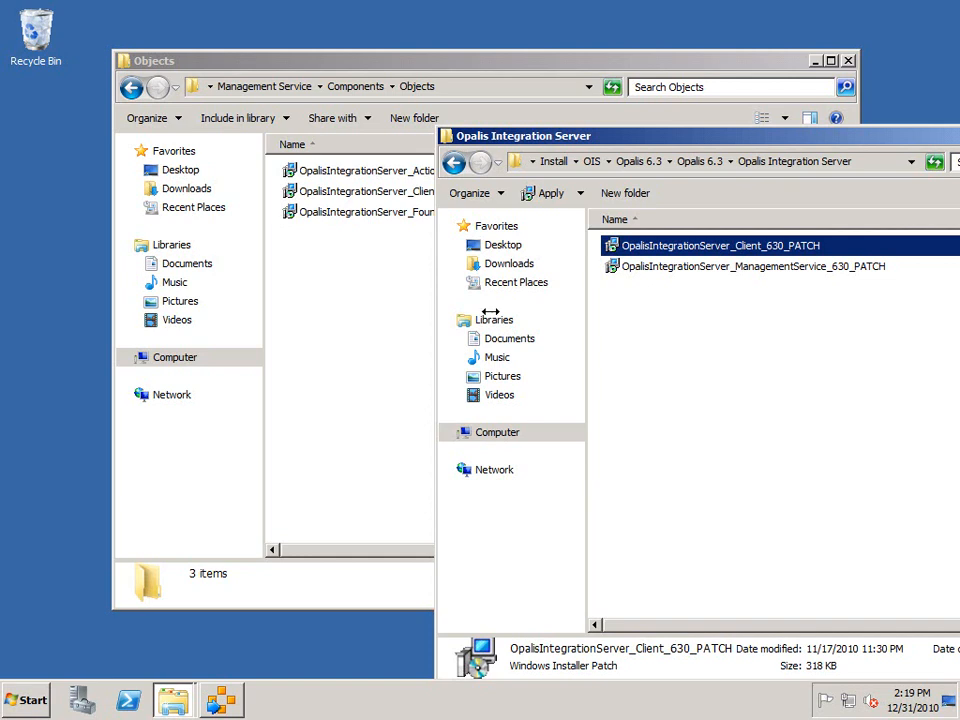
{"action": "left_click", "coordinate": [848, 60]}
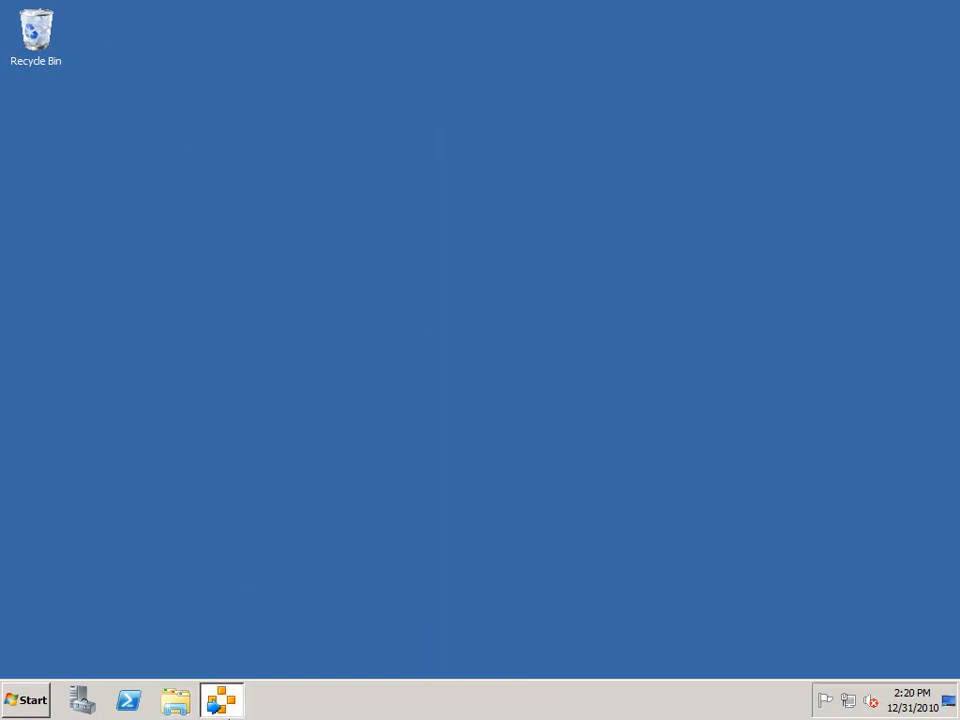
- Close the Deployment Manager and launch the Opalis Integration Server client from All Programs
{"action": "left_click", "coordinate": [220, 700]}
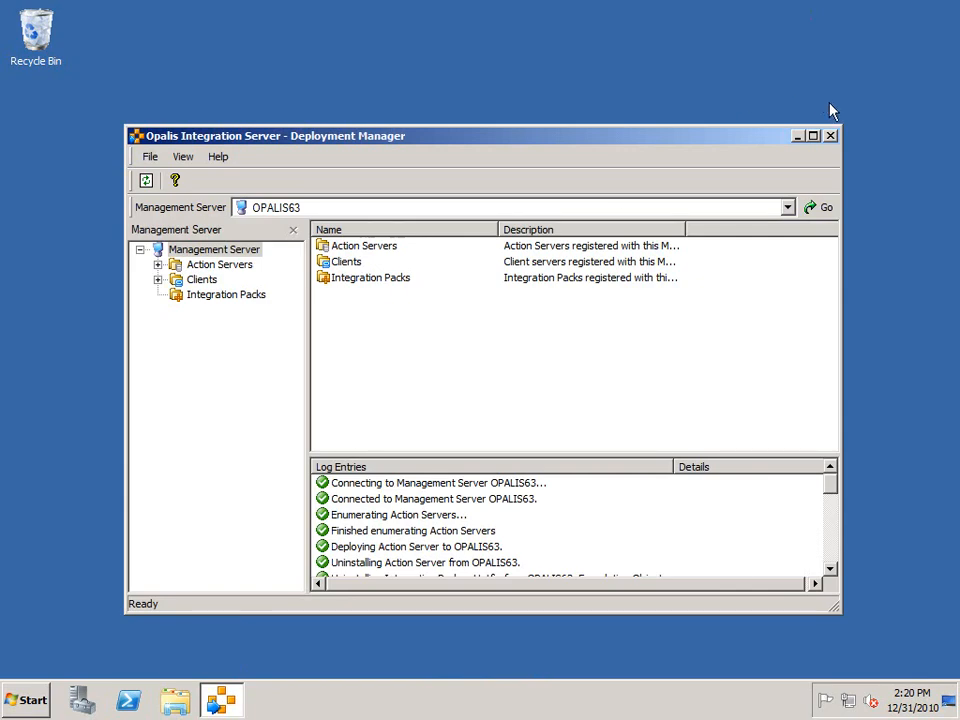
{"action": "left_click", "coordinate": [28, 700]}
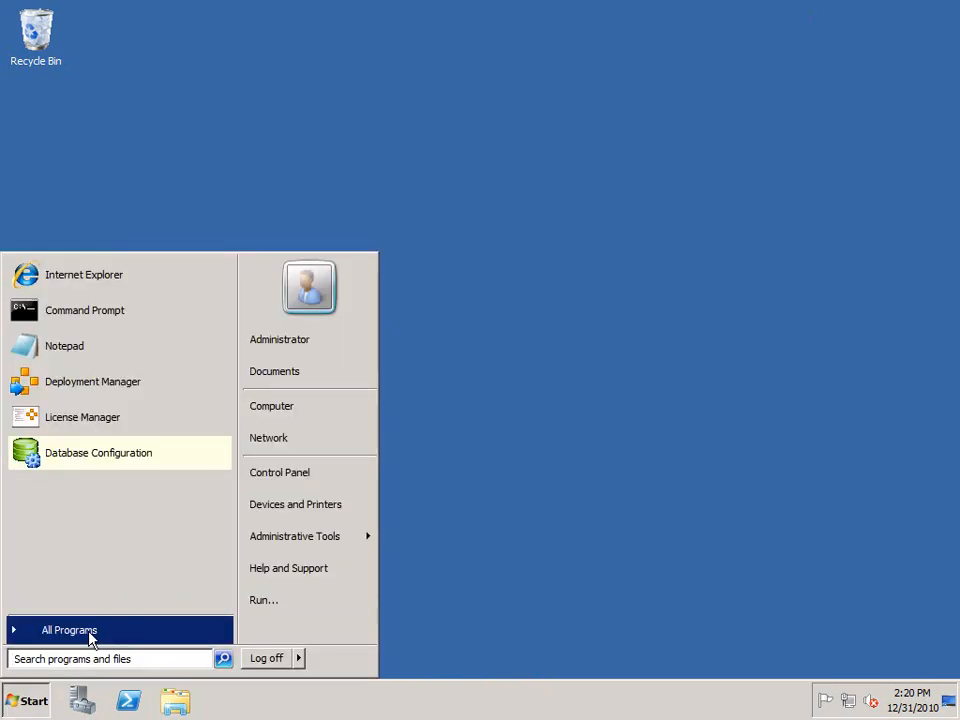
{"action": "left_click", "coordinate": [68, 628]}
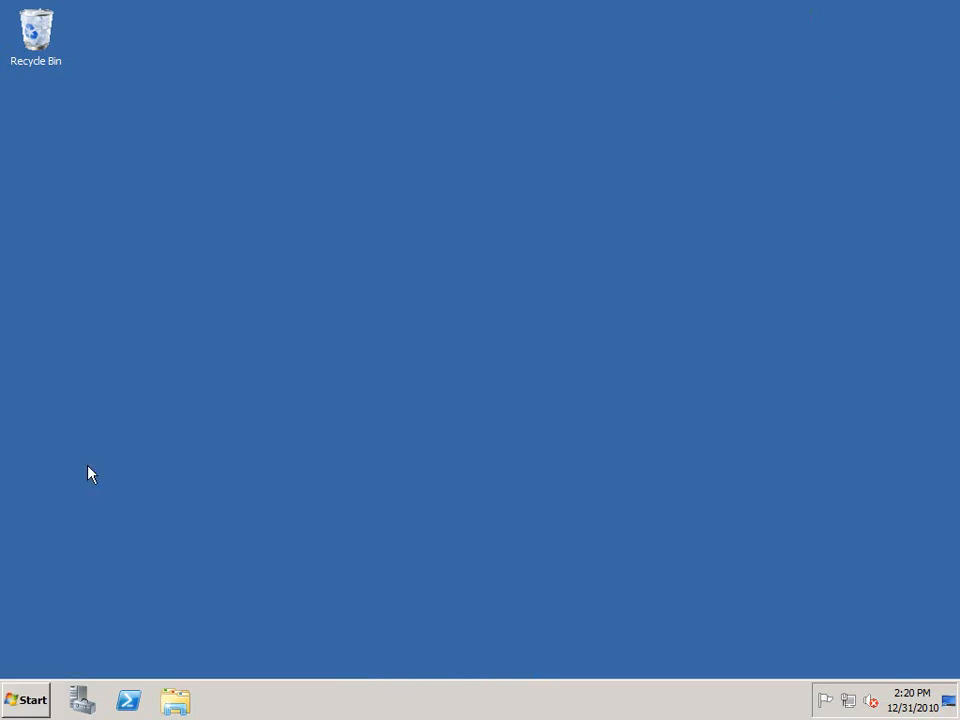
{"action": "left_click", "coordinate": [222, 700]}
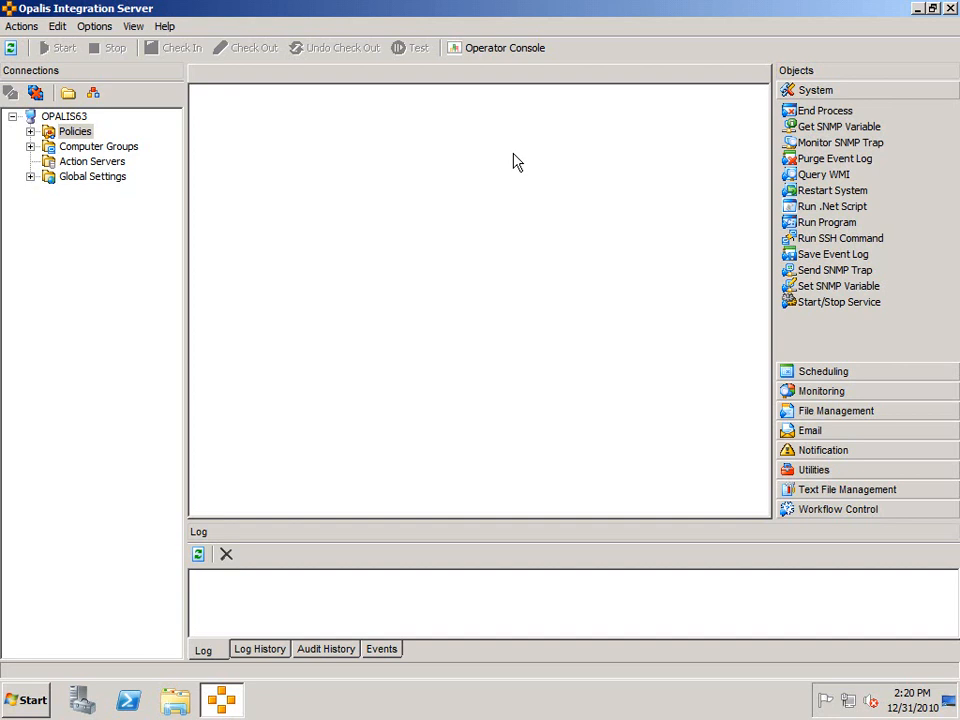
{"action": "mouse_move", "coordinate": [814, 350]}
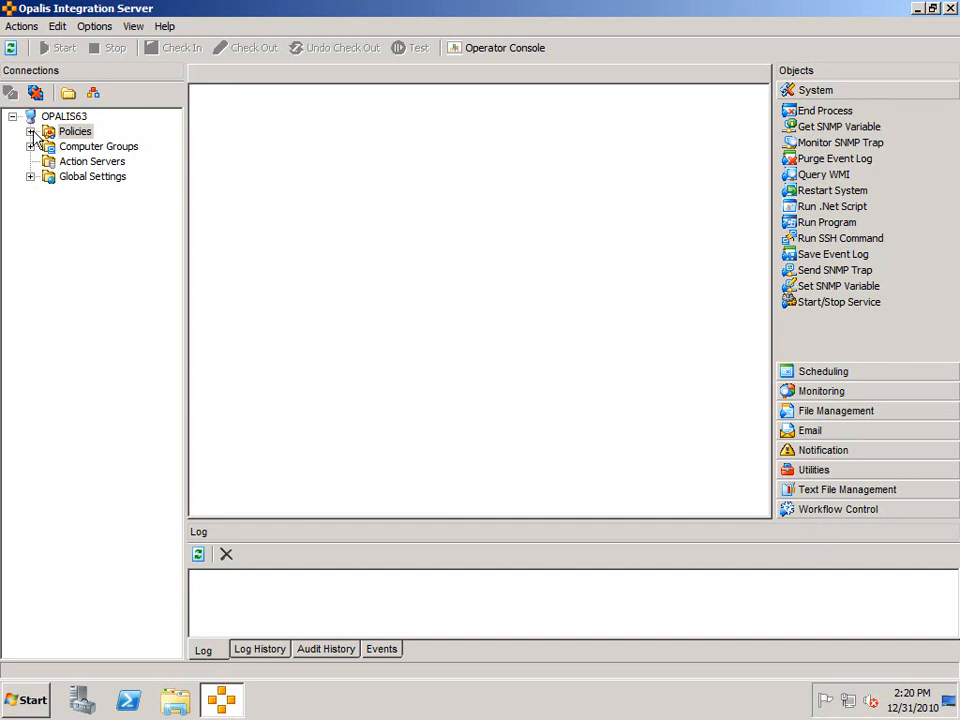
- Create a new folder under Policies and check out its policy holding Purge Event Log, Send SNMP Trap and Restart System
{"action": "left_click", "coordinate": [76, 132]}
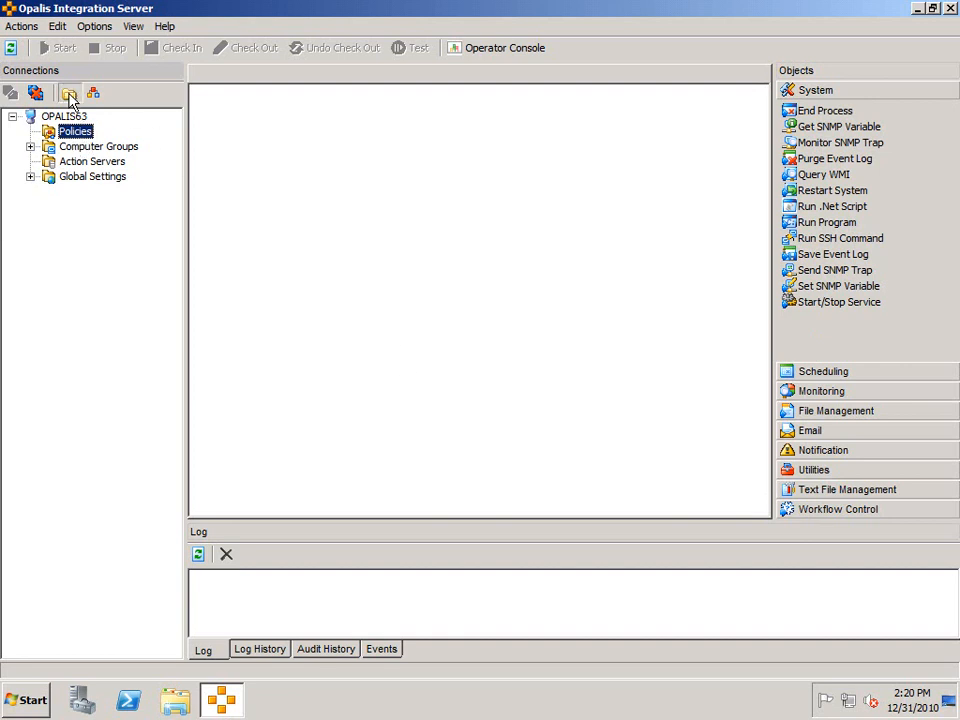
{"action": "left_click", "coordinate": [68, 92]}
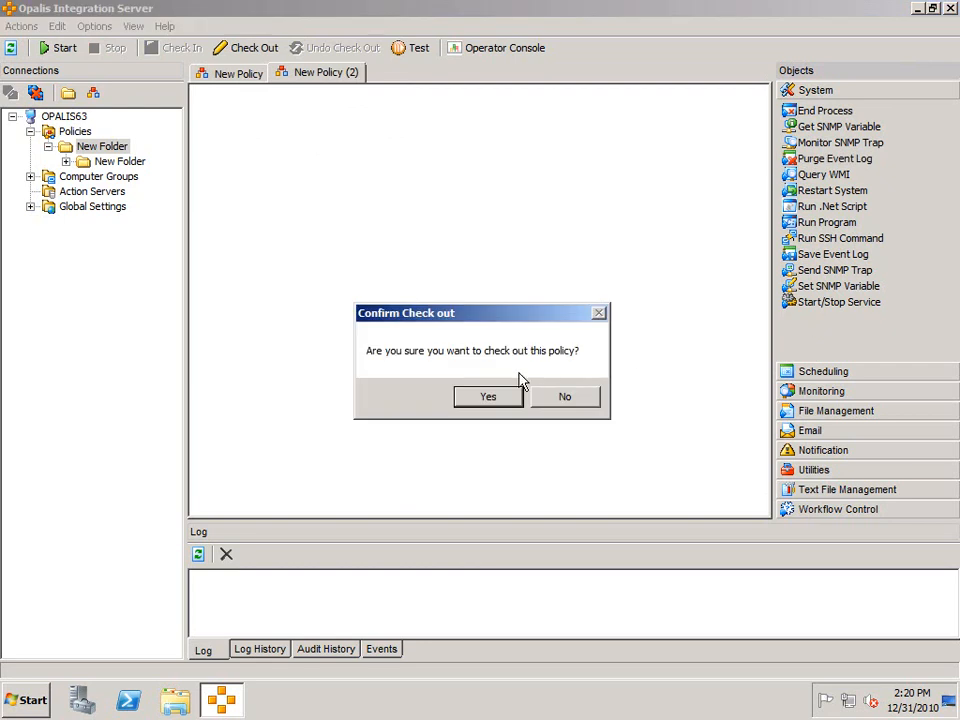
{"action": "left_click", "coordinate": [488, 396]}
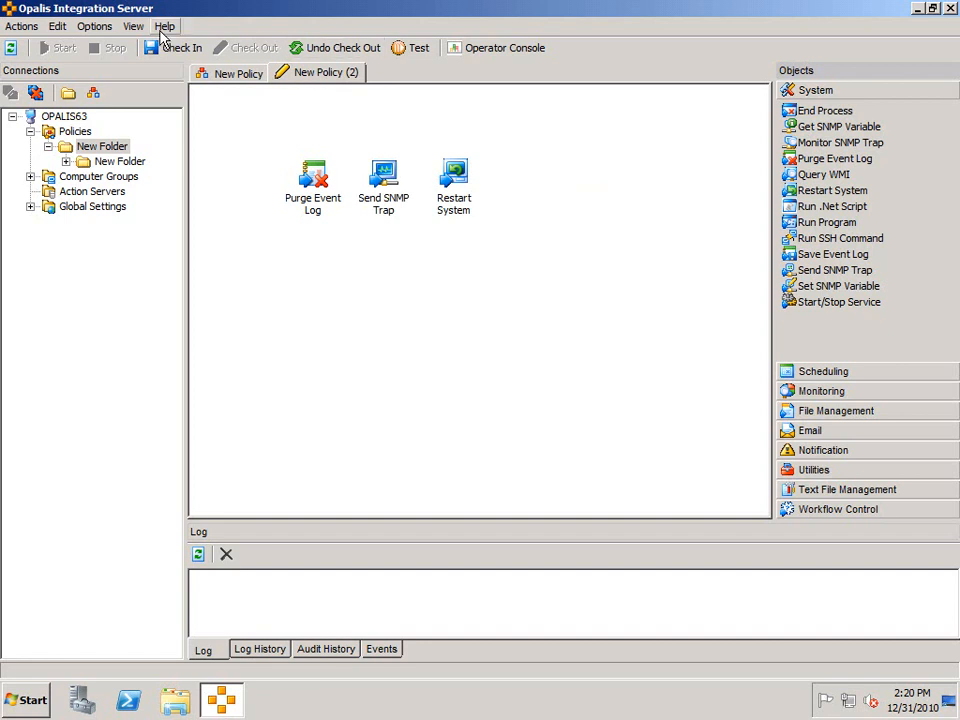
- Show Help > About and scroll the Version Information list showing client 6.2.2.5229 and its libraries
{"action": "left_click", "coordinate": [164, 26]}
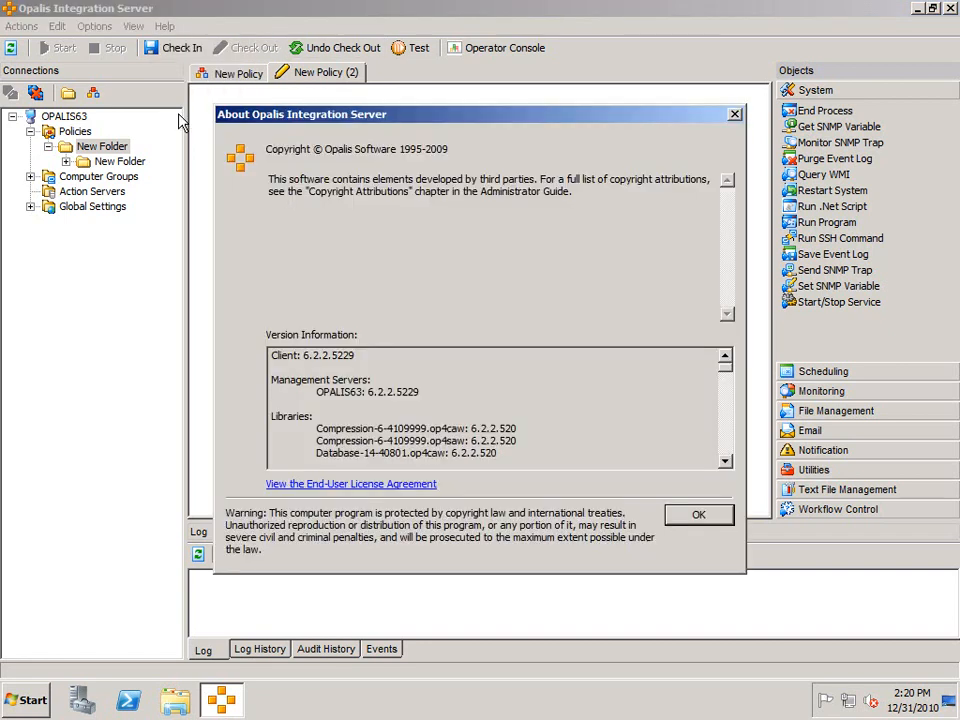
{"action": "mouse_move", "coordinate": [630, 356]}
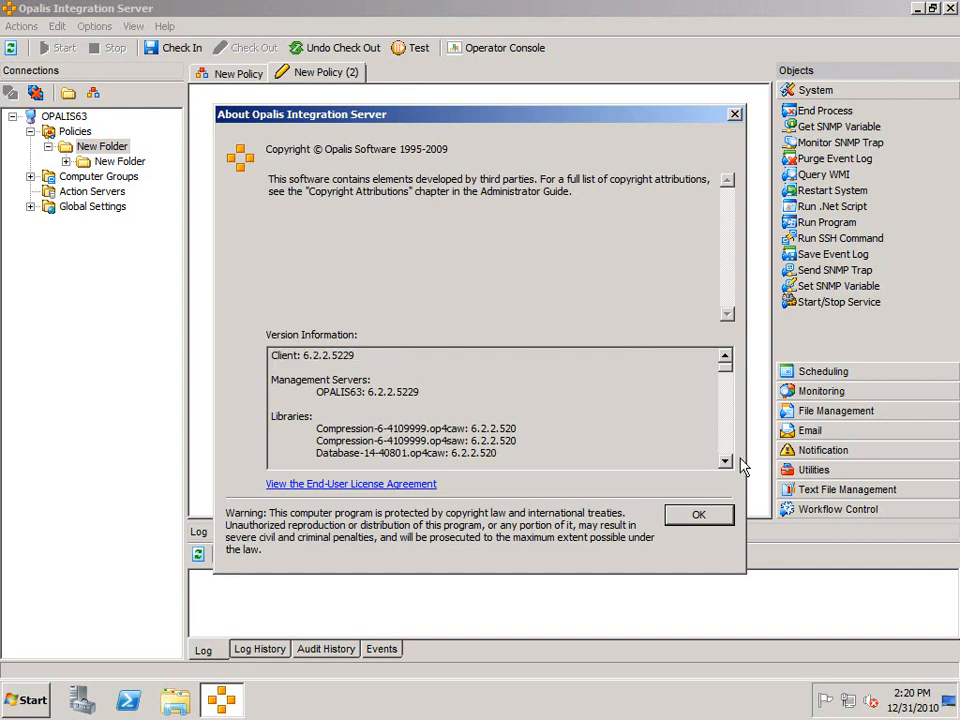
{"action": "left_click", "coordinate": [724, 464]}
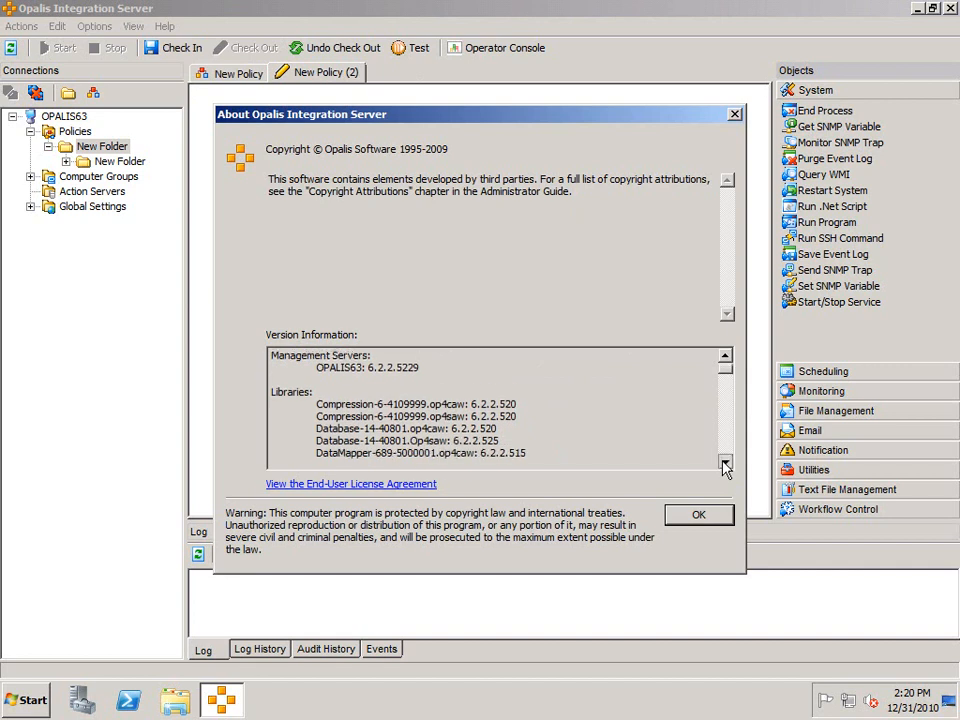
{"action": "left_click", "coordinate": [724, 466]}
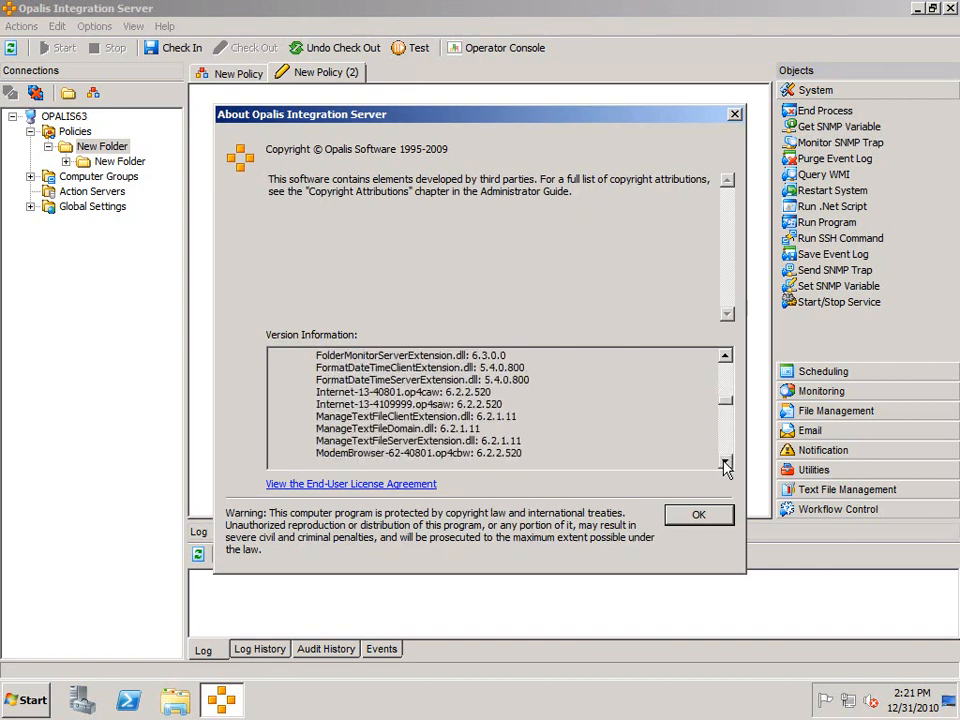
{"action": "left_click", "coordinate": [724, 466]}
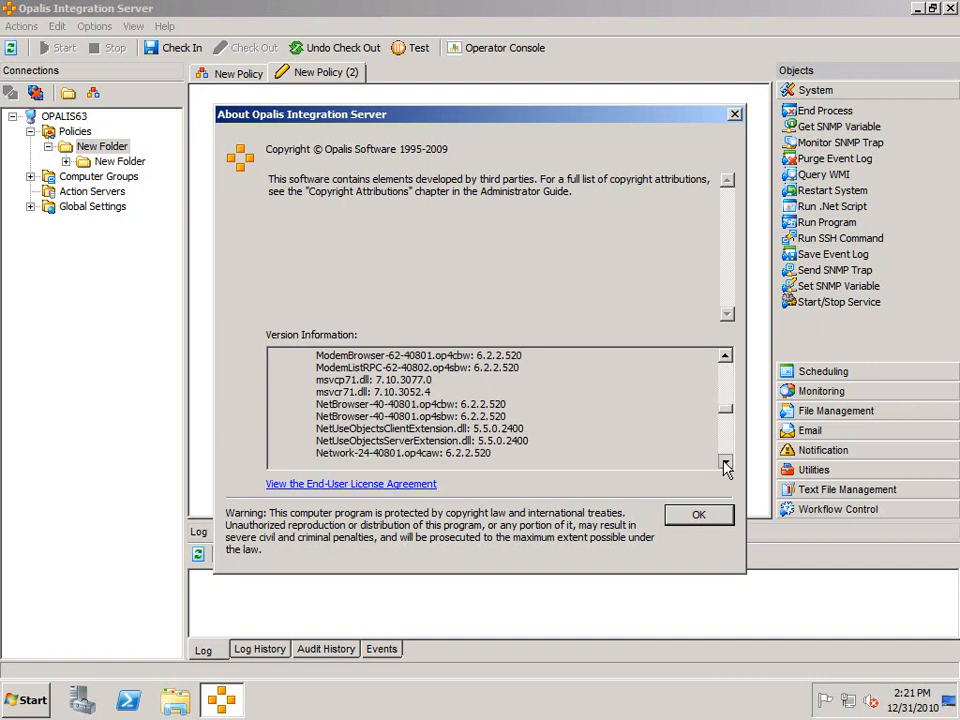
{"action": "left_click", "coordinate": [724, 466]}
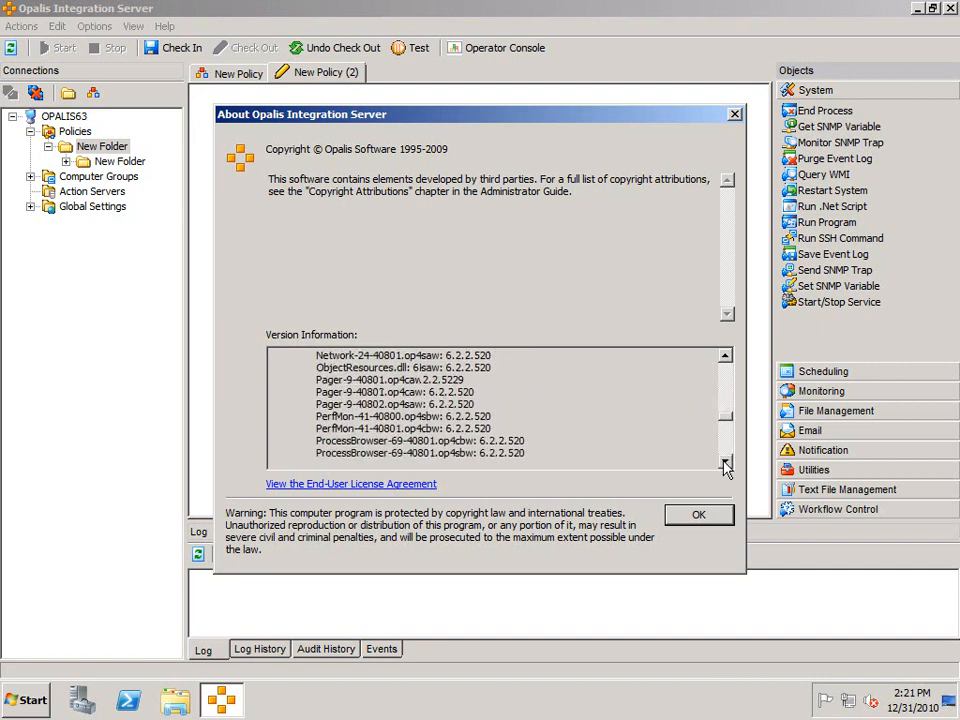
{"action": "left_click", "coordinate": [726, 468]}
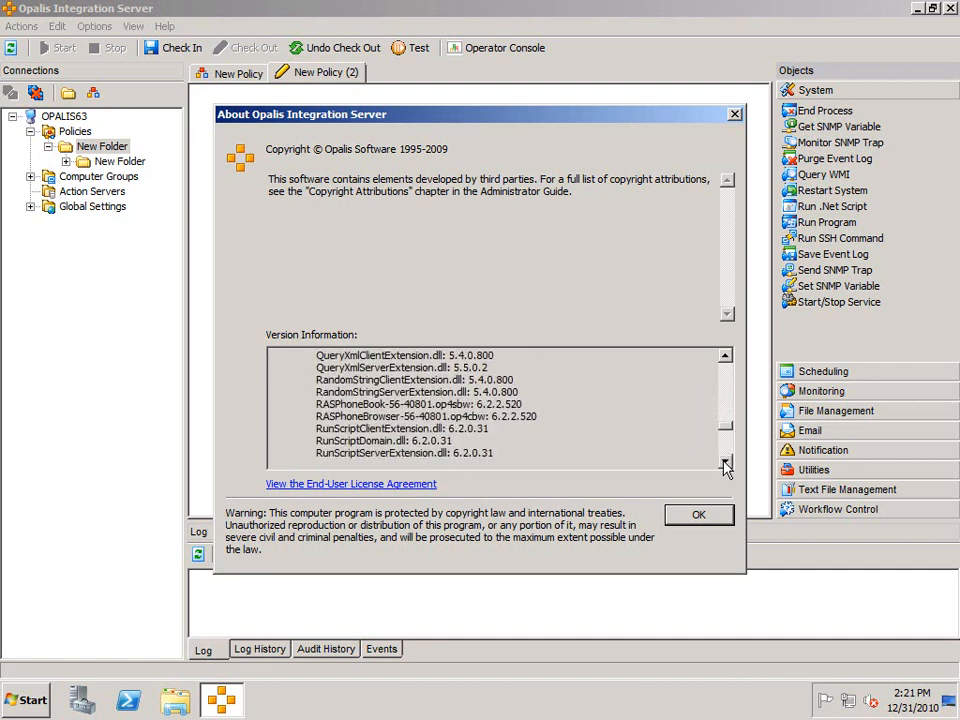